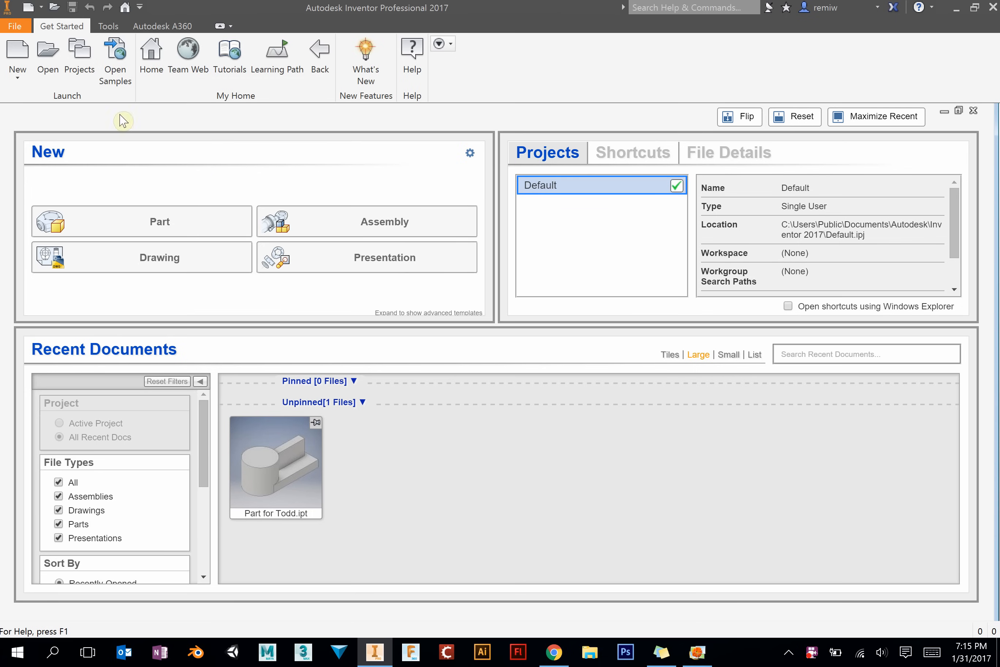
{"action": "mouse_move", "coordinate": [521, 231]}
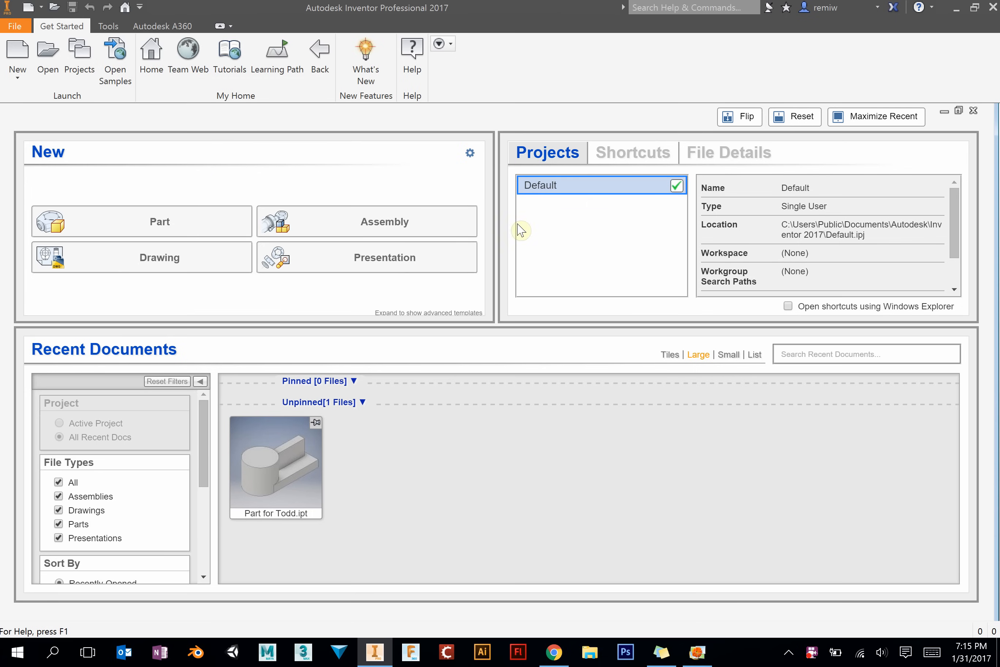
Step: Create a new part from the Metric Standard (mm).ipt template, checking the Lego reference drawing
{"action": "left_click", "coordinate": [697, 652]}
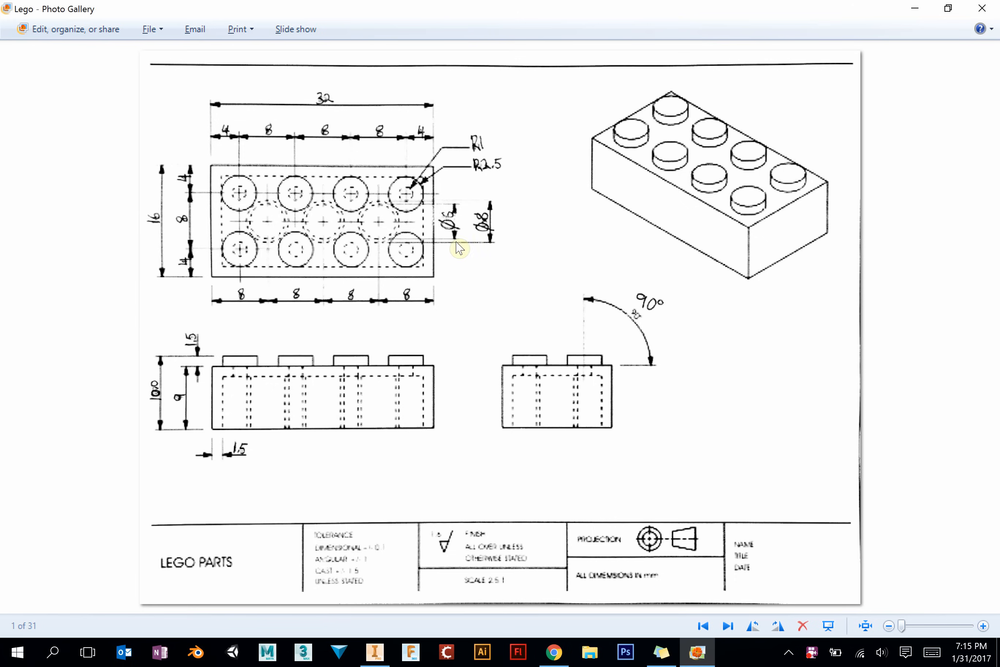
{"action": "mouse_move", "coordinate": [641, 235]}
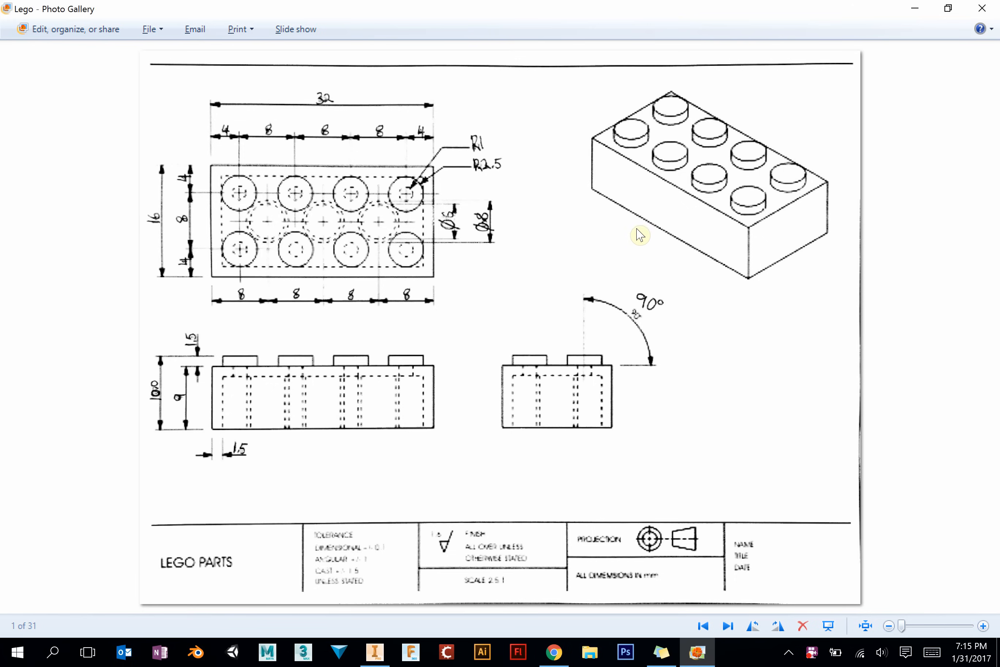
{"action": "left_click", "coordinate": [374, 653]}
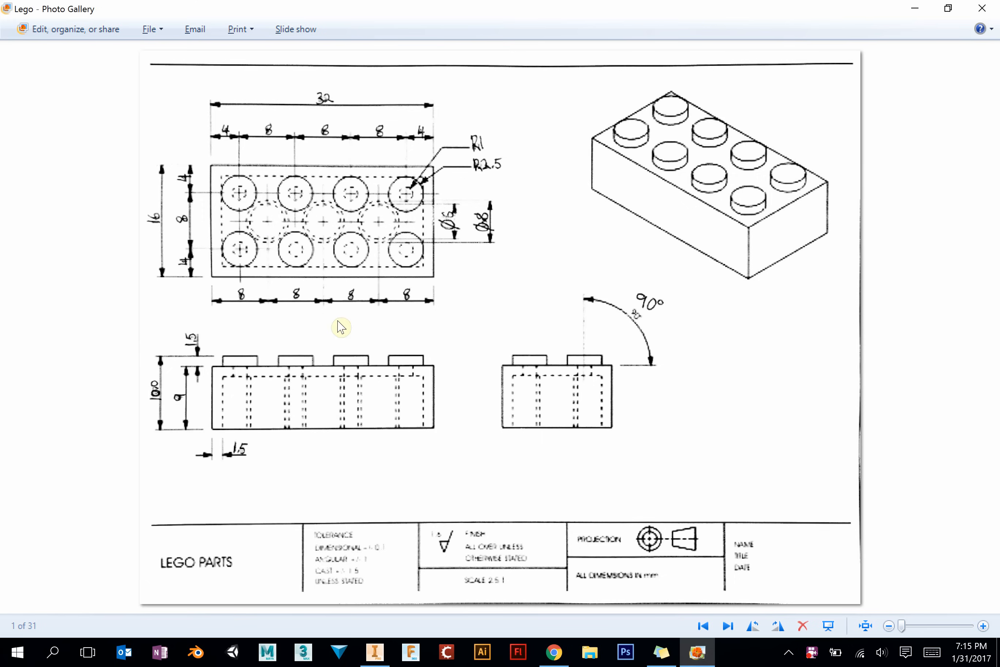
{"action": "mouse_move", "coordinate": [236, 121]}
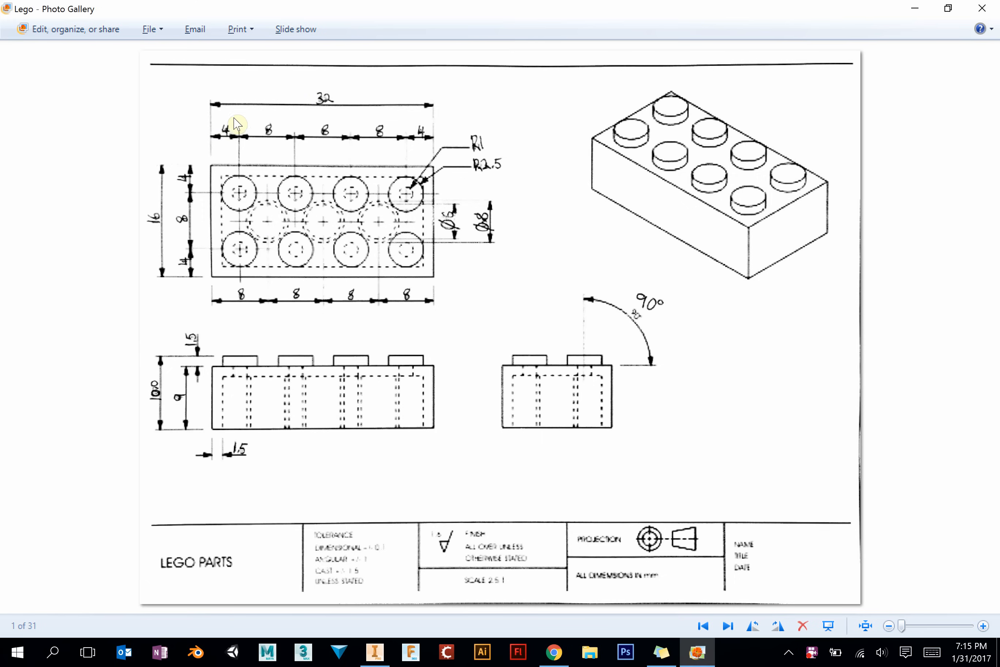
{"action": "mouse_move", "coordinate": [927, 6]}
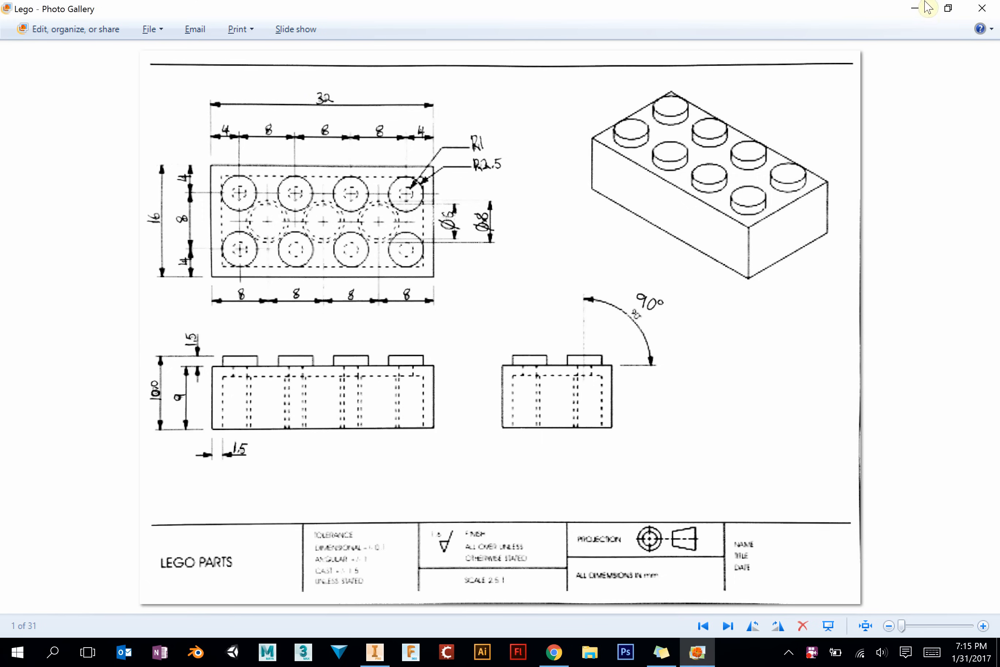
{"action": "mouse_move", "coordinate": [210, 176]}
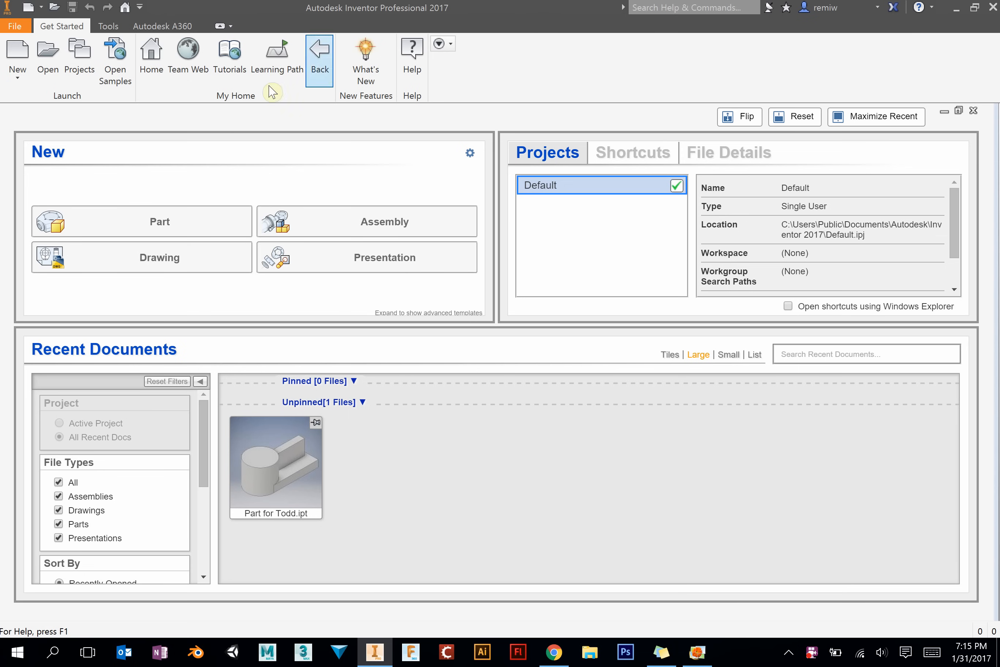
{"action": "left_click", "coordinate": [18, 51]}
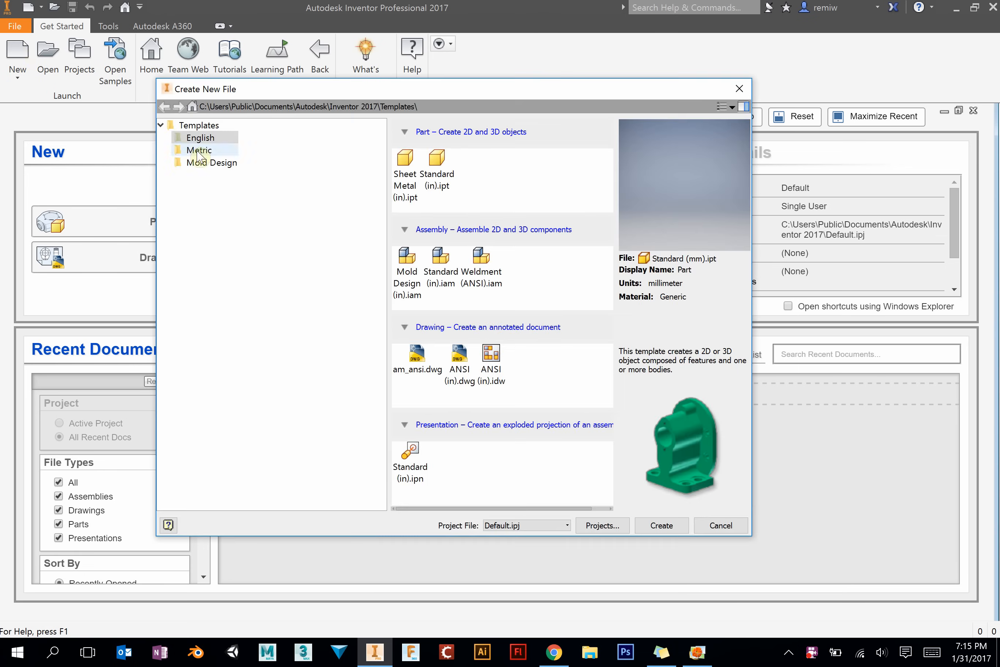
{"action": "left_click", "coordinate": [199, 150]}
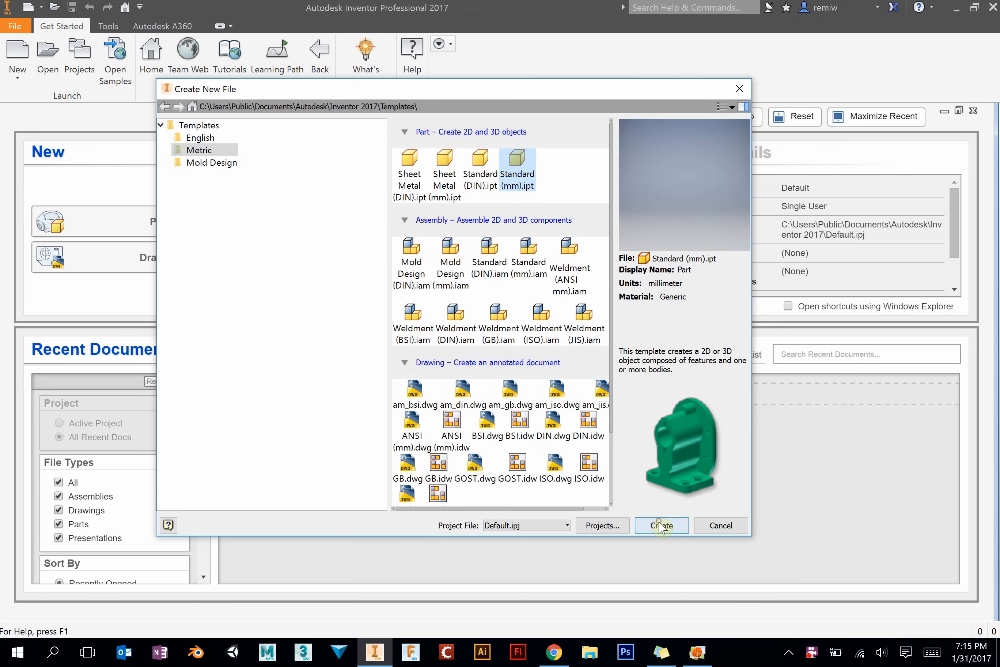
{"action": "left_click", "coordinate": [661, 525]}
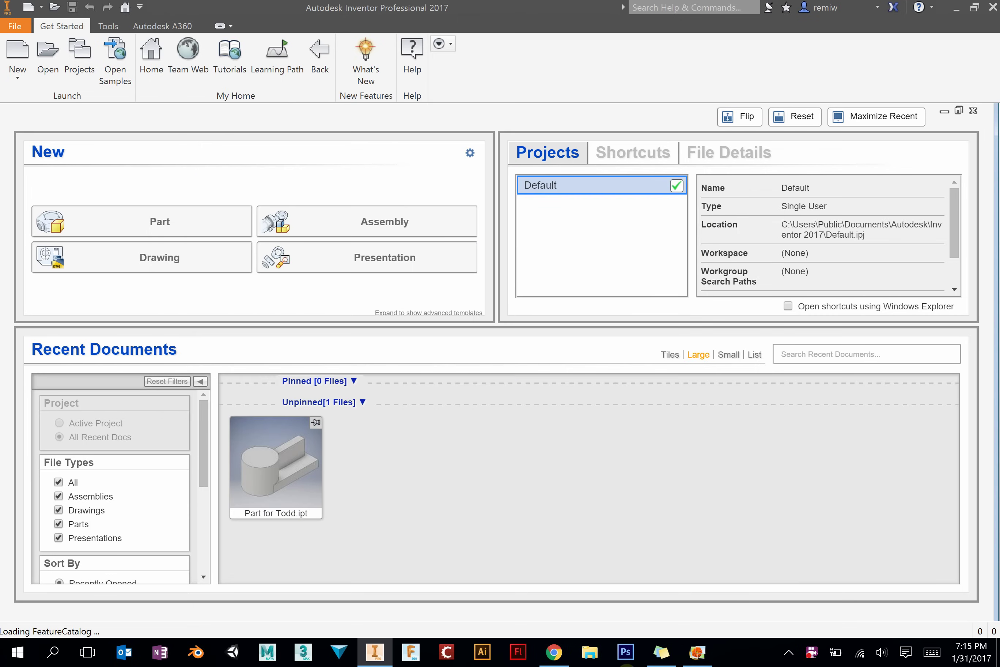
{"action": "left_click", "coordinate": [698, 652]}
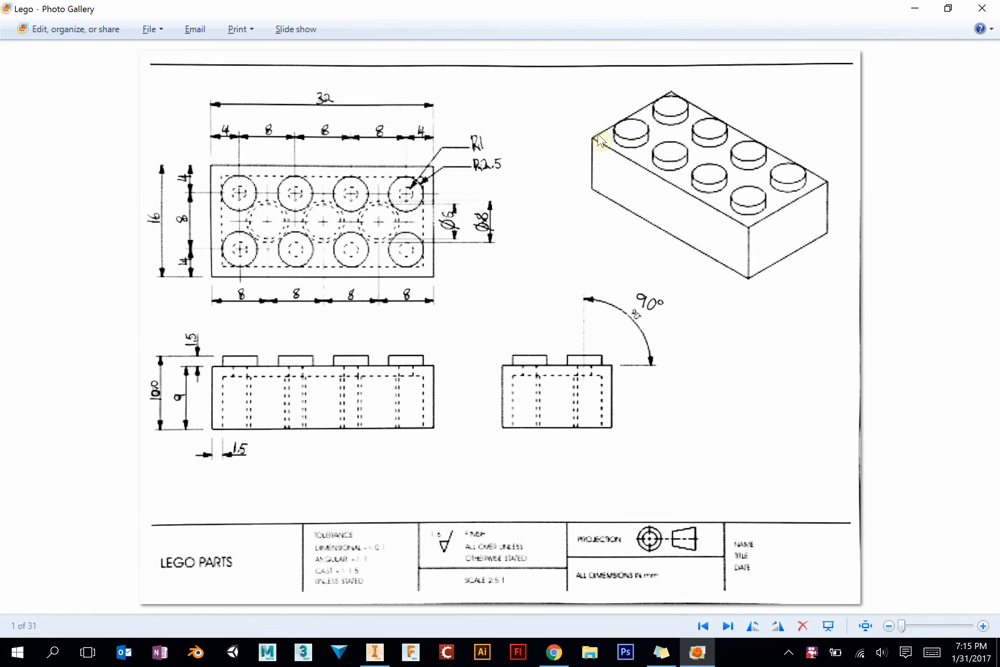
{"action": "mouse_move", "coordinate": [471, 235]}
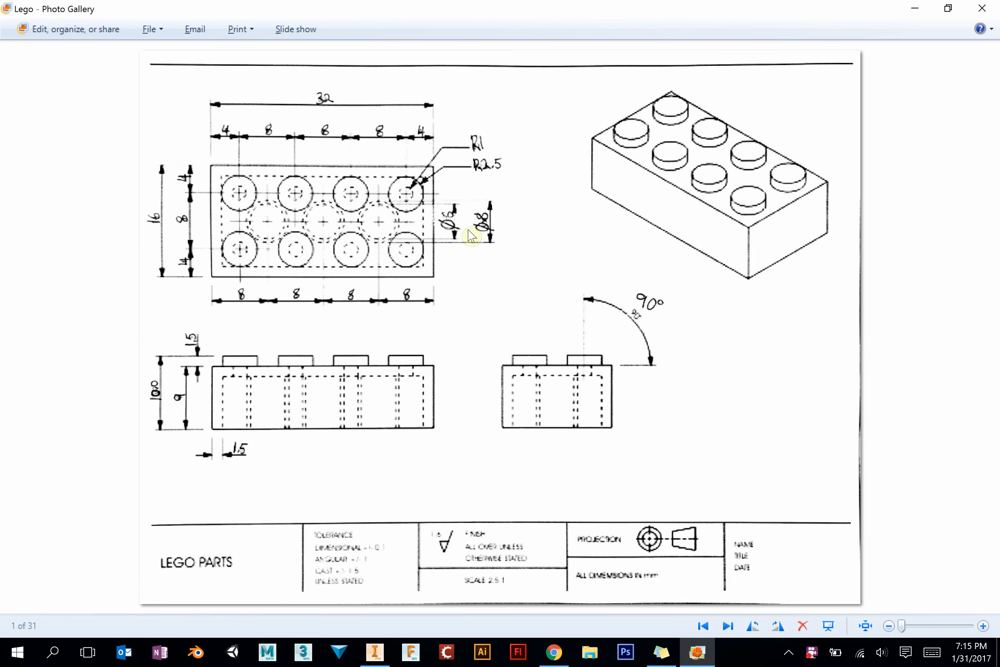
{"action": "mouse_move", "coordinate": [752, 571]}
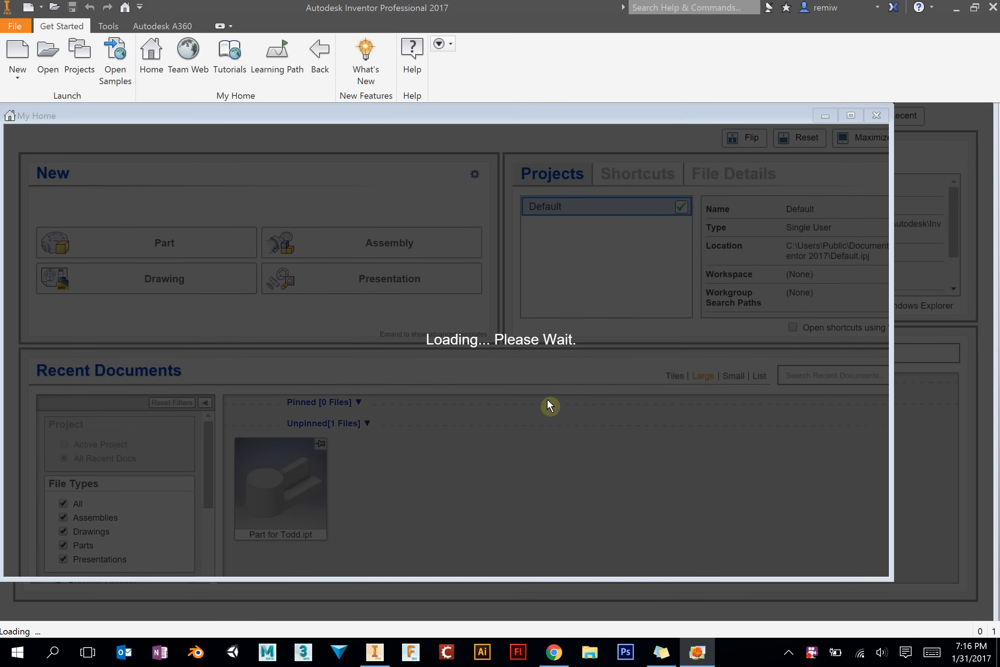
{"action": "left_click", "coordinate": [165, 242]}
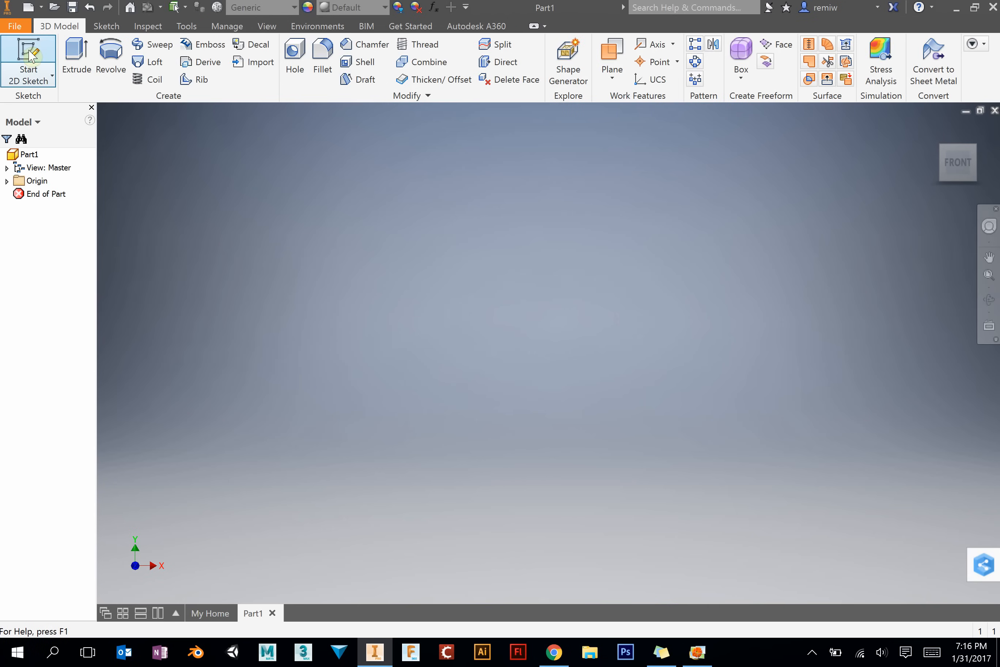
{"action": "mouse_move", "coordinate": [30, 53]}
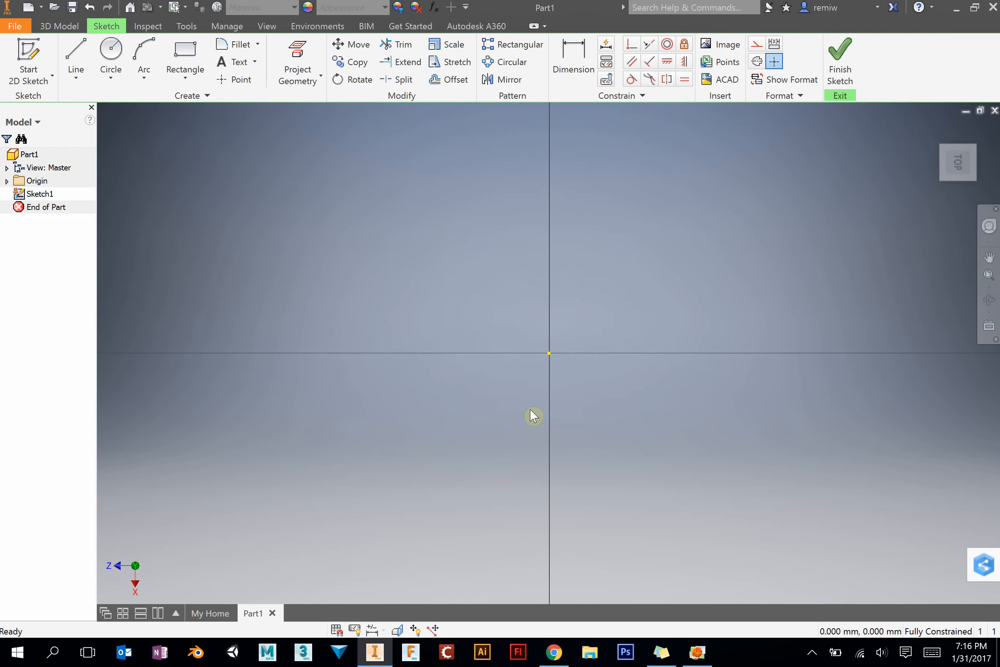
{"action": "mouse_move", "coordinate": [959, 160]}
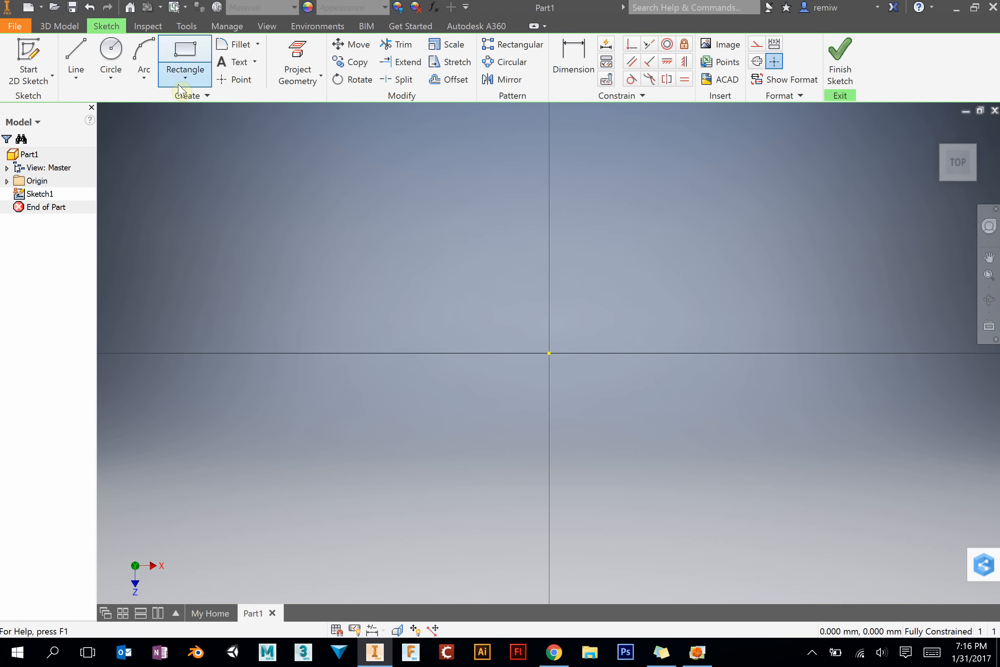
Step: Draw a rectangle from the origin and dimension it 32 mm by 16 mm
{"action": "left_click", "coordinate": [184, 48]}
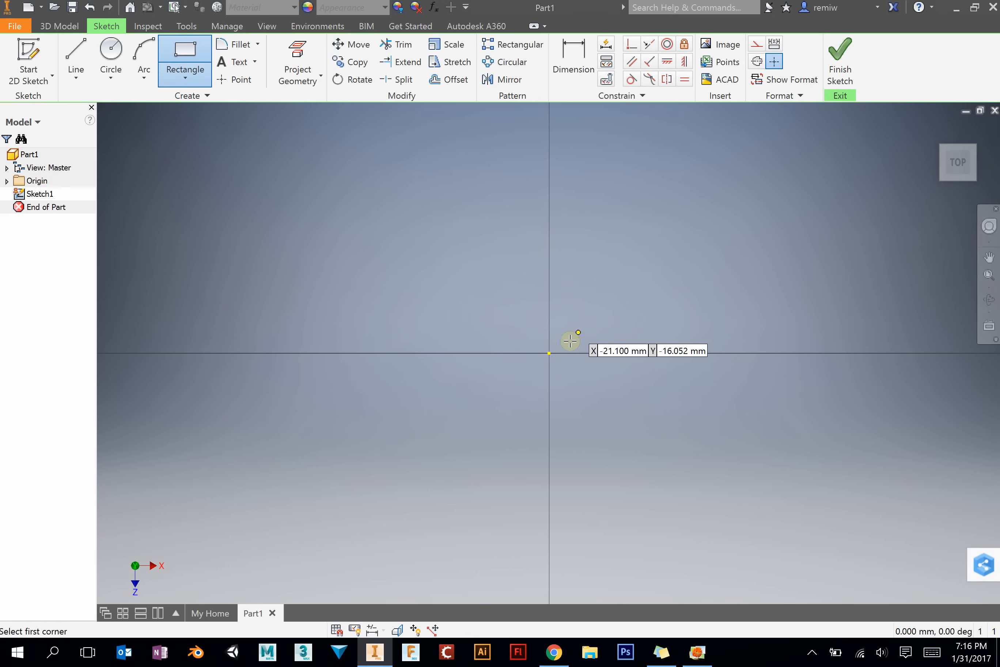
{"action": "left_click", "coordinate": [549, 353]}
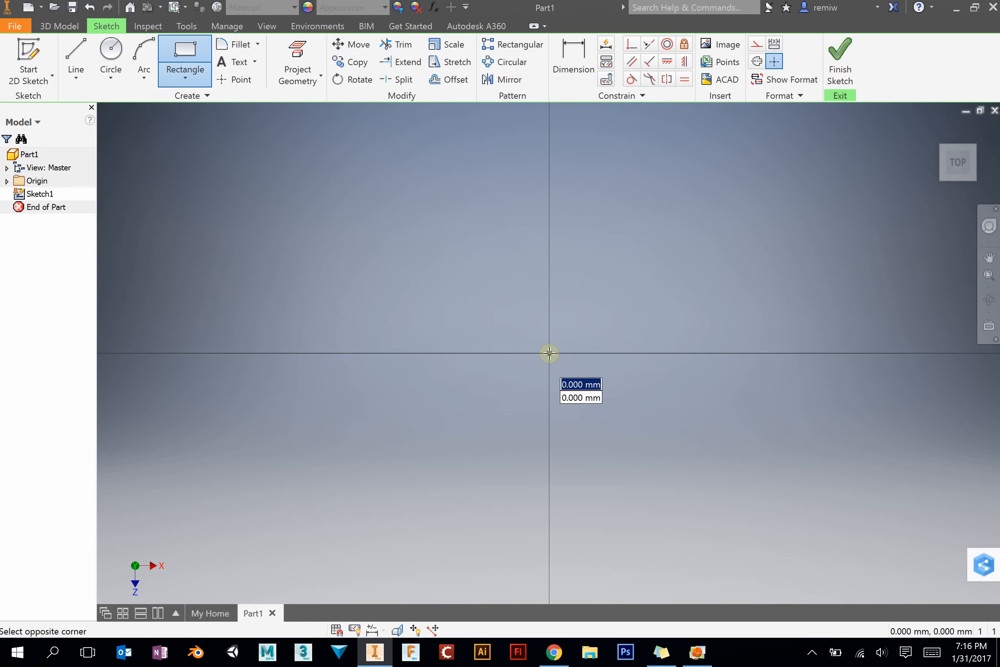
{"action": "left_click_drag", "start_coordinate": [548, 353], "coordinate": [808, 223]}
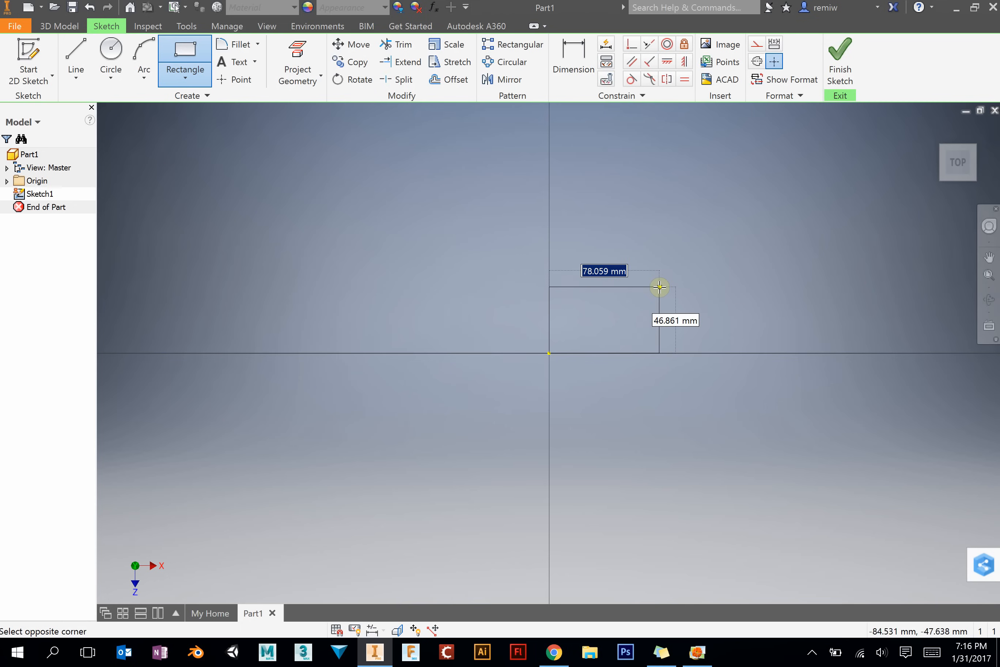
{"action": "type", "text": "2"}
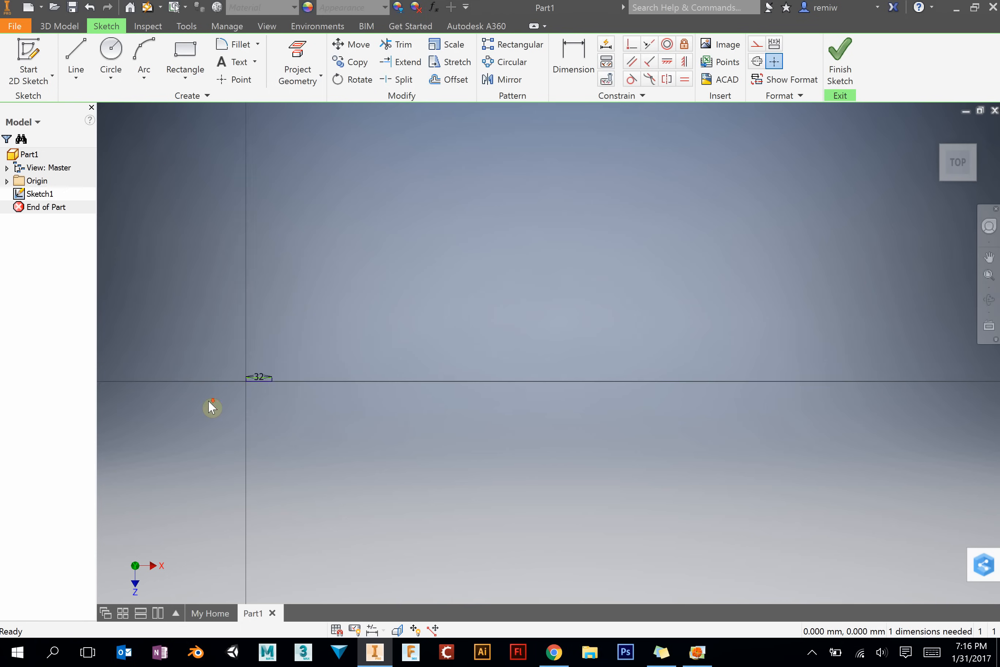
{"action": "left_click", "coordinate": [573, 57]}
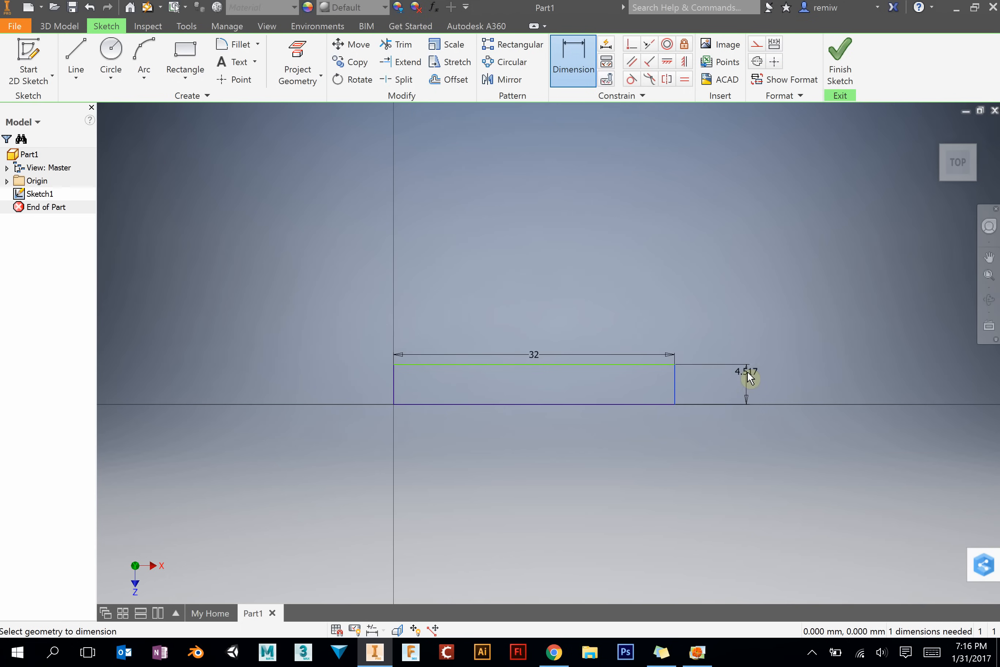
{"action": "left_click", "coordinate": [748, 377]}
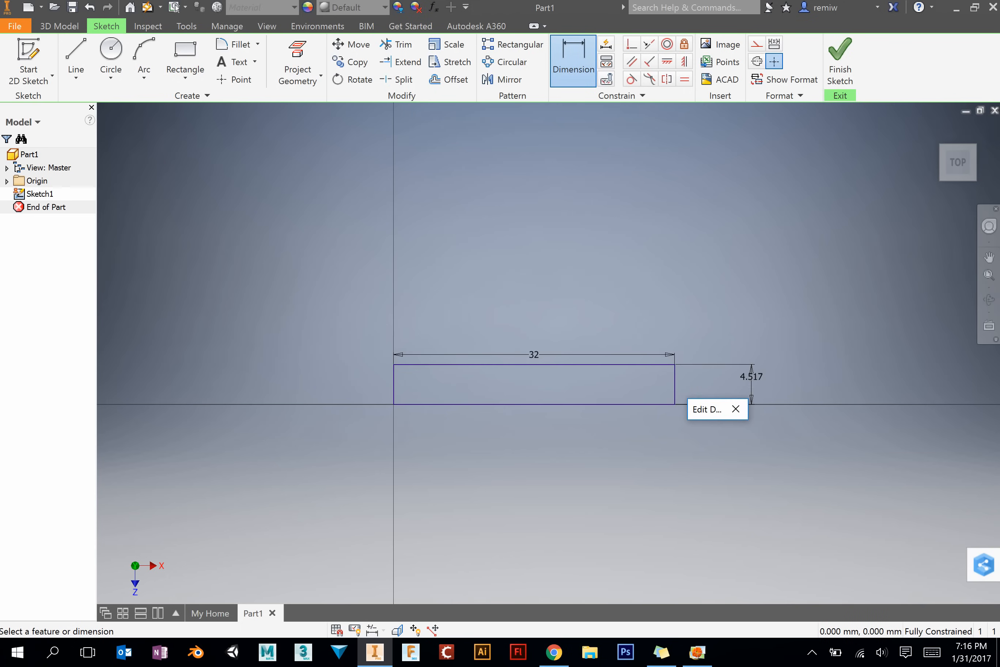
{"action": "type", "text": "16"}
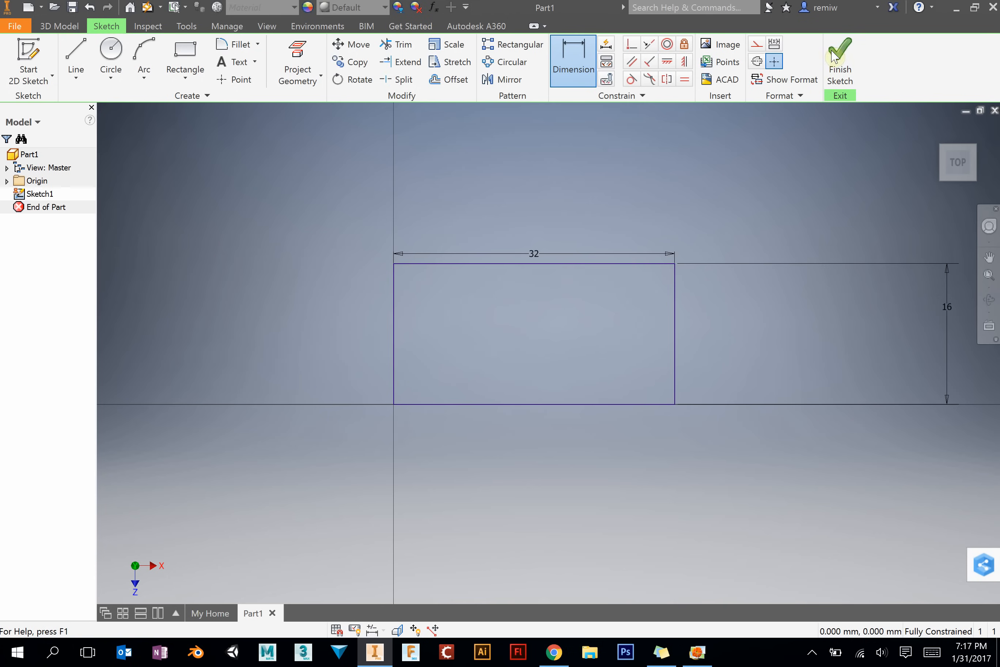
Step: Finish the sketch and extrude the rectangle 10 mm into the brick's base block
{"action": "left_click", "coordinate": [839, 64]}
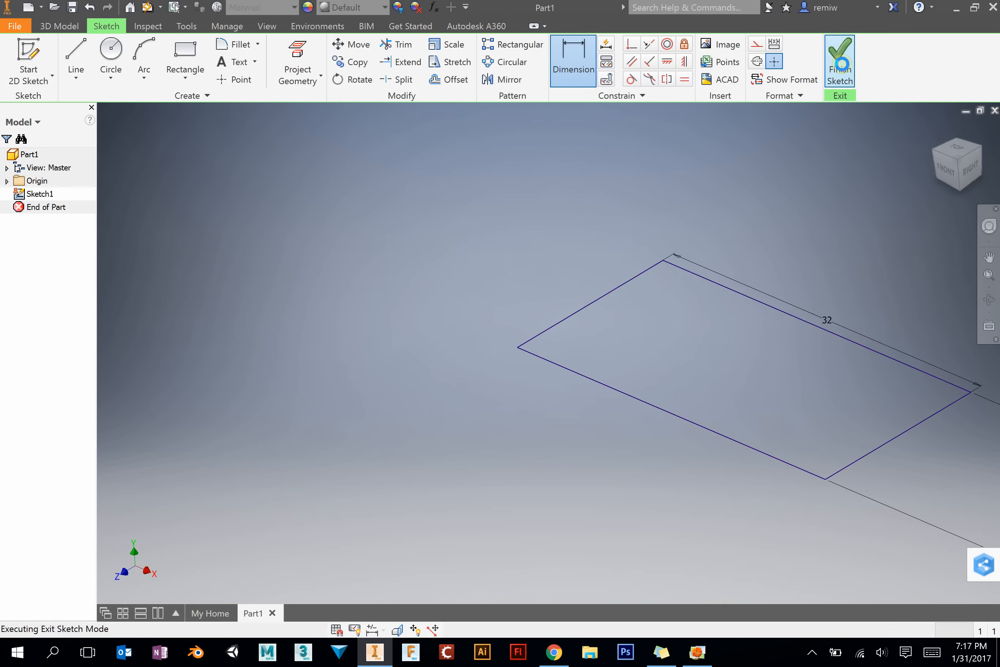
{"action": "left_click", "coordinate": [839, 55]}
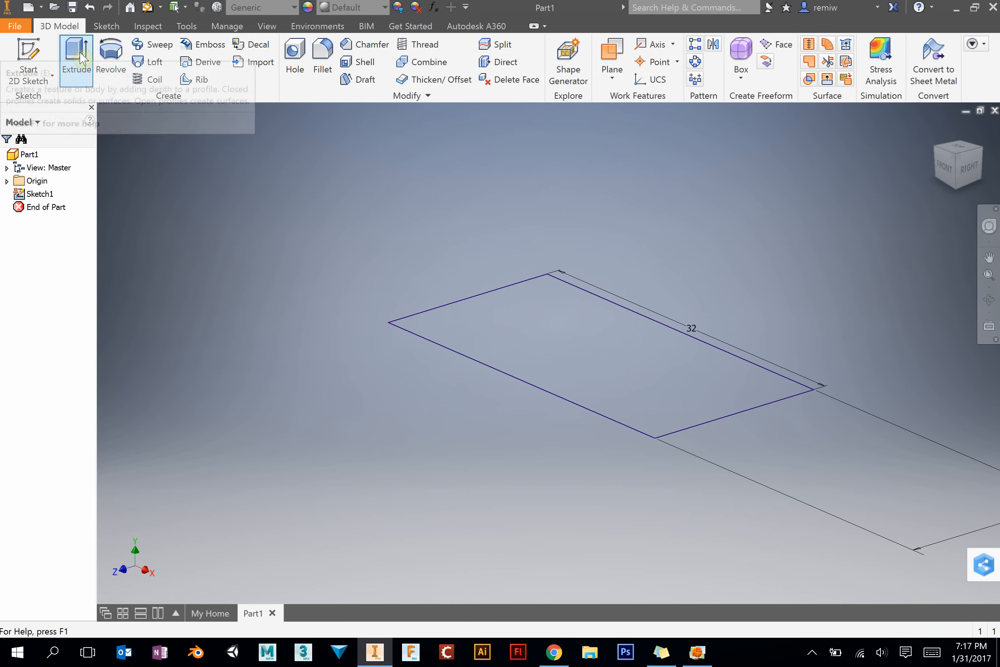
{"action": "mouse_move", "coordinate": [79, 51]}
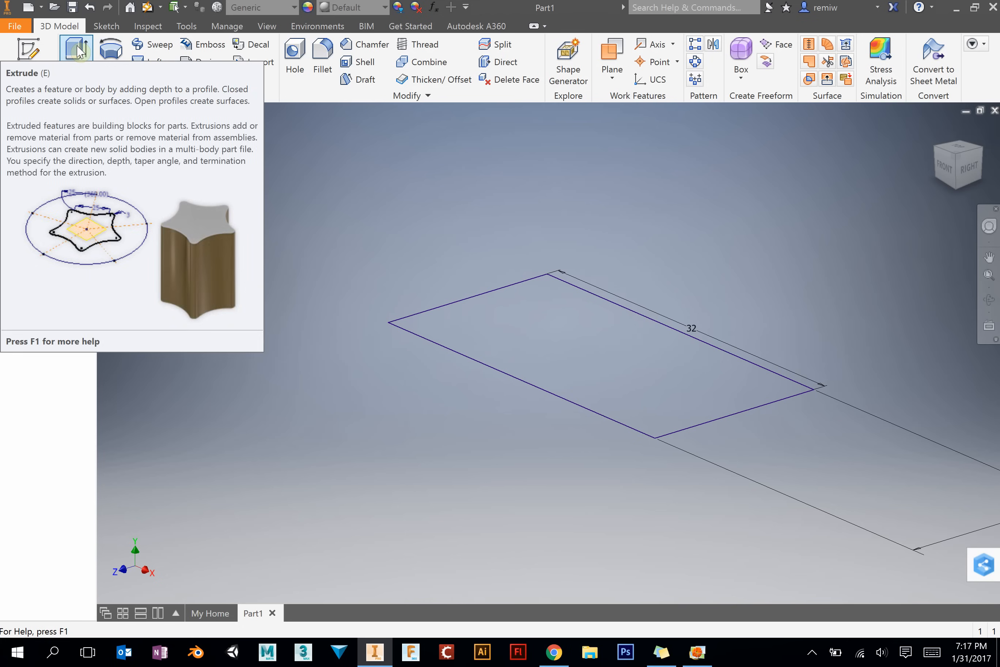
{"action": "left_click", "coordinate": [75, 47]}
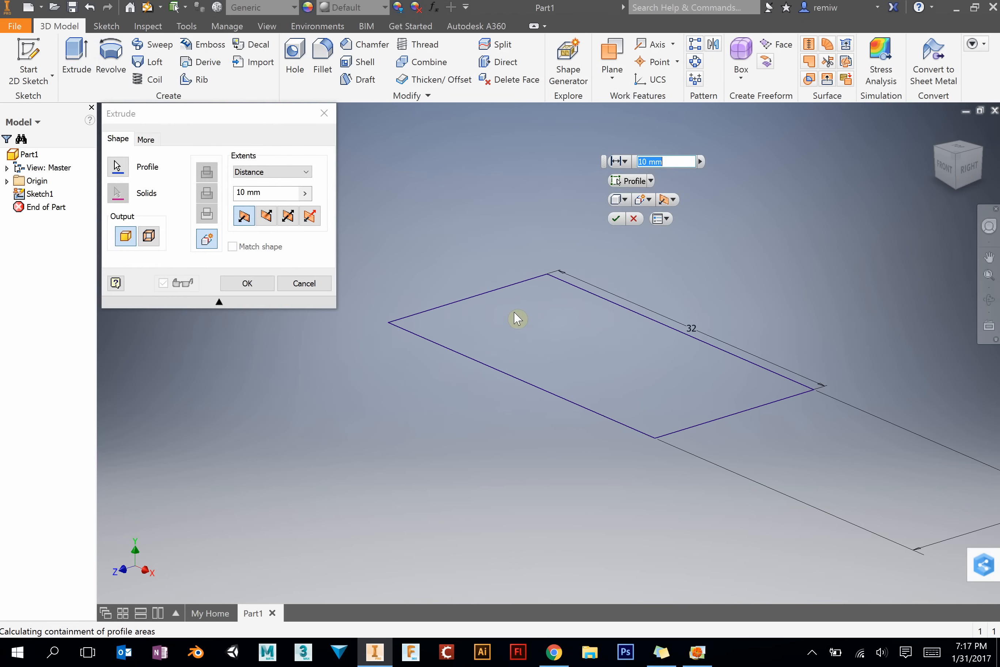
{"action": "left_click", "coordinate": [517, 318]}
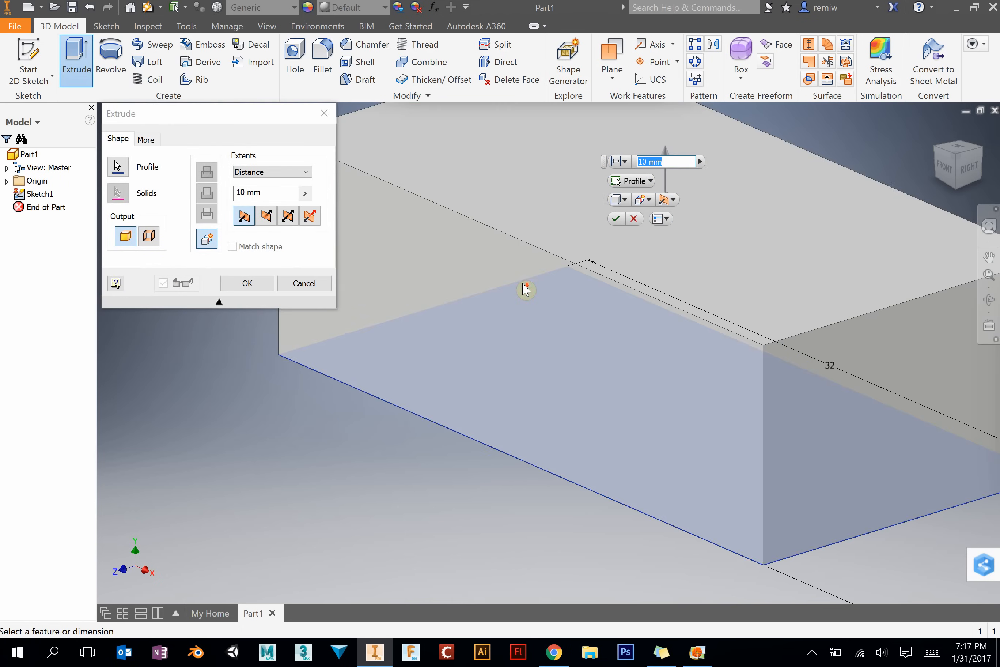
{"action": "left_click", "coordinate": [697, 652]}
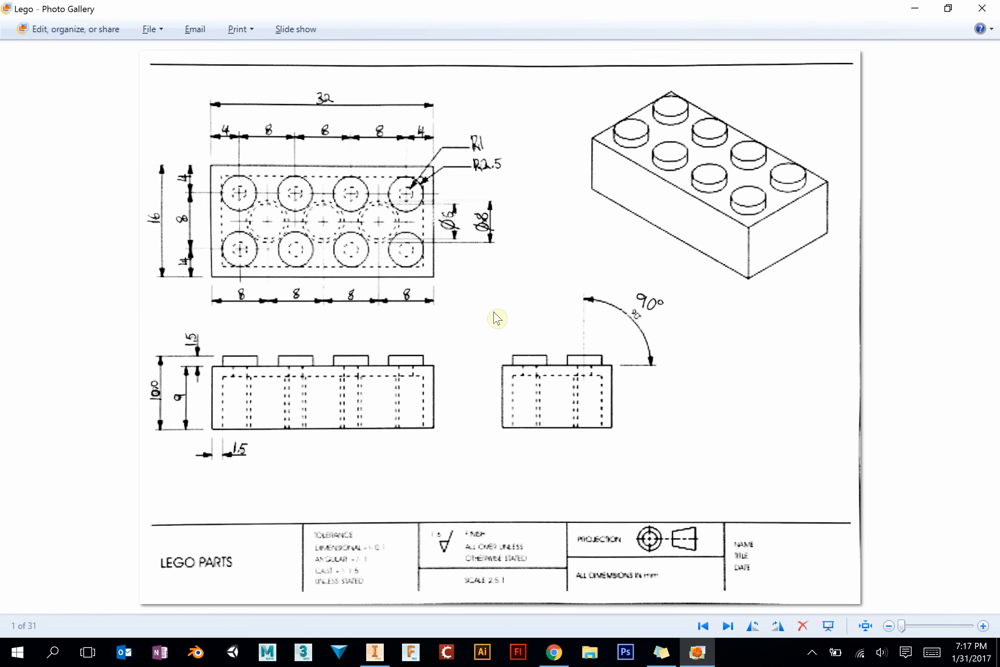
{"action": "mouse_move", "coordinate": [214, 375]}
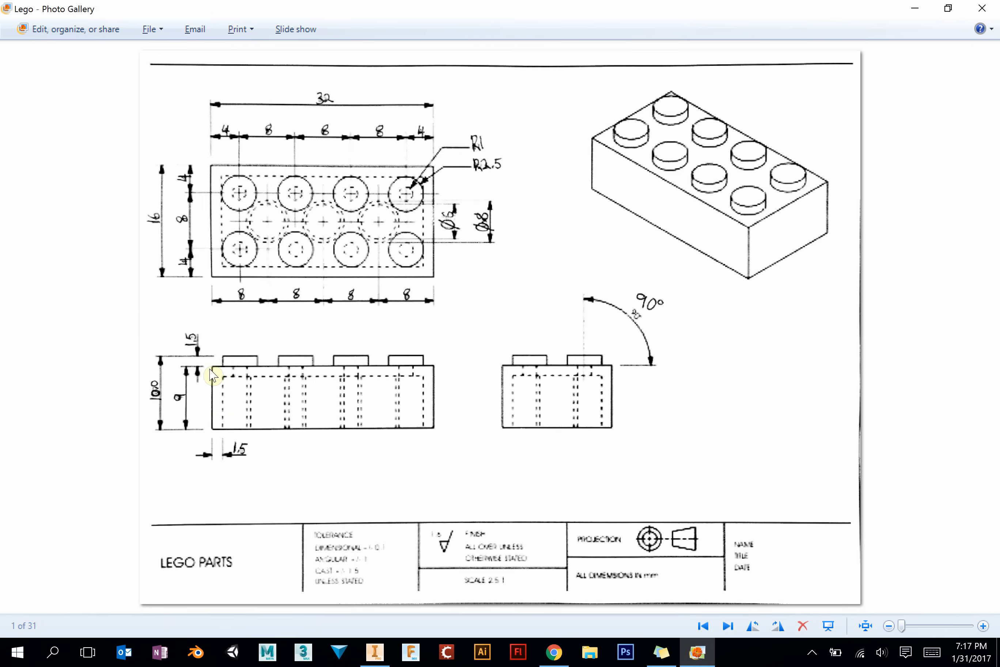
{"action": "mouse_move", "coordinate": [668, 442]}
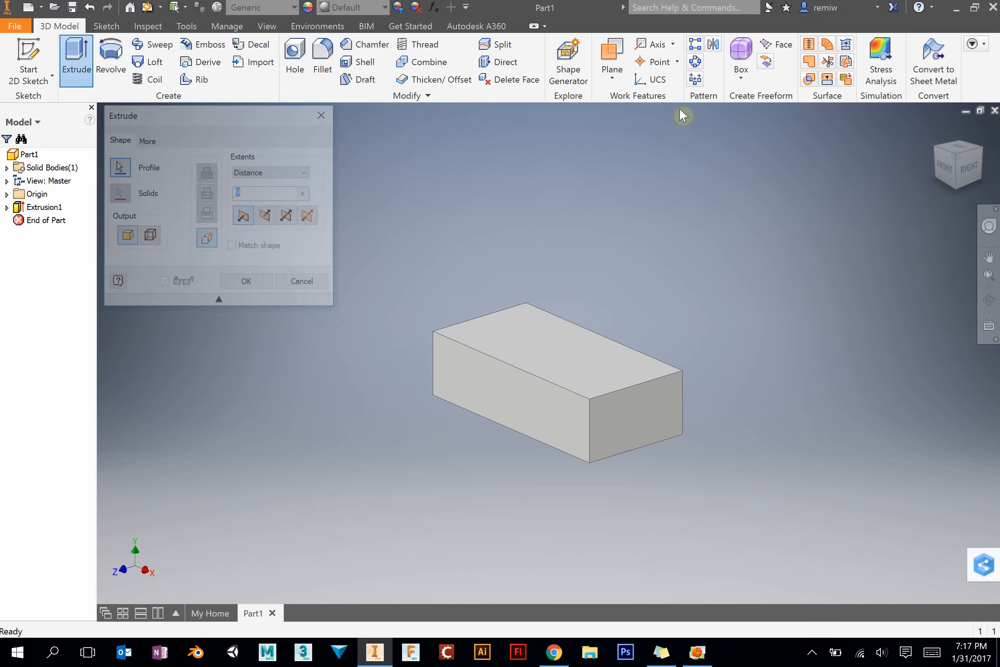
{"action": "left_click", "coordinate": [246, 281]}
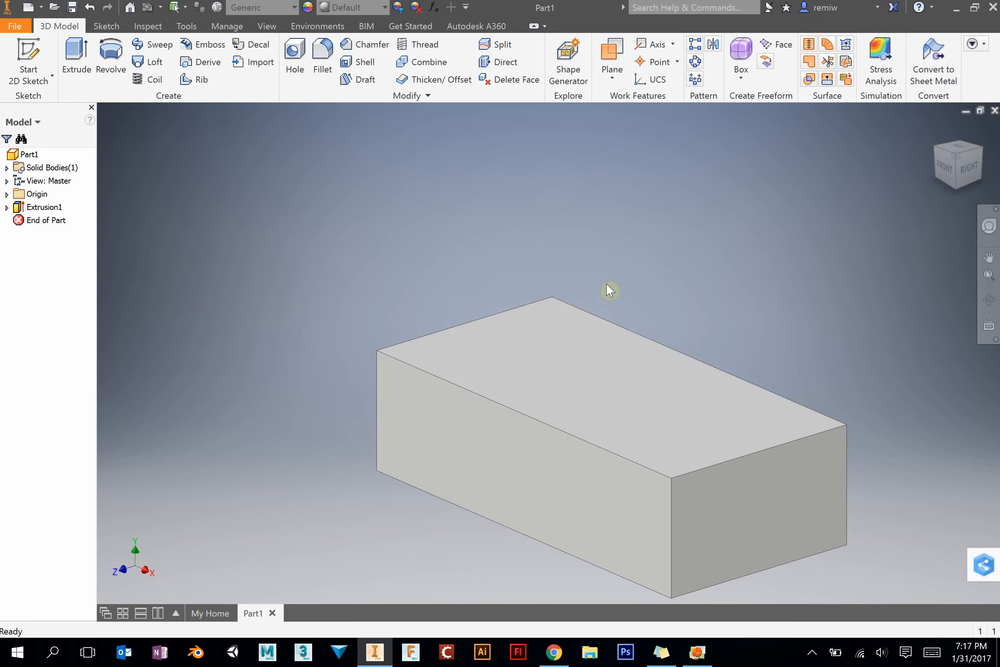
Step: Switch to the Lego brick reference drawing to read the stud dimensions
{"action": "left_click", "coordinate": [697, 652]}
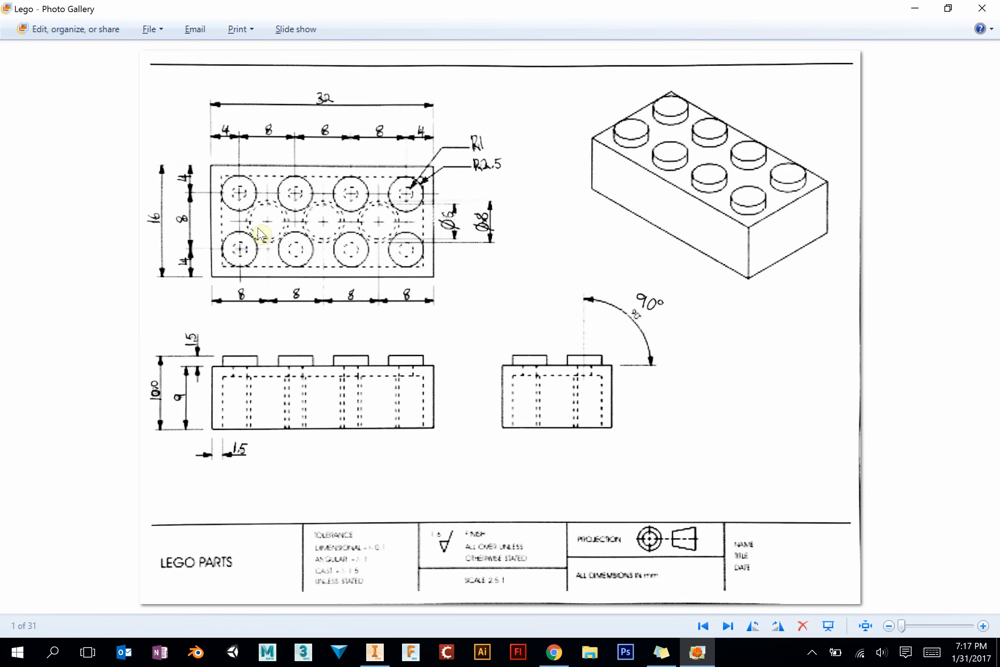
{"action": "mouse_move", "coordinate": [279, 200]}
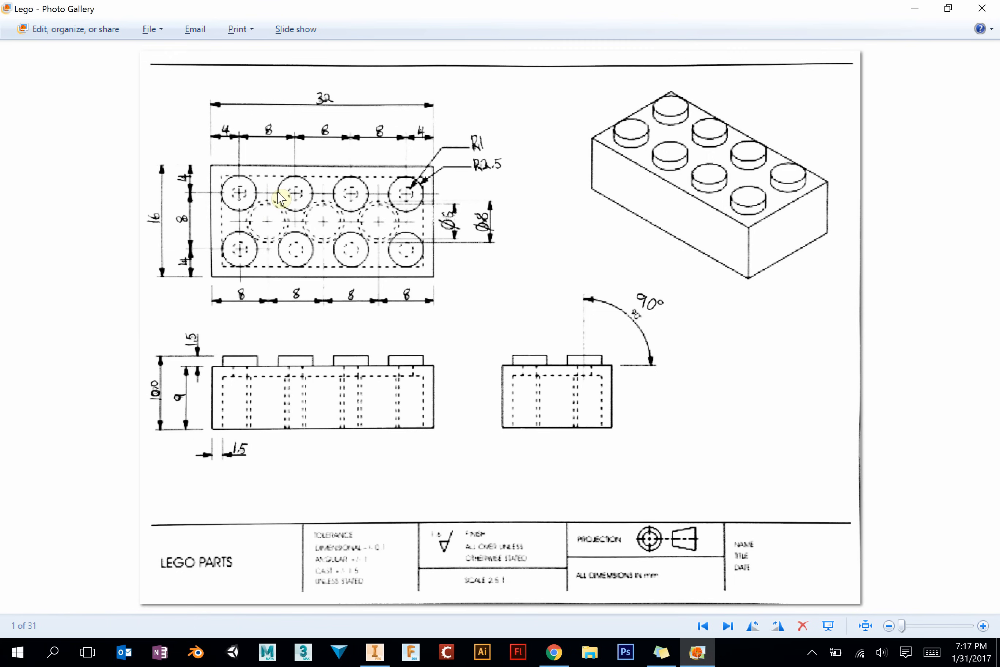
{"action": "mouse_move", "coordinate": [483, 177]}
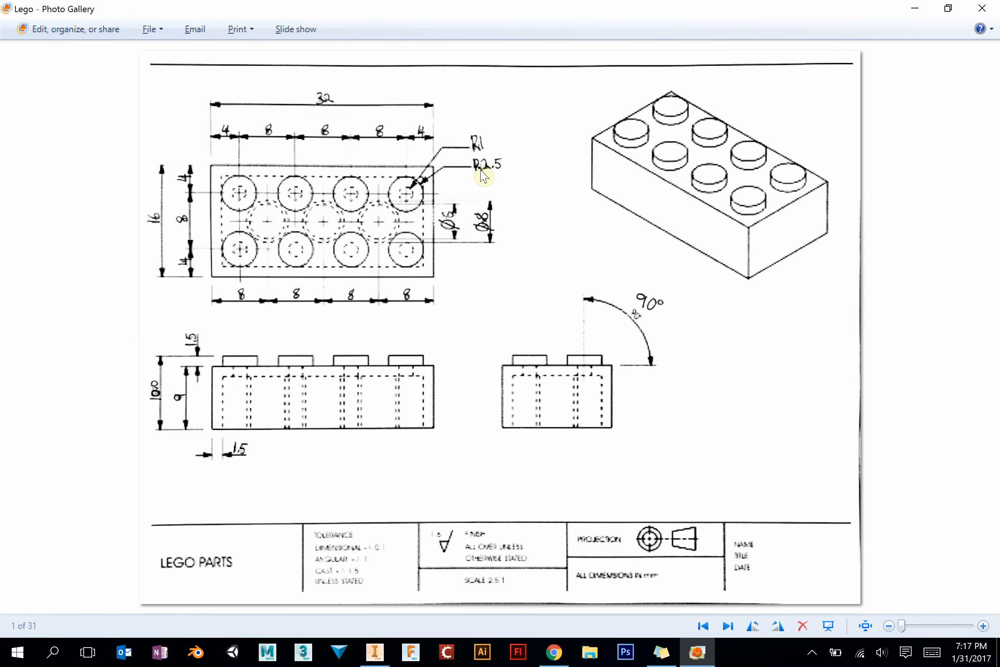
{"action": "mouse_move", "coordinate": [497, 176]}
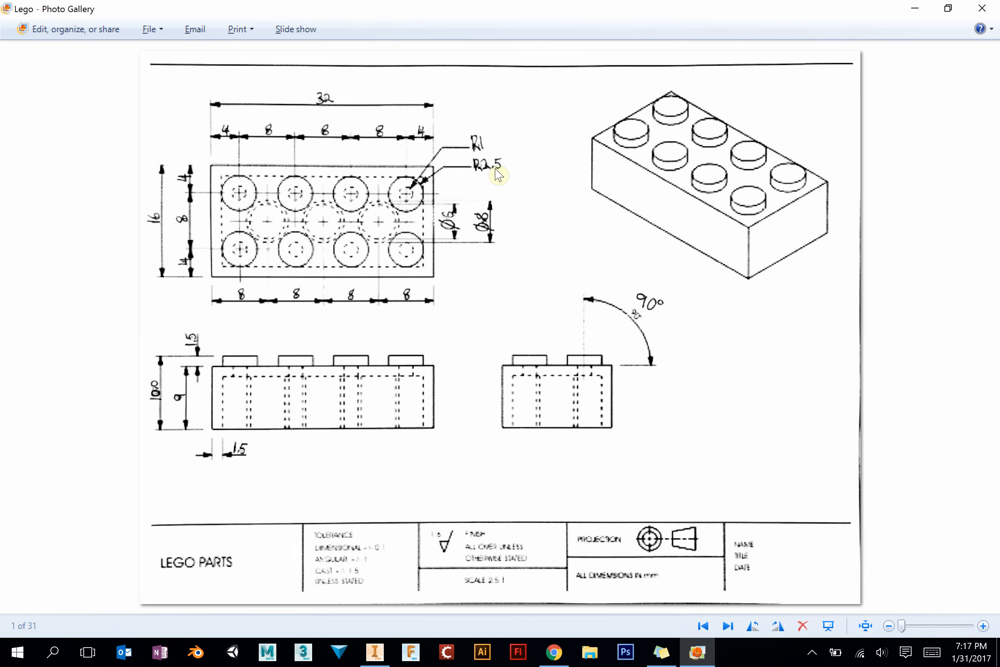
{"action": "mouse_move", "coordinate": [217, 139]}
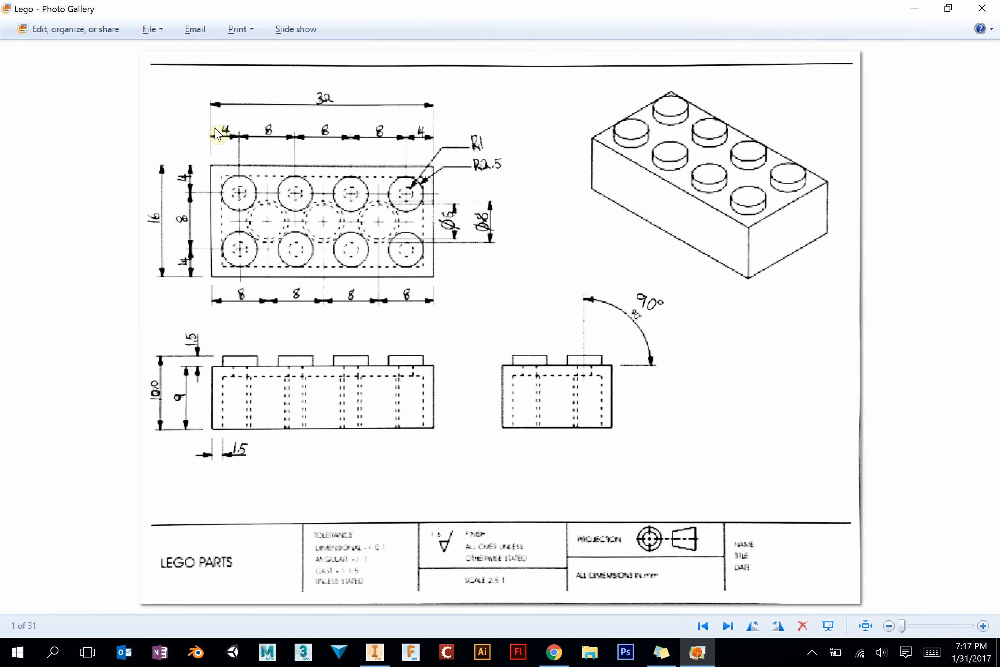
{"action": "mouse_move", "coordinate": [313, 228]}
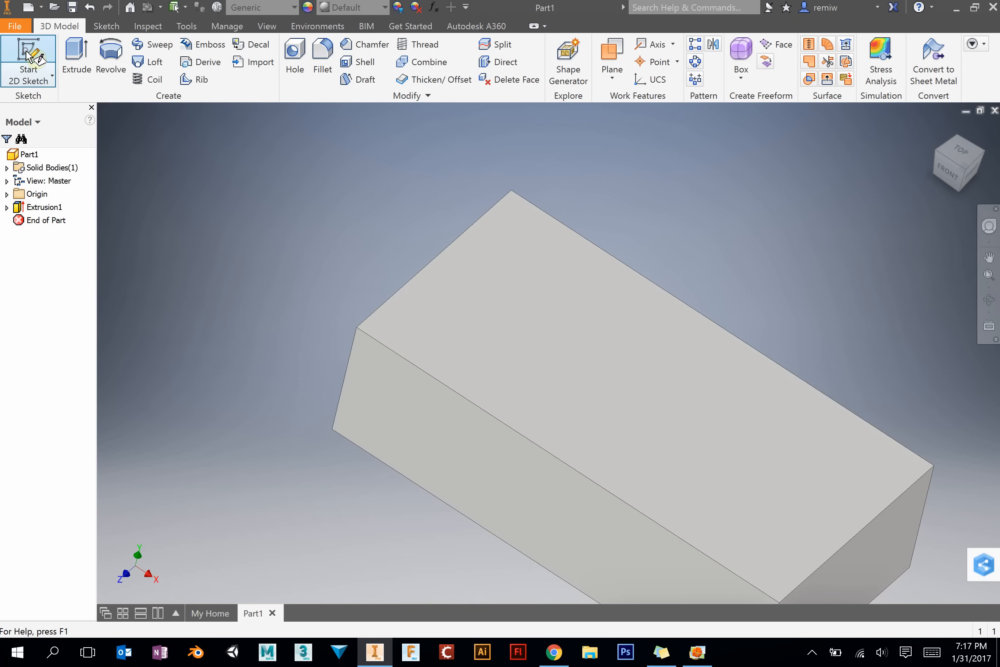
Step: Sketch a 5 mm stud circle on the top face, 4 mm from both edges, checking the drawing
{"action": "left_click", "coordinate": [27, 55]}
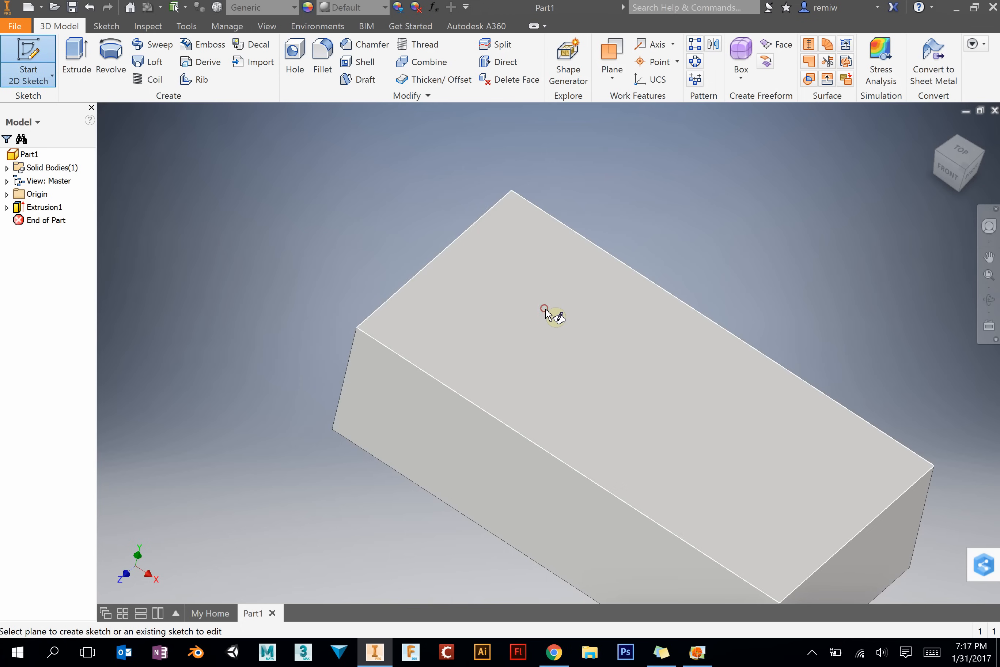
{"action": "left_click", "coordinate": [544, 309]}
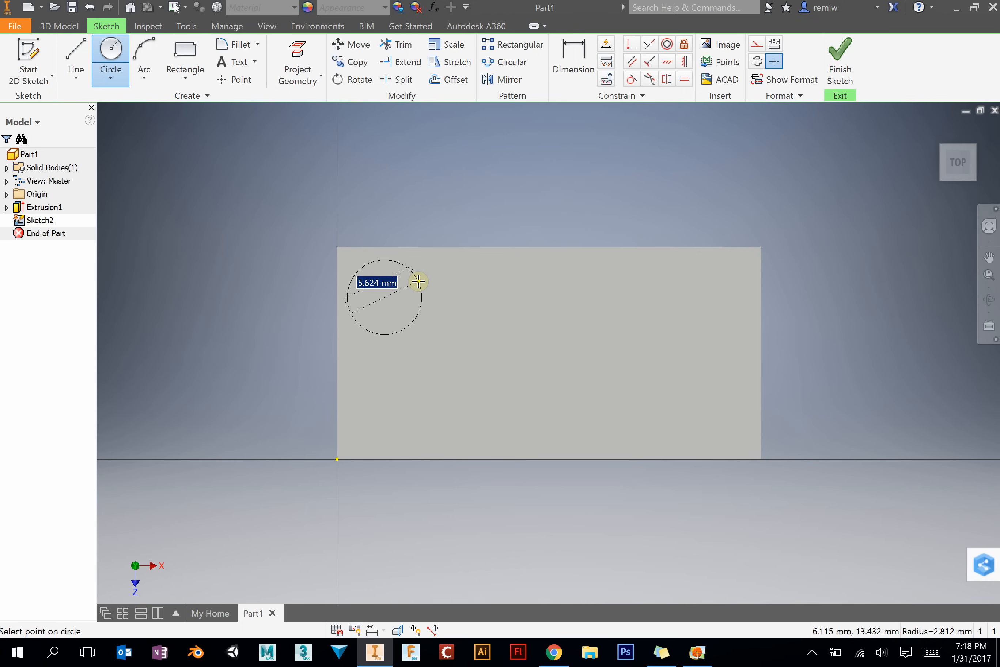
{"action": "left_click", "coordinate": [417, 282]}
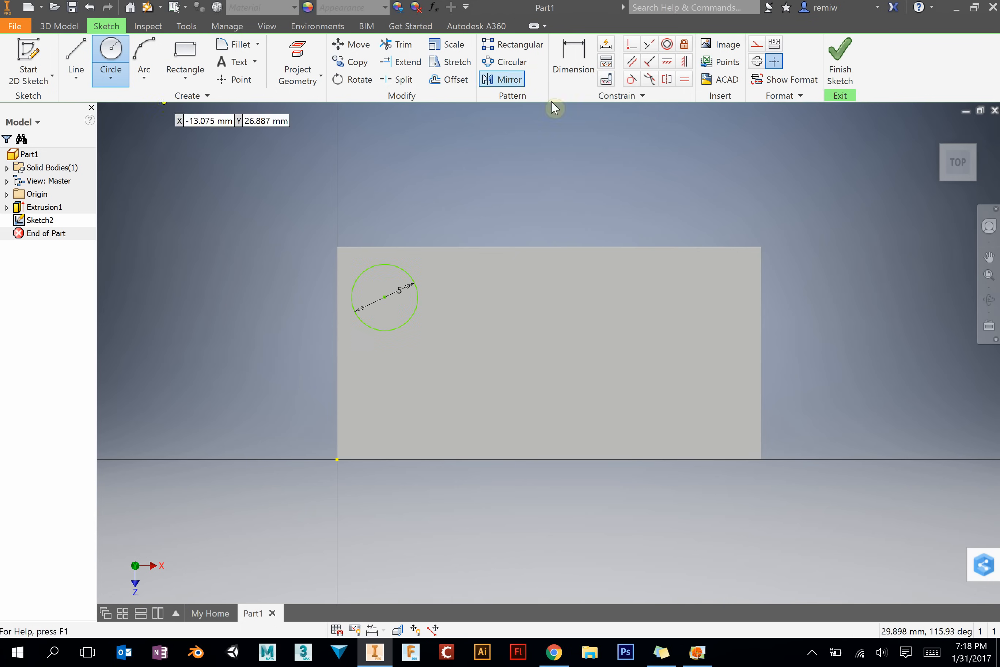
{"action": "left_click", "coordinate": [697, 652]}
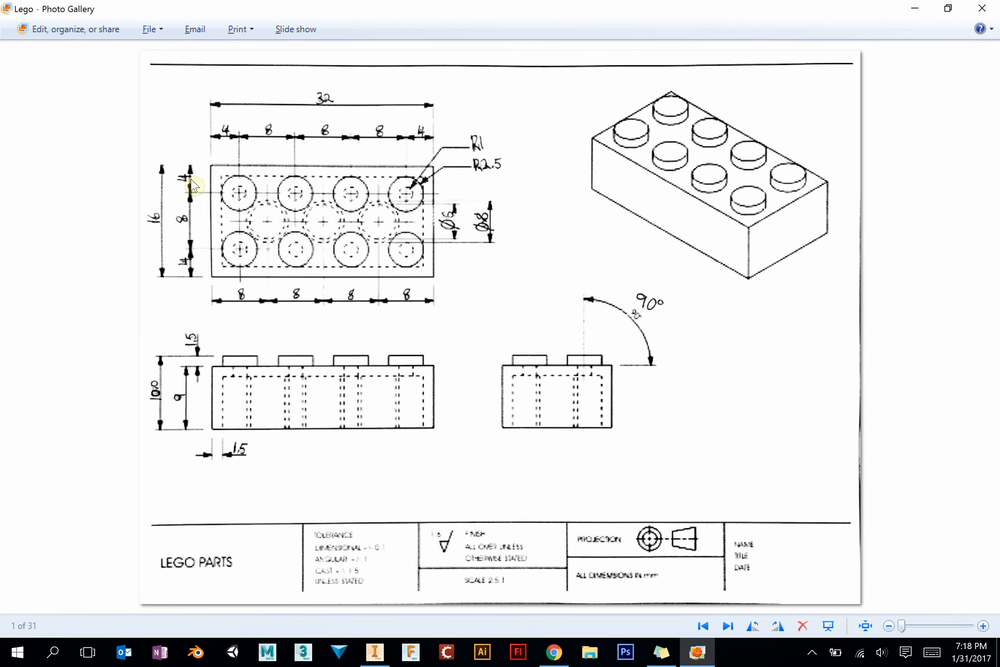
{"action": "left_click", "coordinate": [376, 653]}
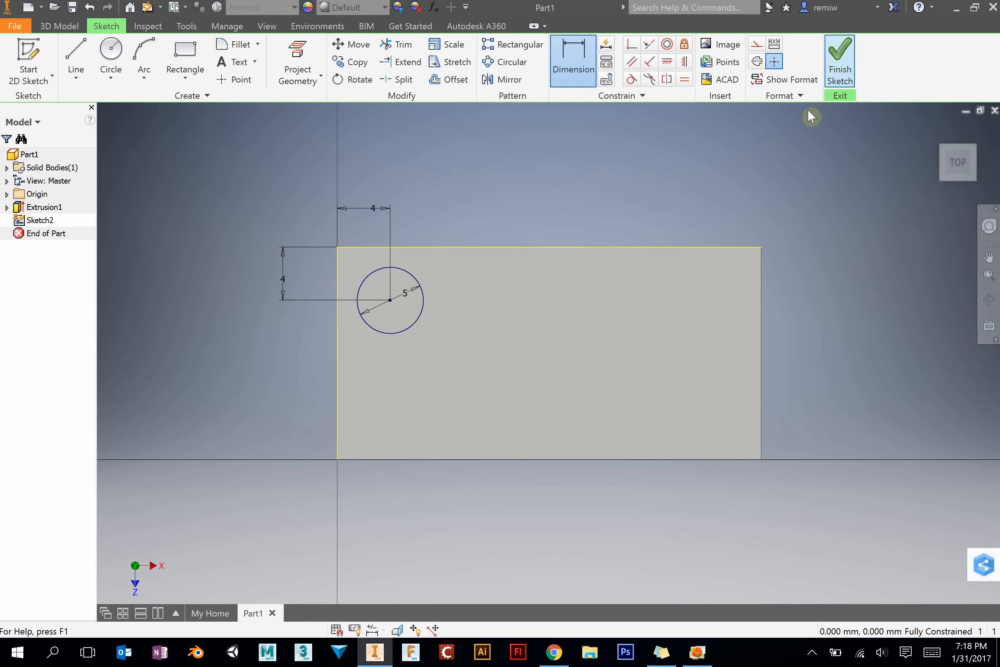
{"action": "left_click", "coordinate": [697, 652]}
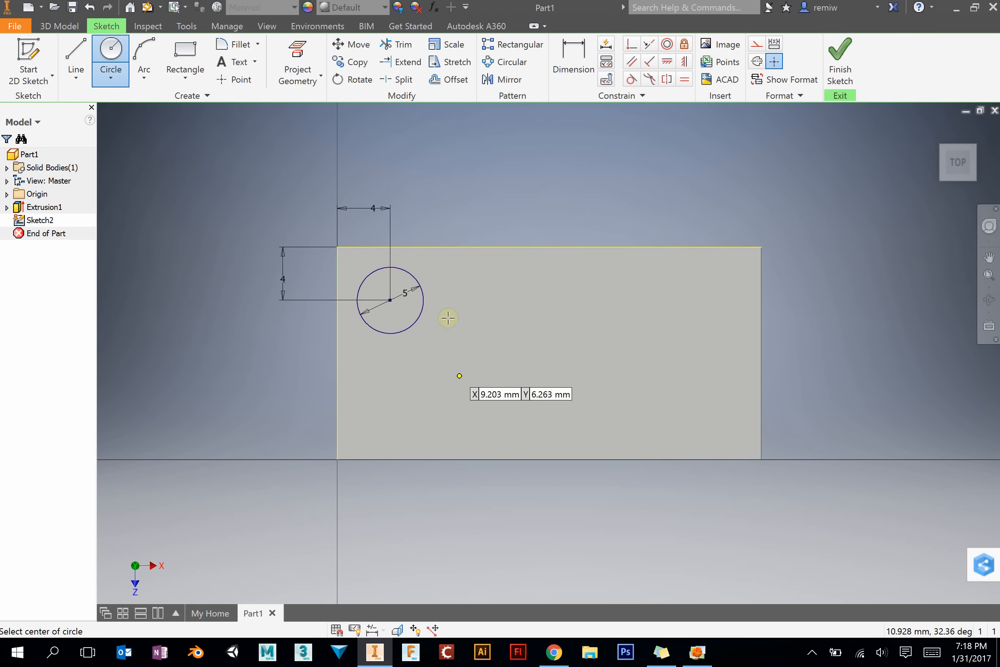
{"action": "mouse_move", "coordinate": [497, 303]}
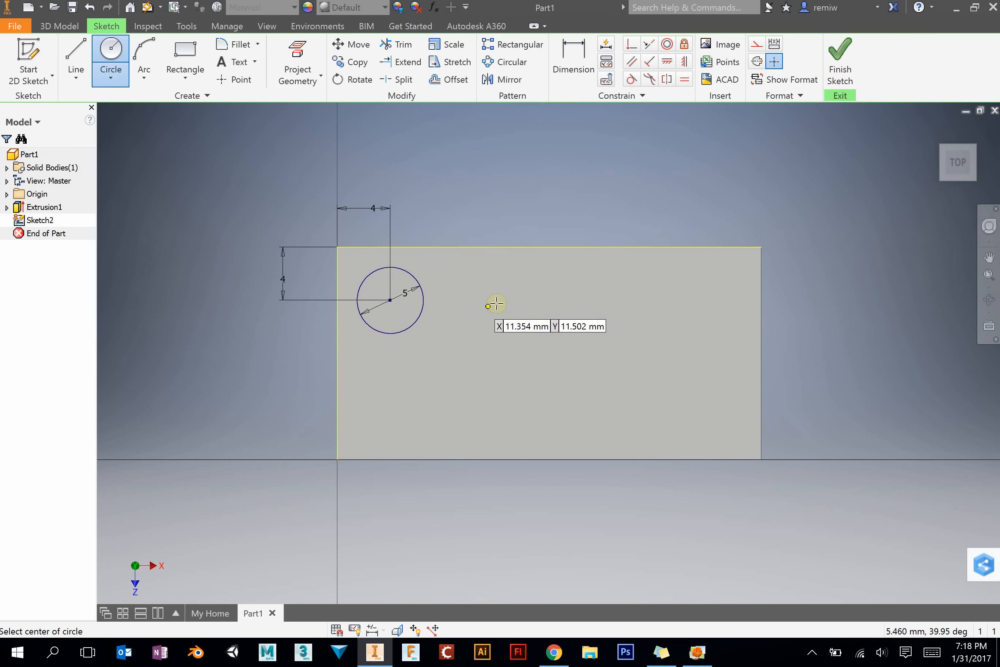
Step: Add a second 5 mm circle 8 mm beside the first, level with it, and finish the sketch
{"action": "left_click", "coordinate": [495, 304]}
{"action": "type", "text": "5"}
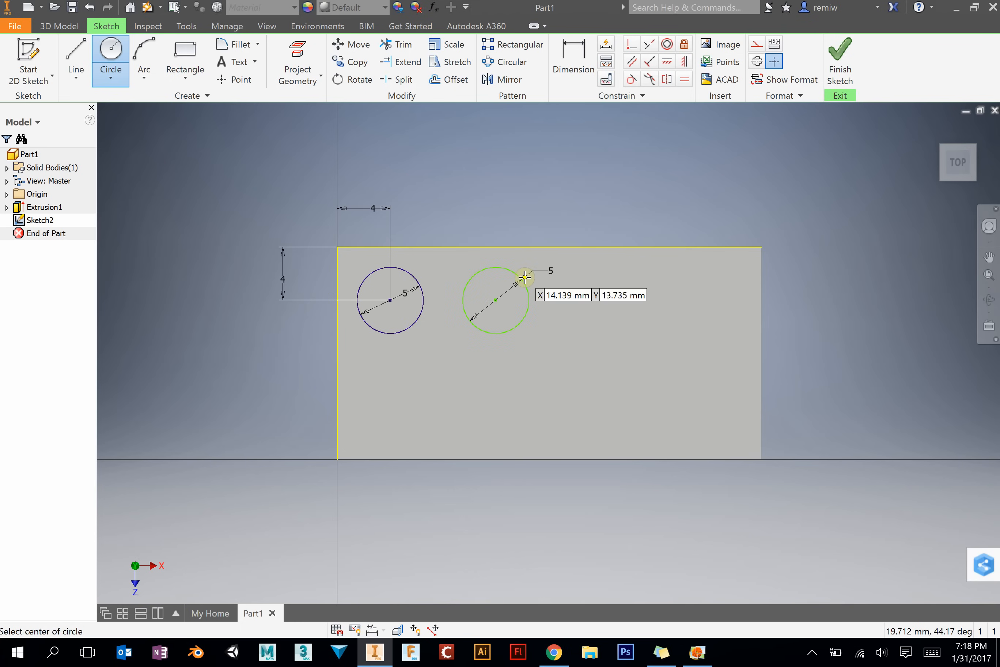
{"action": "left_click", "coordinate": [573, 50]}
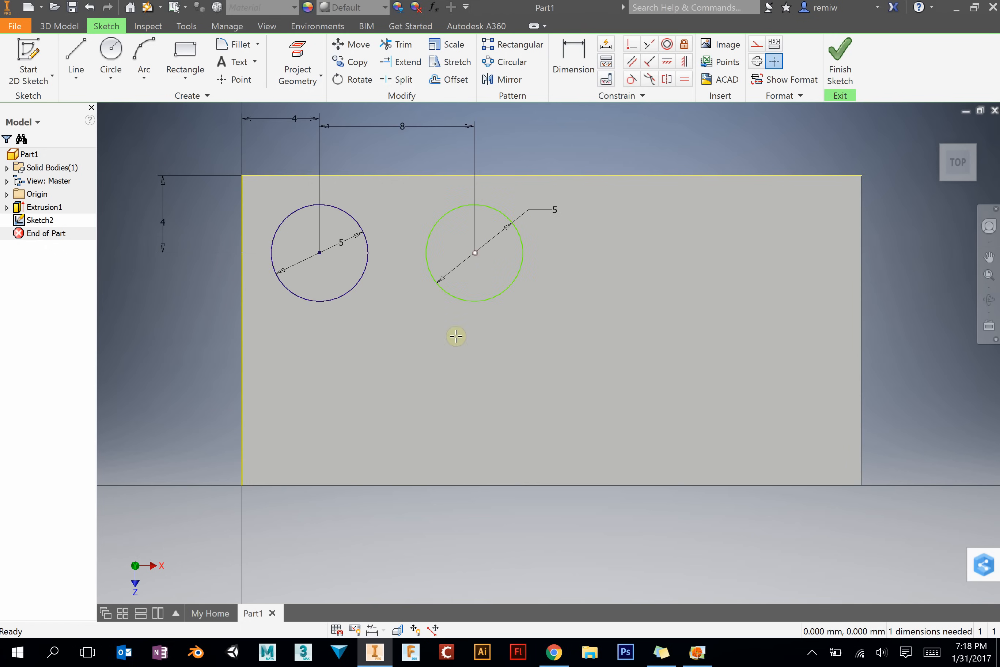
{"action": "left_click_drag", "start_coordinate": [474, 253], "coordinate": [464, 307]}
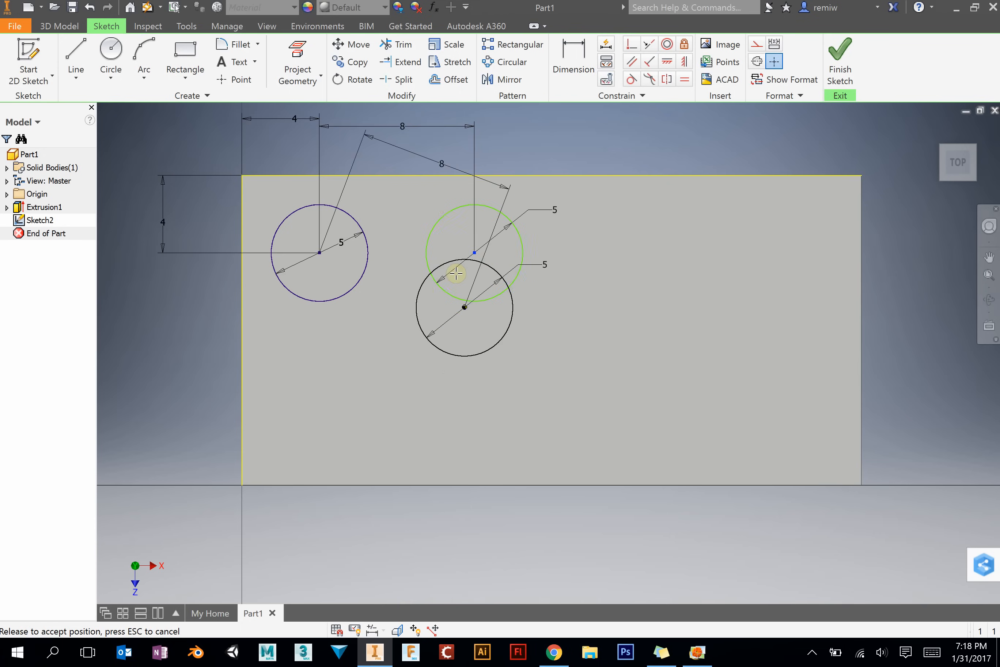
{"action": "left_click_drag", "start_coordinate": [463, 307], "coordinate": [472, 276]}
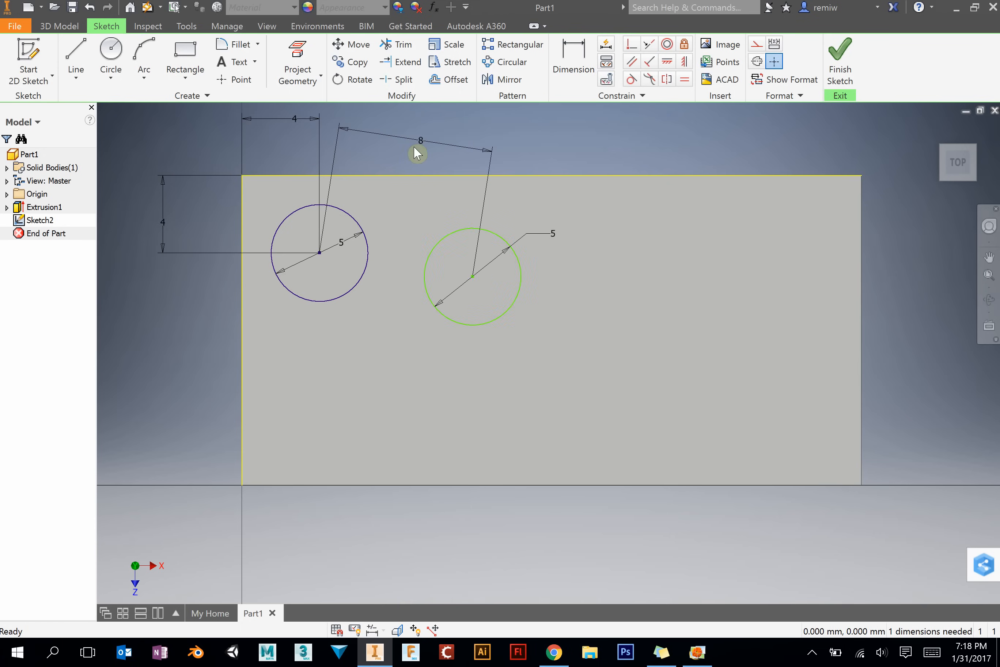
{"action": "left_click", "coordinate": [697, 651]}
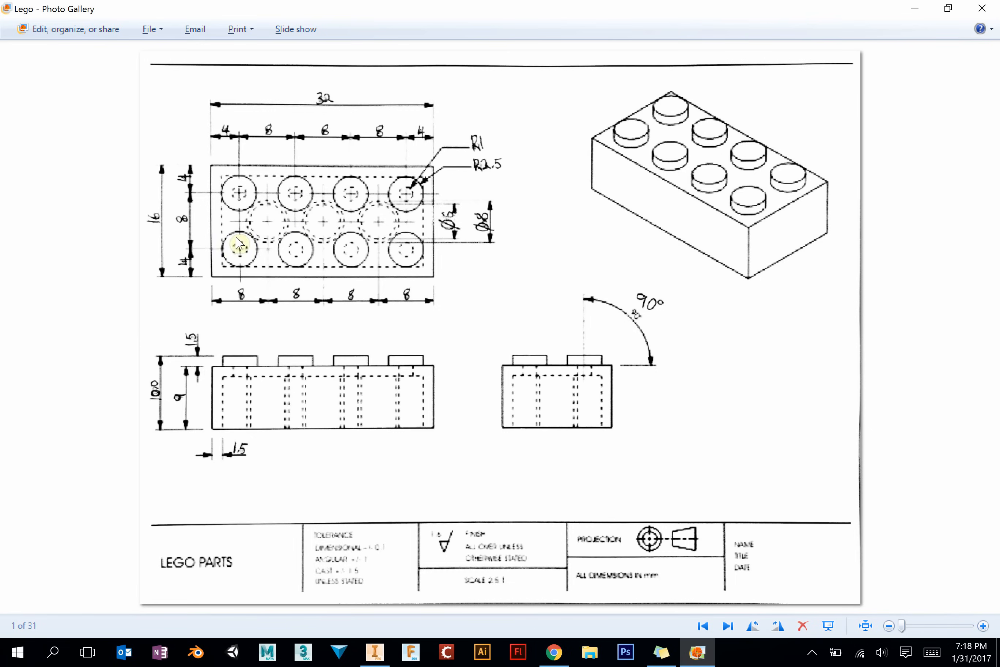
{"action": "mouse_move", "coordinate": [403, 205]}
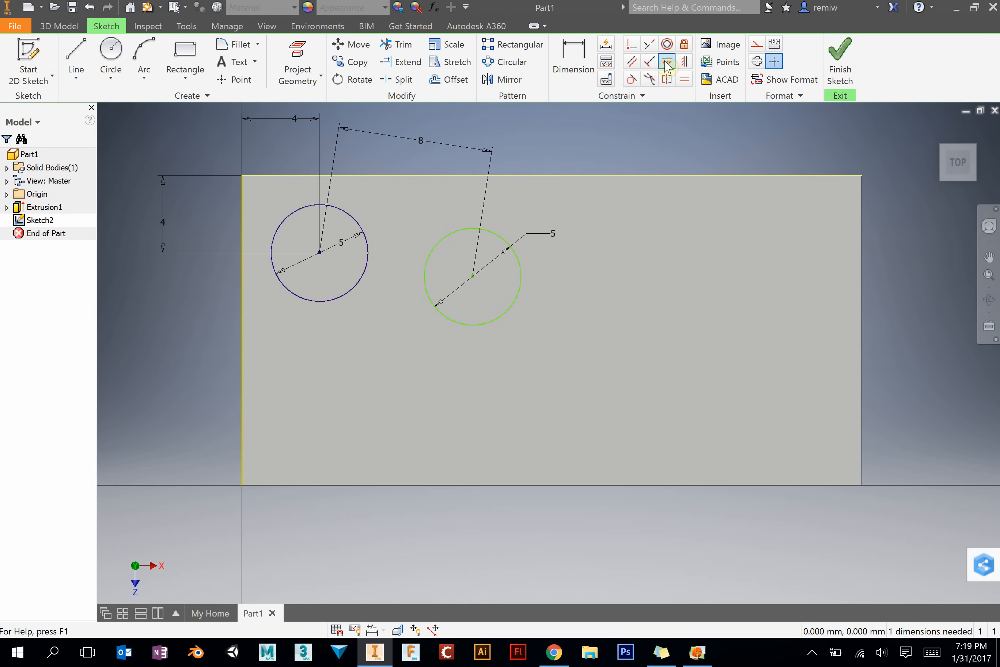
{"action": "mouse_move", "coordinate": [667, 62]}
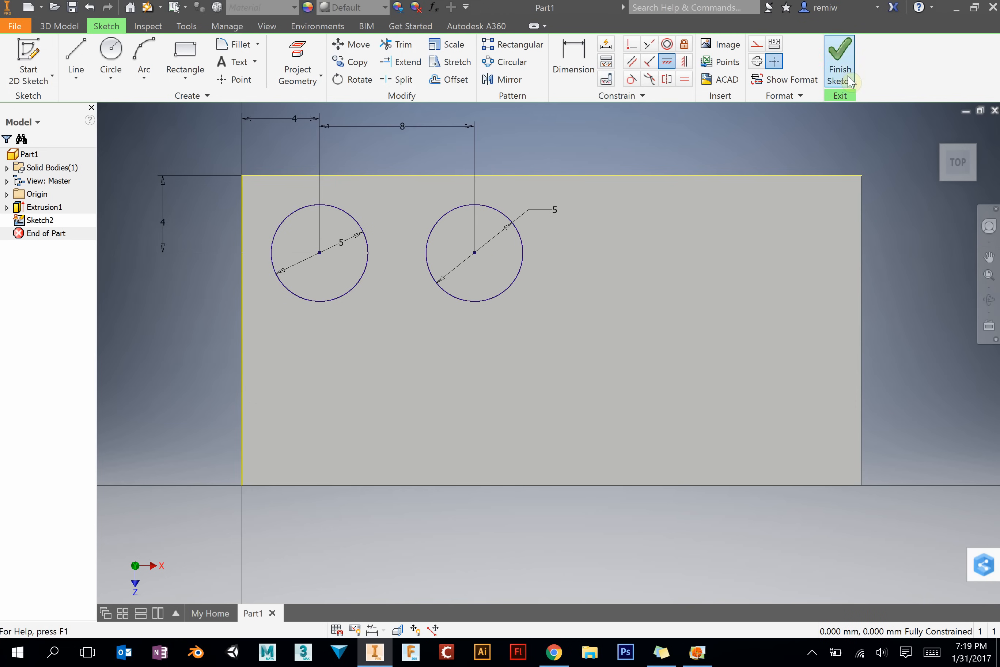
{"action": "left_click", "coordinate": [839, 50]}
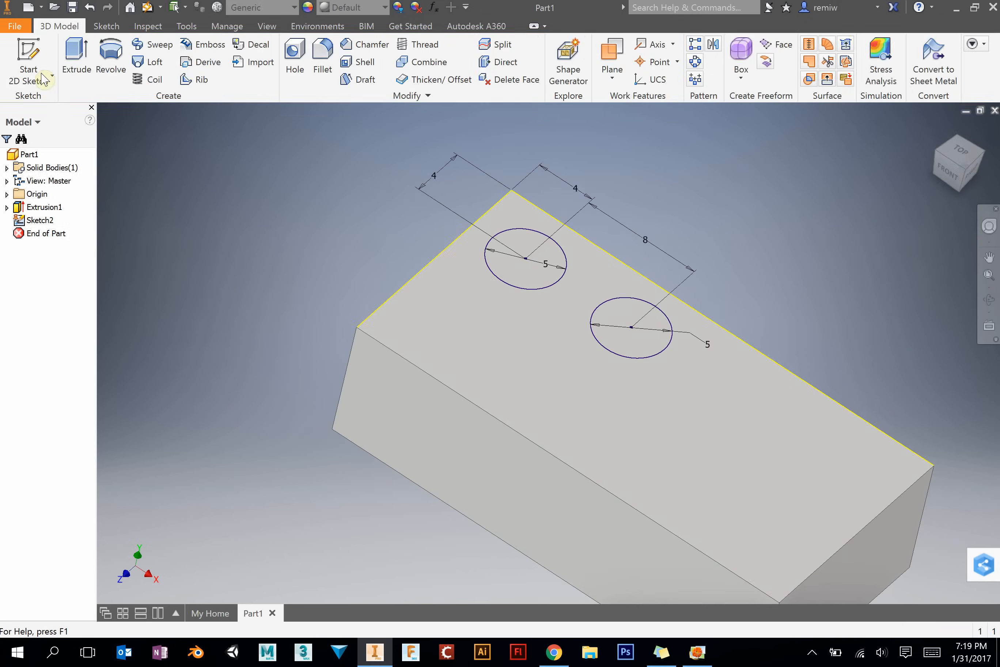
Step: Extrude both circles 1.25 mm into studs, then reopen the studs' sketch for editing
{"action": "left_click", "coordinate": [76, 51]}
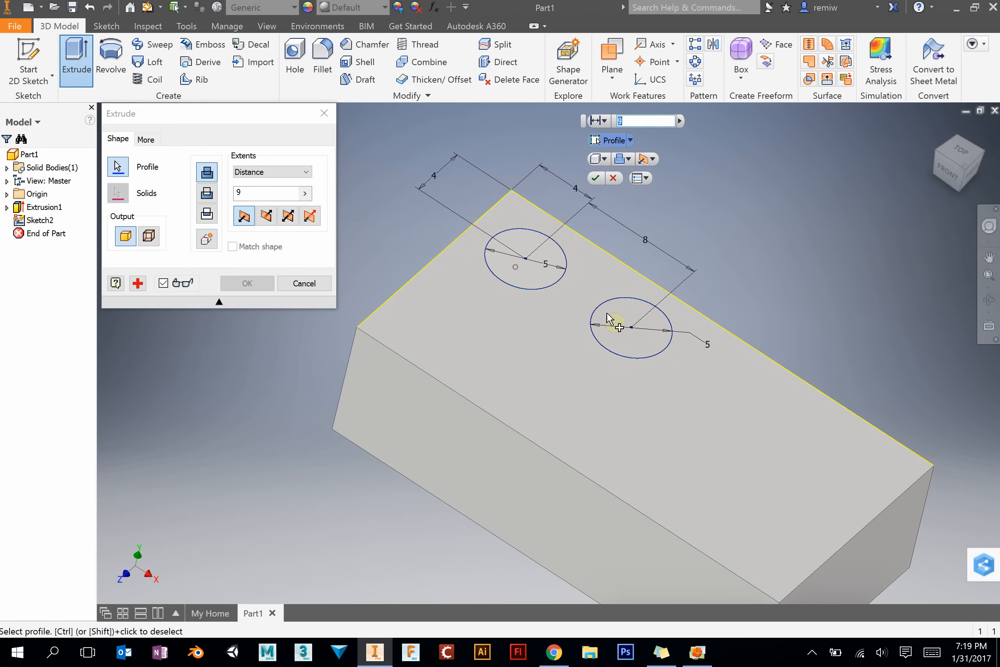
{"action": "left_click", "coordinate": [627, 332]}
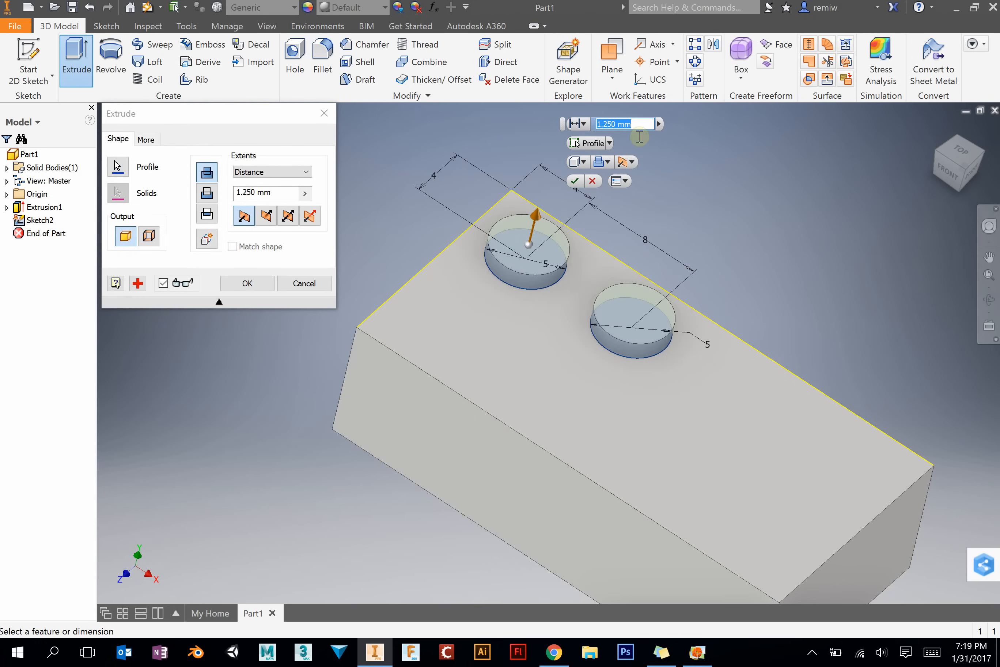
{"action": "left_click", "coordinate": [698, 652]}
{"action": "type", "text": "1."}
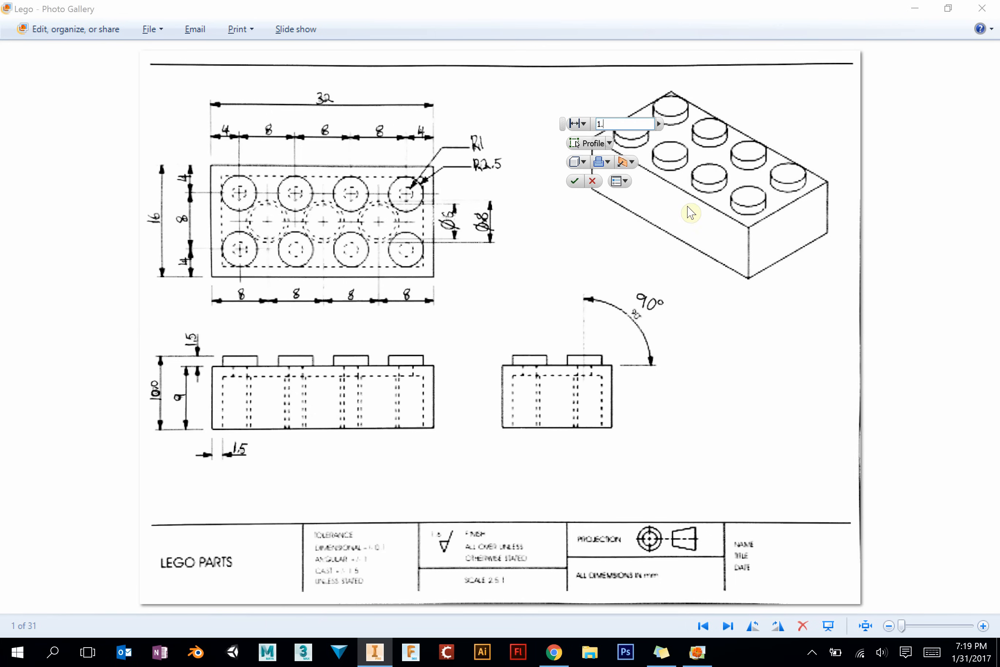
{"action": "left_click", "coordinate": [375, 653]}
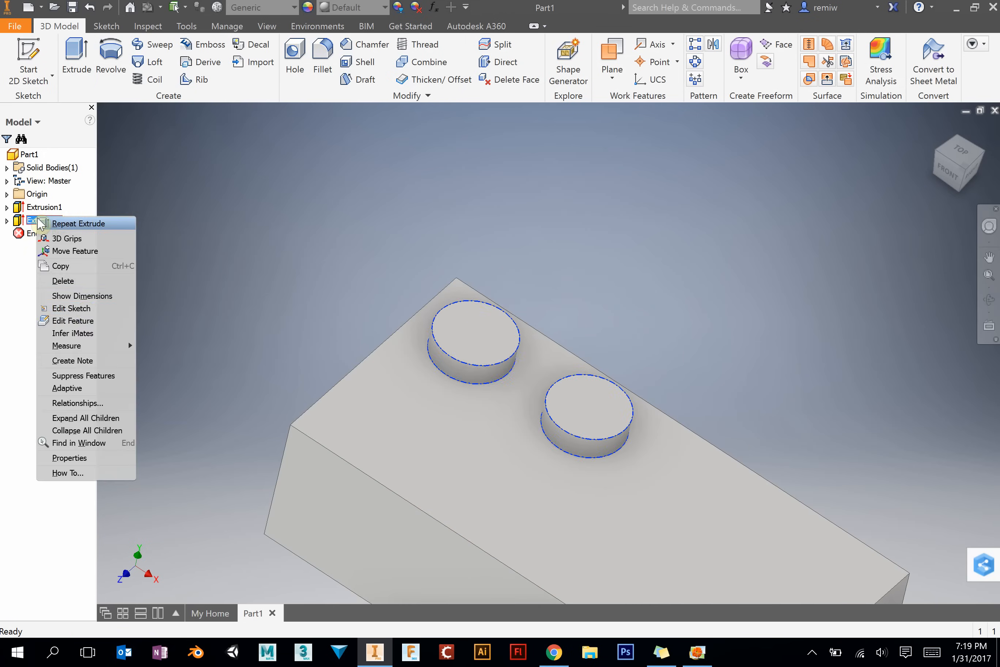
{"action": "left_click", "coordinate": [71, 308]}
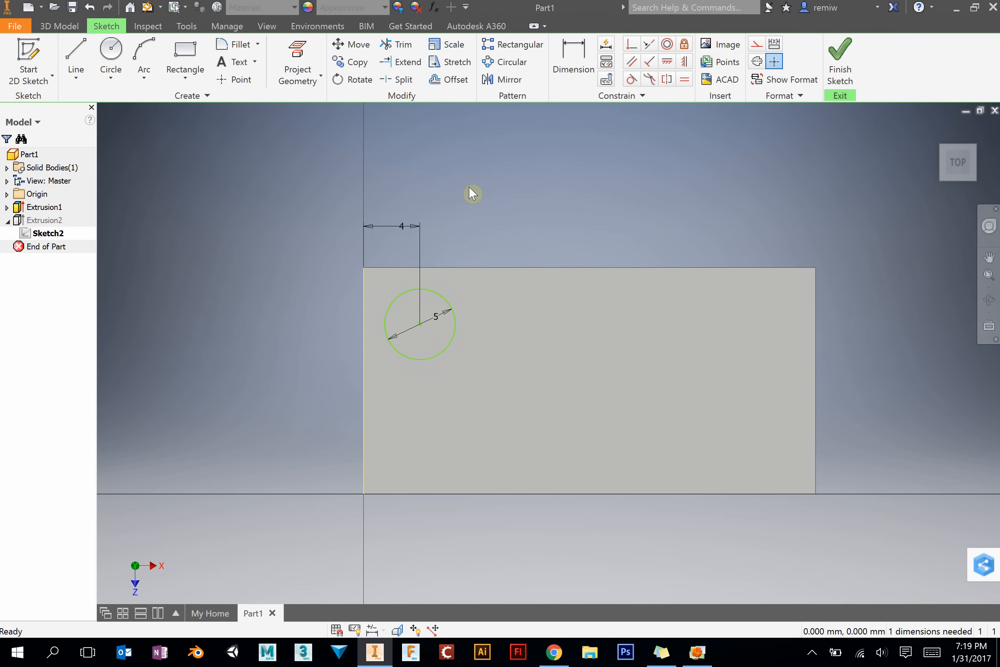
Step: Finish editing Sketch2 and delete the failed Extrusion2, keeping its sketch
{"action": "left_click", "coordinate": [573, 55]}
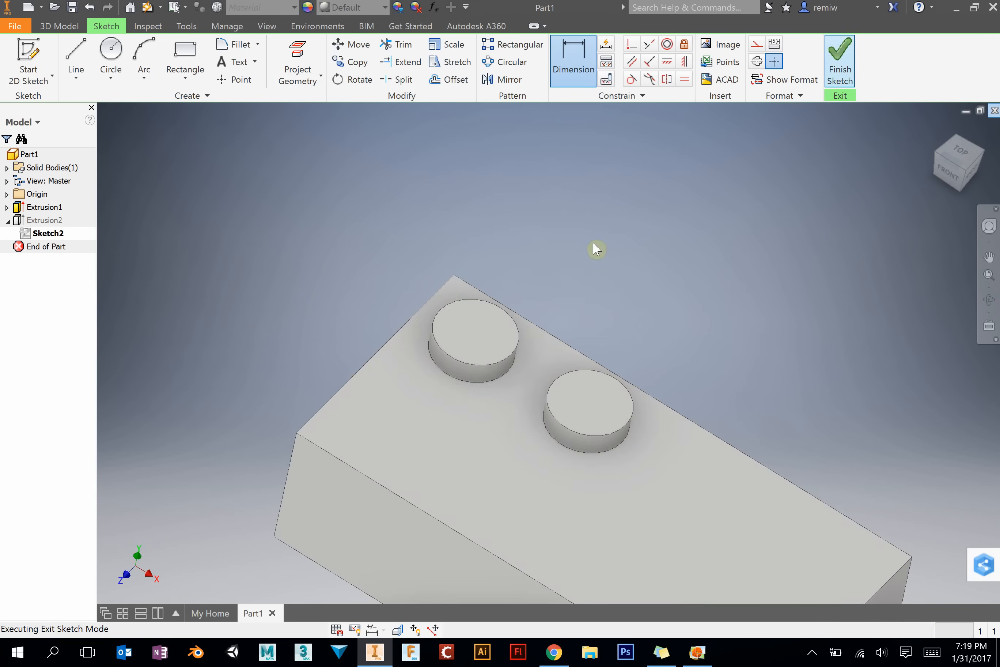
{"action": "left_click", "coordinate": [839, 55]}
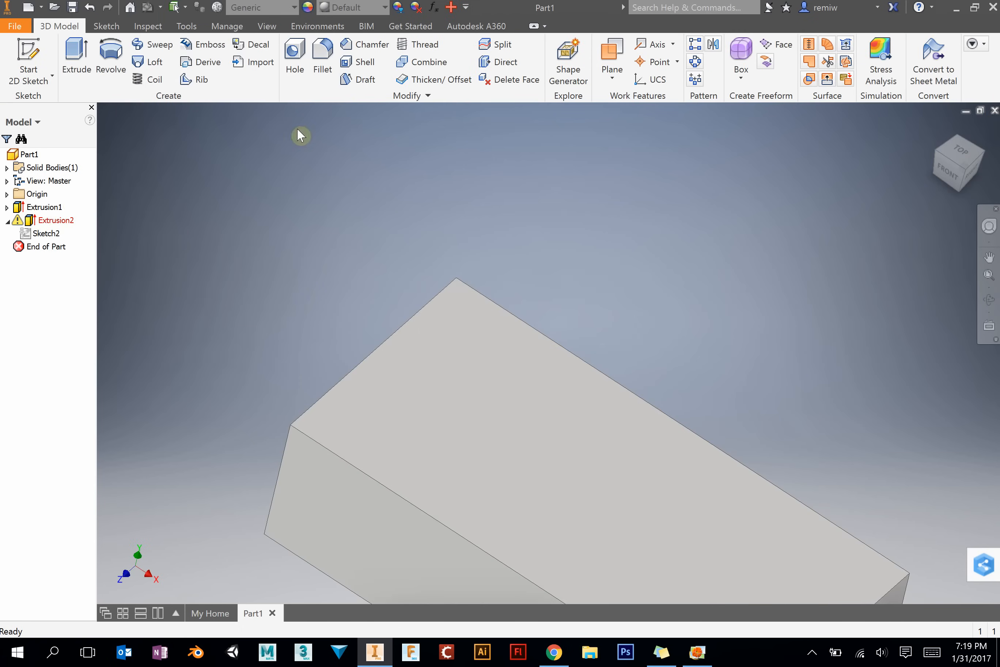
{"action": "right_click", "coordinate": [55, 220]}
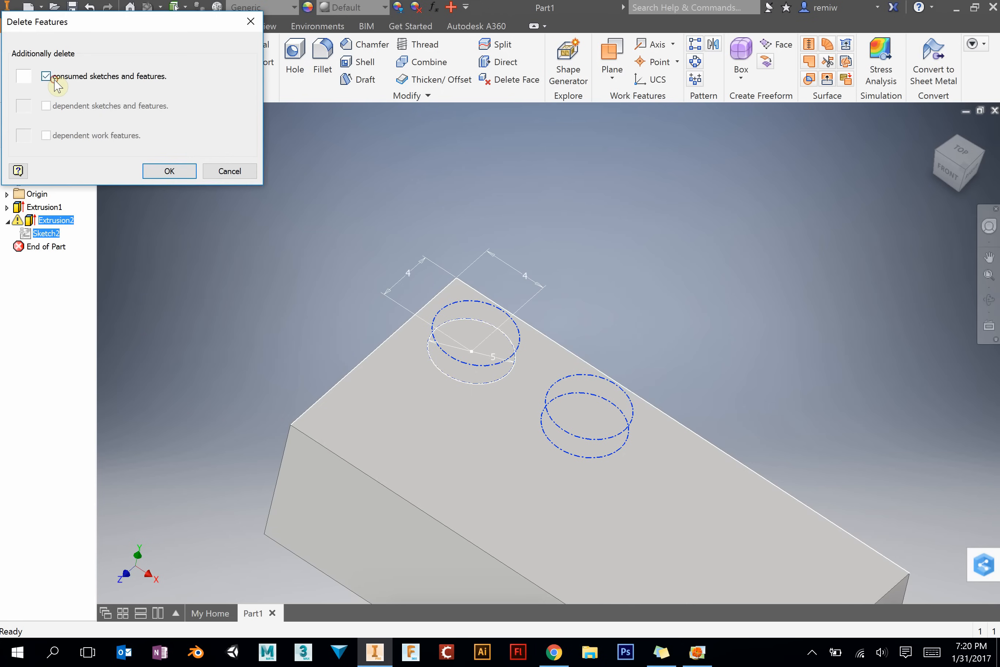
{"action": "left_click", "coordinate": [169, 171]}
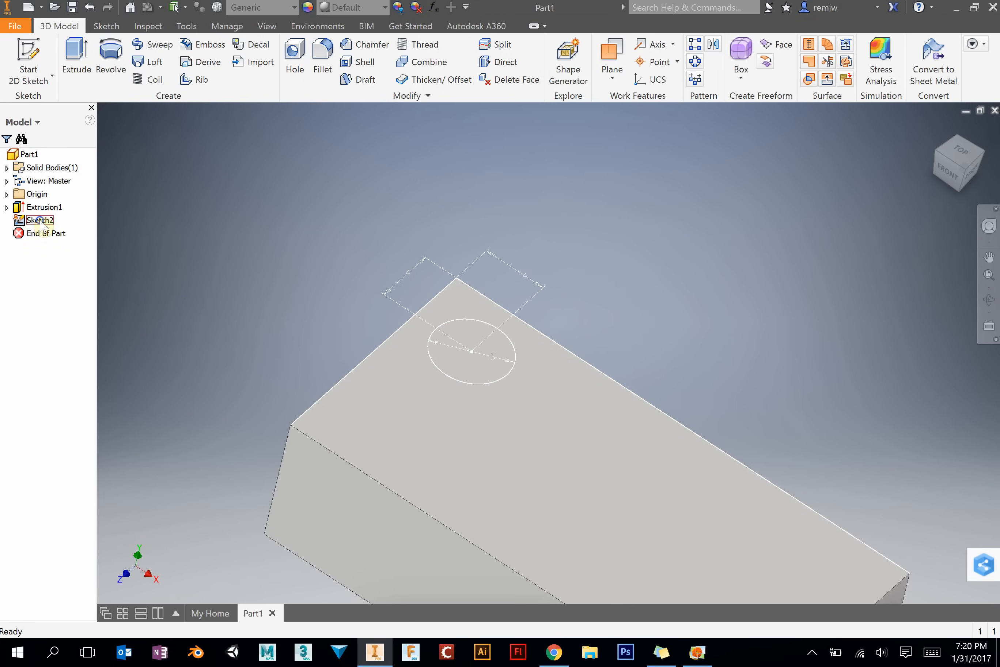
Step: Extrude Sketch2's single circle 1.5 mm into one corner stud as Extrusion3
{"action": "left_click", "coordinate": [75, 49]}
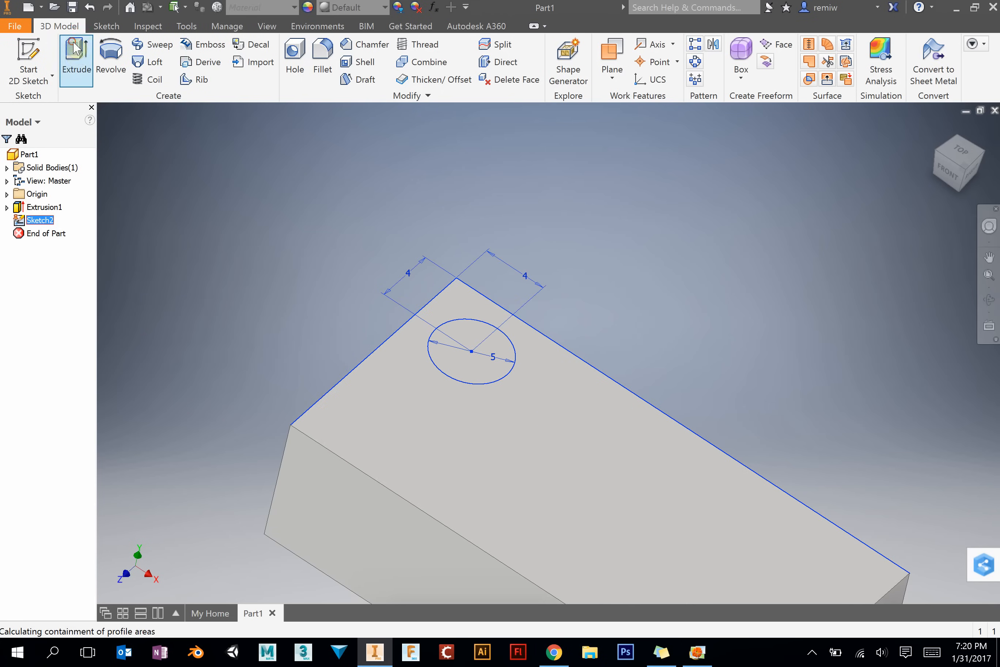
{"action": "left_click", "coordinate": [76, 45]}
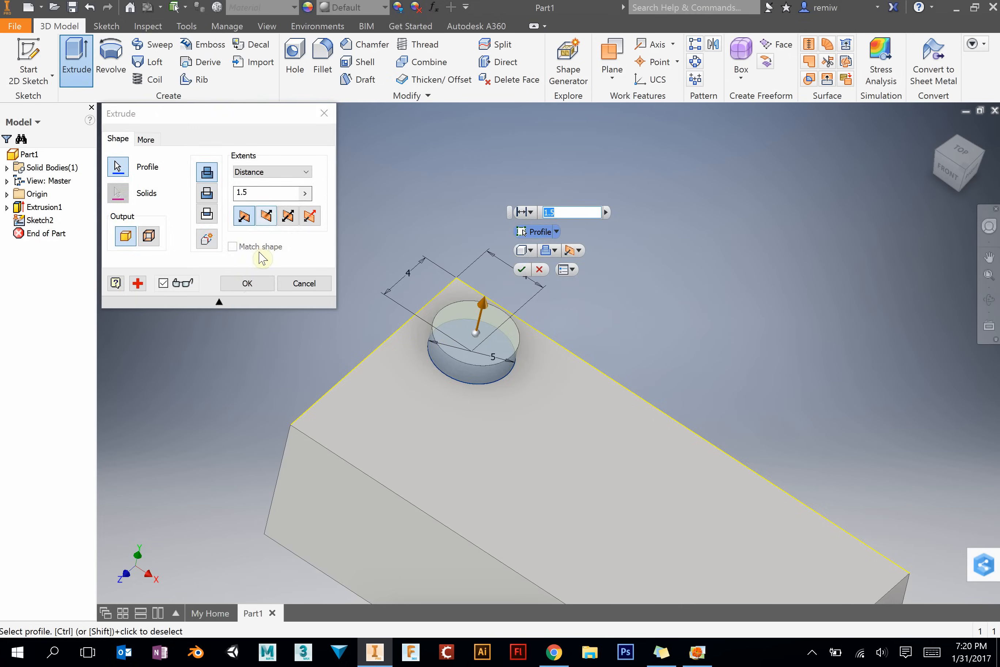
{"action": "left_click", "coordinate": [247, 284]}
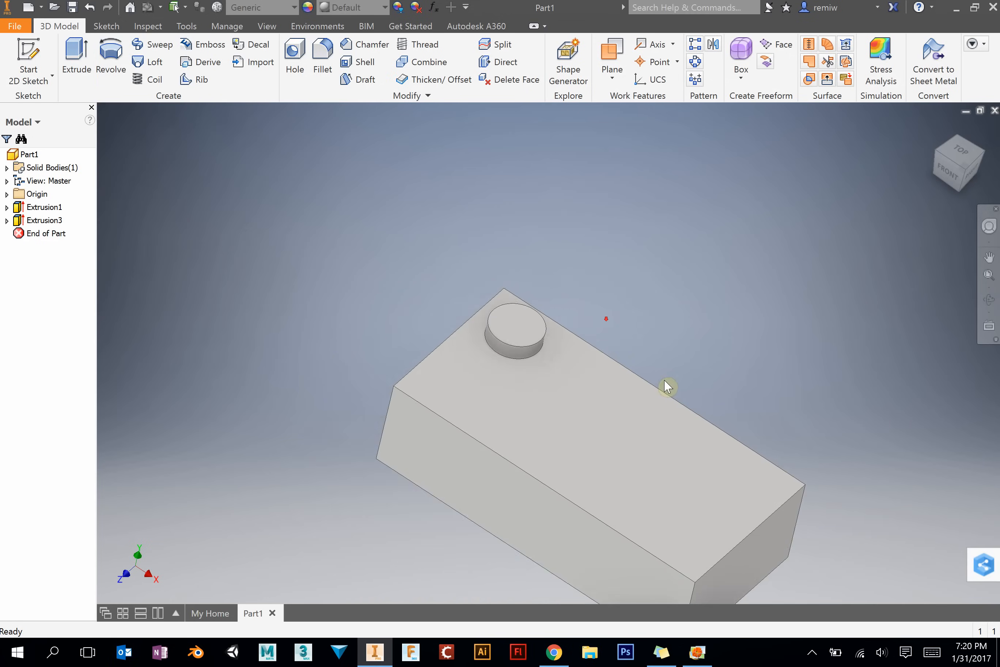
{"action": "left_click_drag", "start_coordinate": [667, 386], "coordinate": [698, 117]}
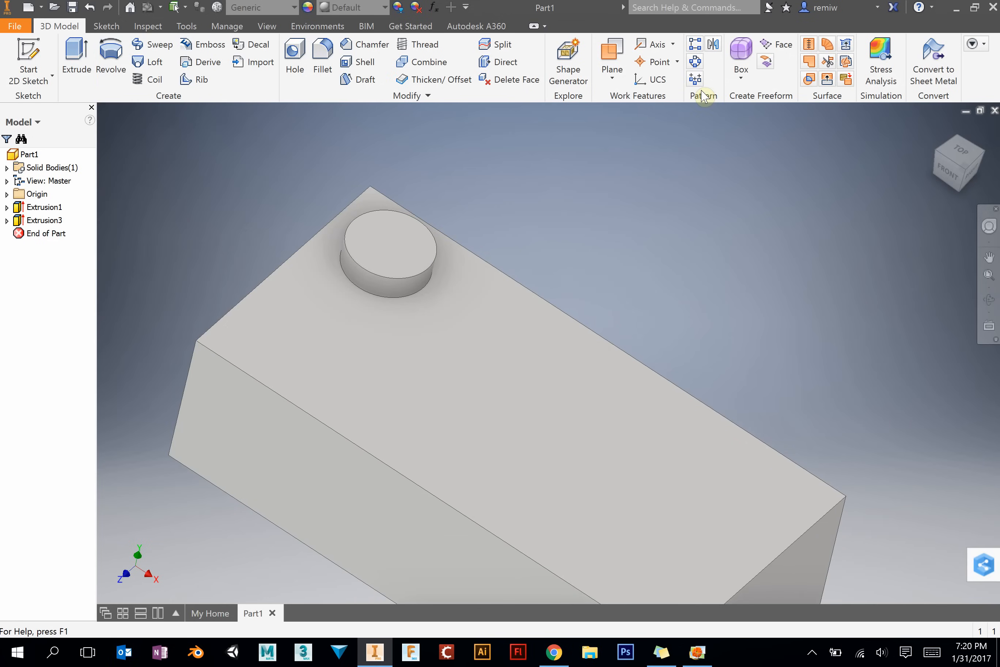
Step: Rectangular-pattern the stud 4 by 2 at 8 mm spacing into eight studs, then view the drawing
{"action": "left_click", "coordinate": [697, 652]}
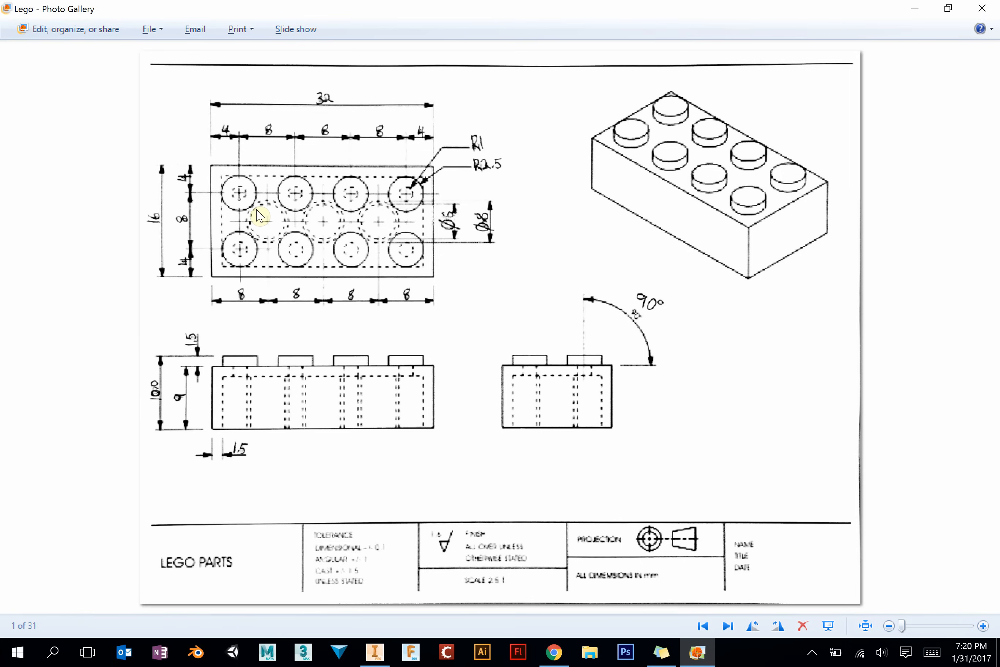
{"action": "left_click", "coordinate": [375, 653]}
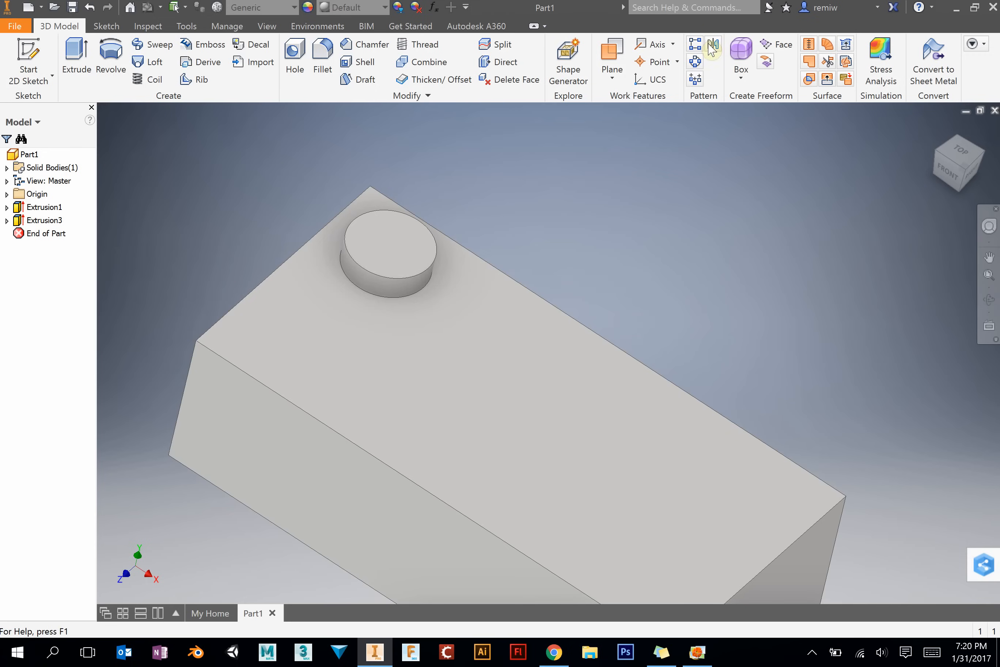
{"action": "left_click", "coordinate": [694, 44]}
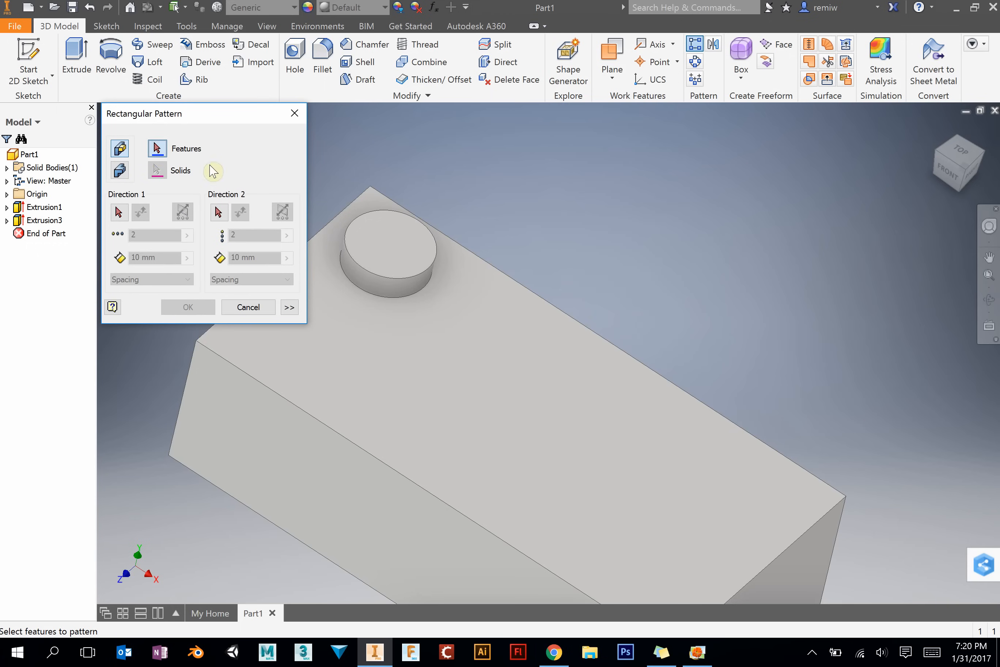
{"action": "left_click", "coordinate": [383, 255]}
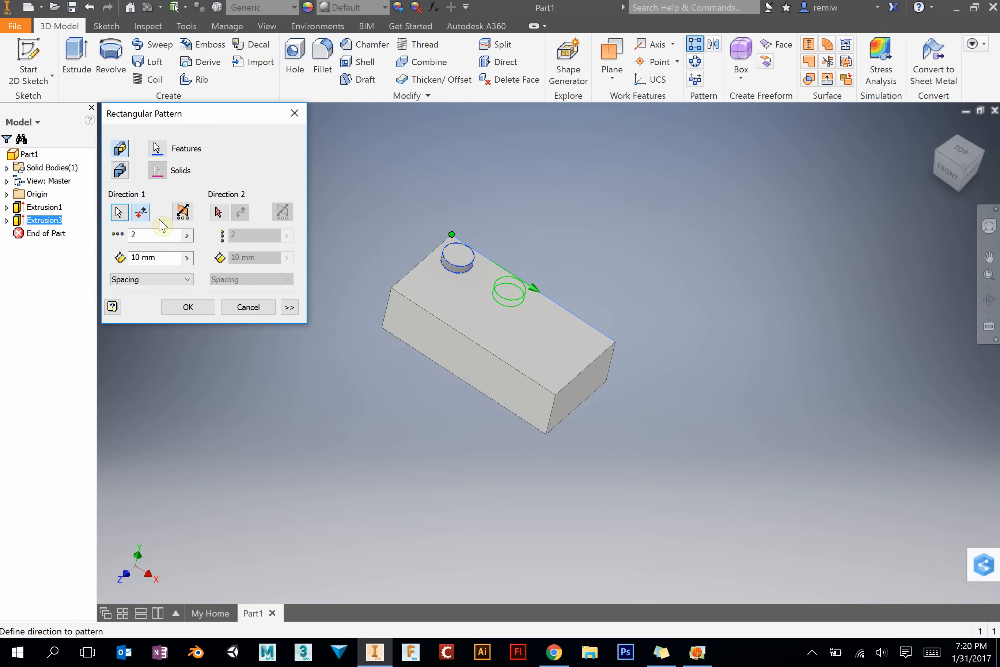
{"action": "type", "text": "4"}
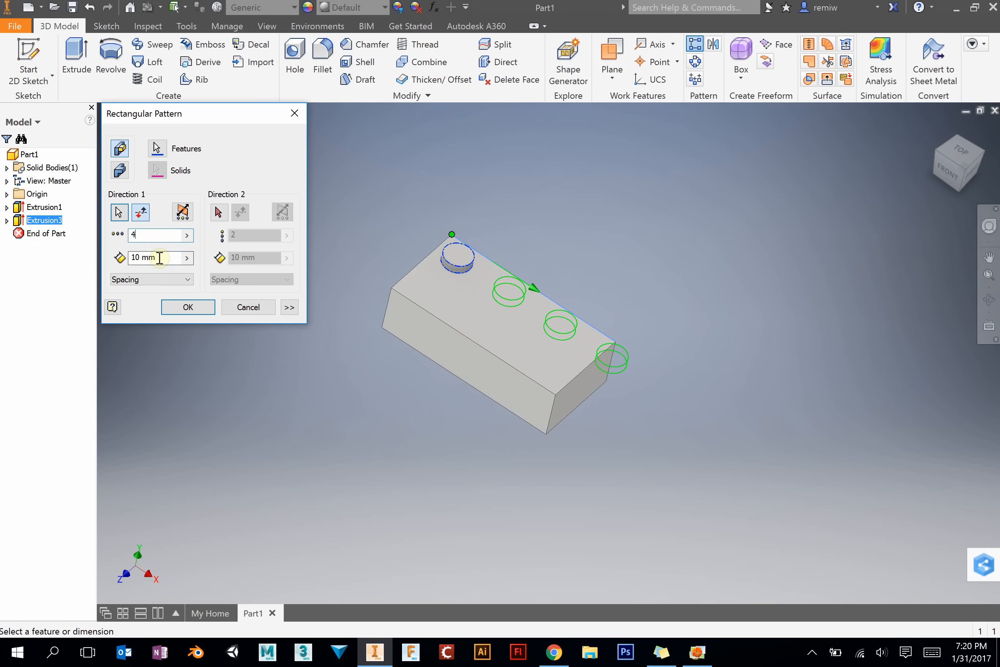
{"action": "type", "text": "8"}
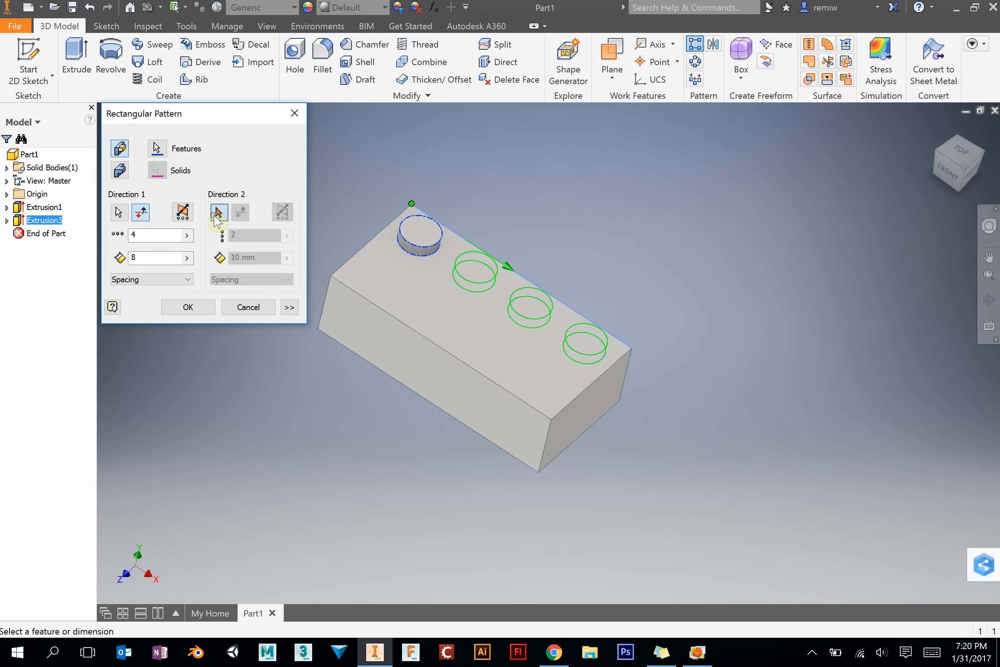
{"action": "left_click", "coordinate": [218, 212]}
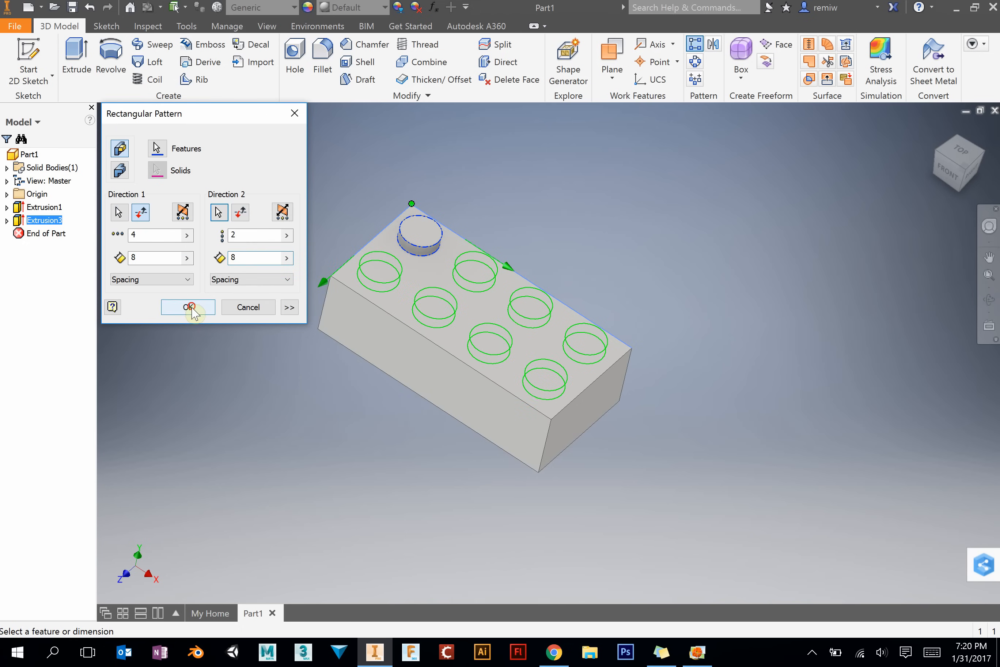
{"action": "left_click", "coordinate": [188, 307]}
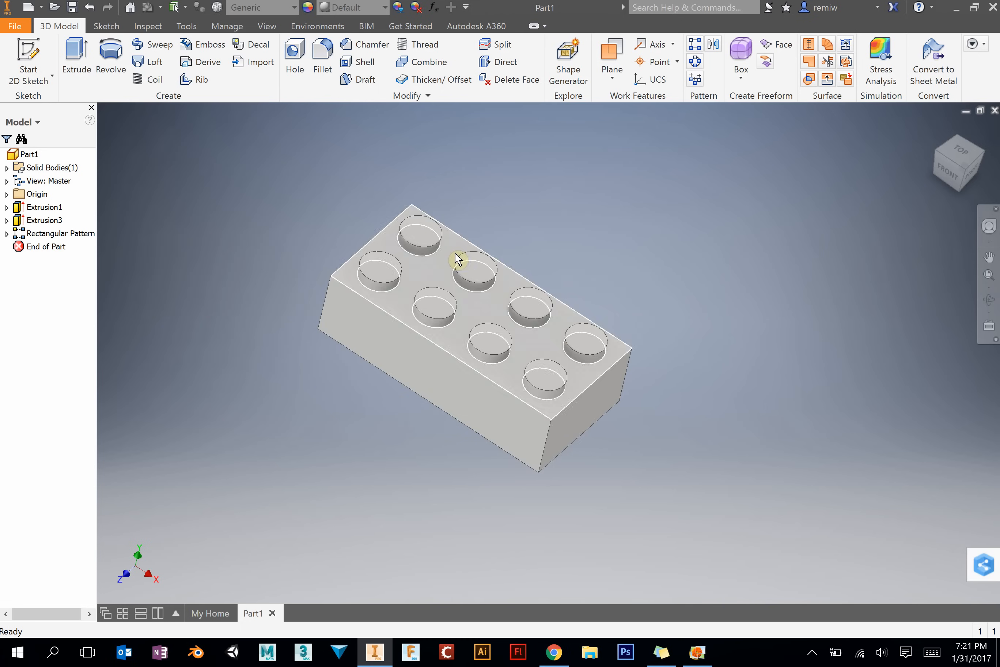
{"action": "left_click", "coordinate": [698, 652]}
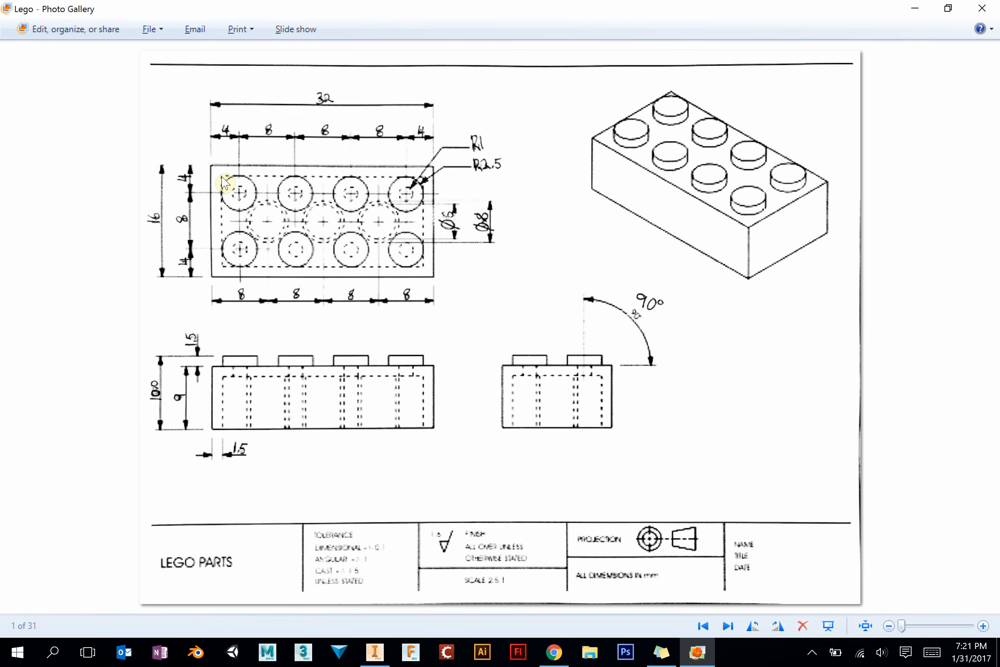
{"action": "mouse_move", "coordinate": [525, 232]}
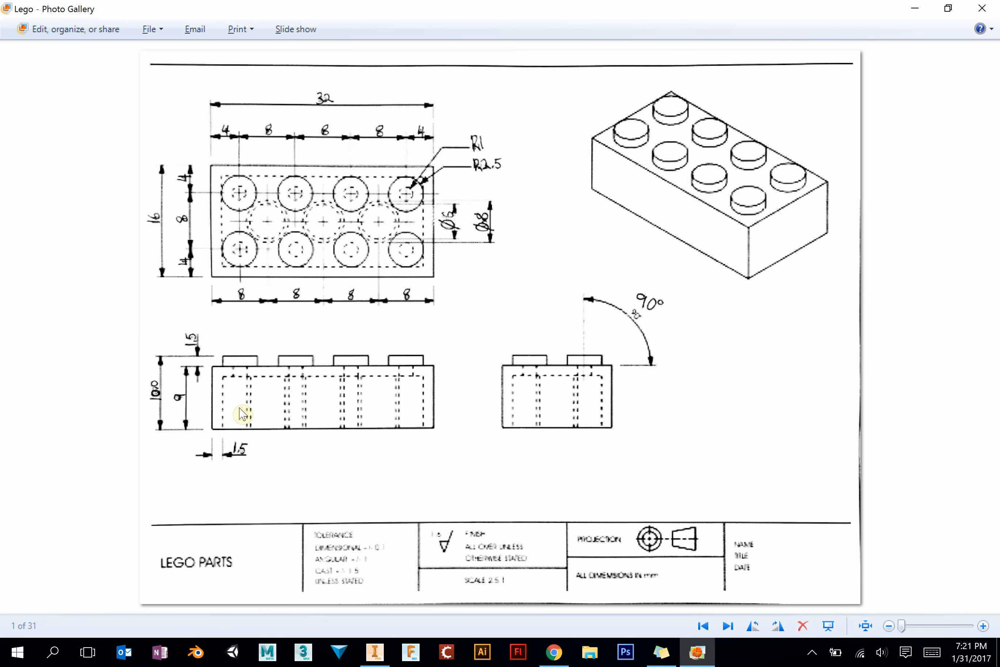
{"action": "mouse_move", "coordinate": [426, 409]}
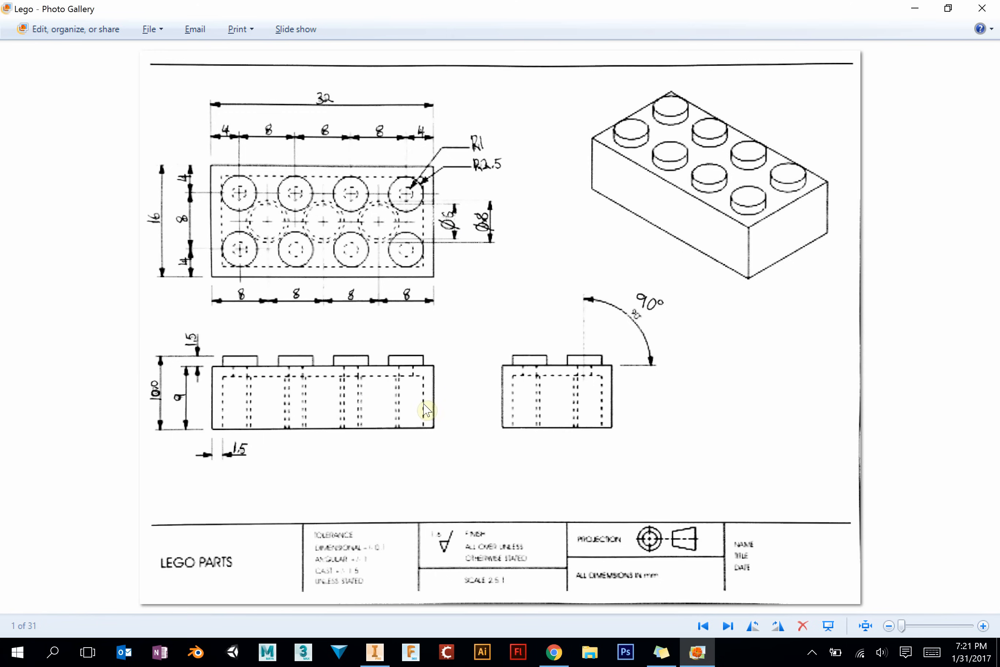
{"action": "mouse_move", "coordinate": [519, 413]}
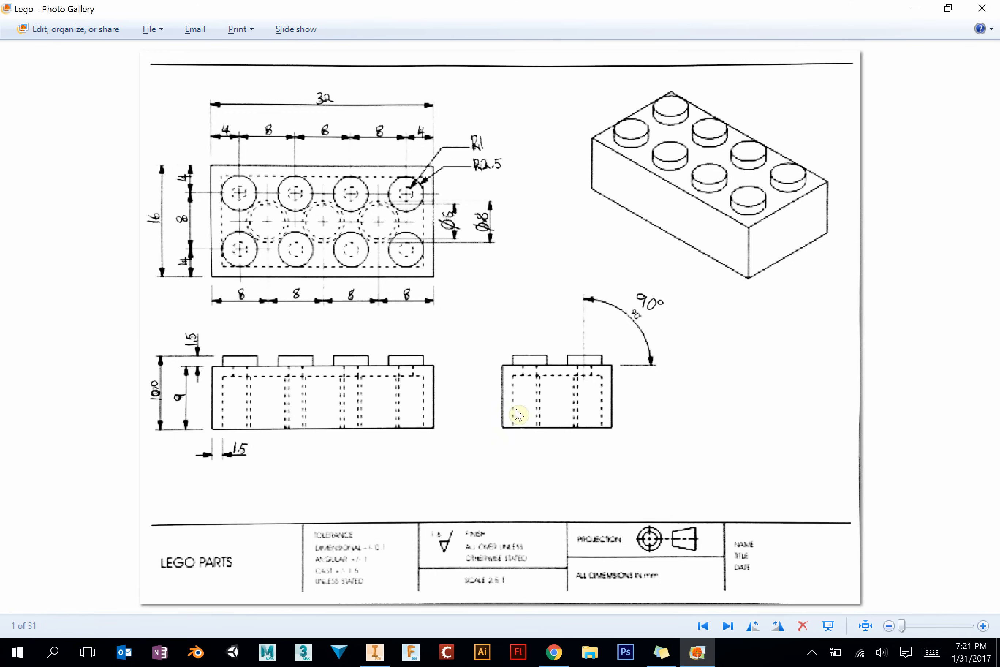
{"action": "mouse_move", "coordinate": [334, 231]}
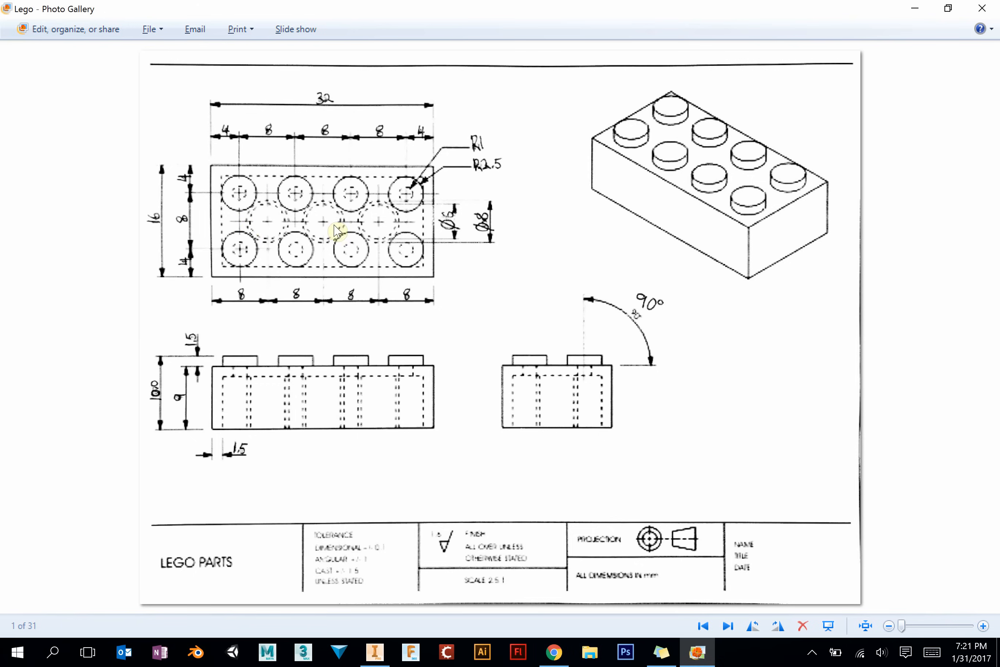
{"action": "mouse_move", "coordinate": [510, 239]}
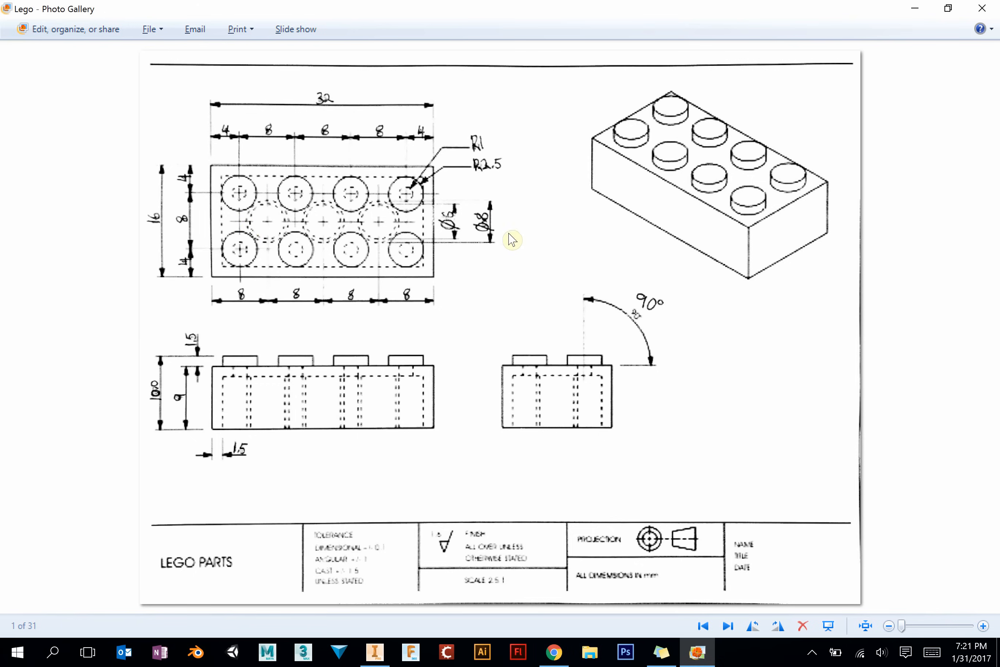
Step: Return from the reference drawing to Inventor and start a new 2D sketch
{"action": "left_click", "coordinate": [375, 652]}
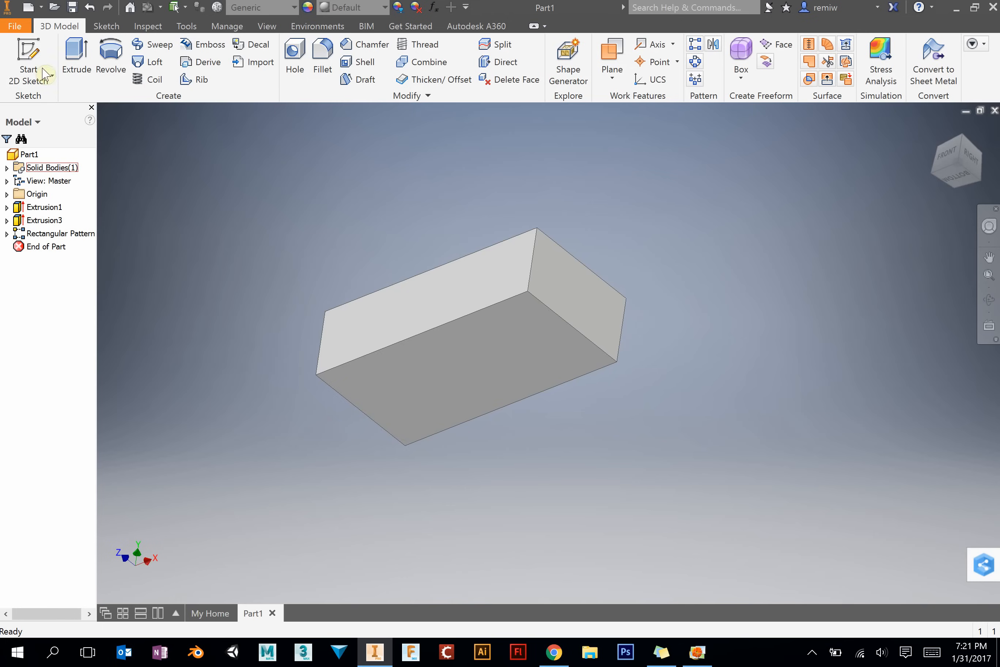
{"action": "left_click", "coordinate": [27, 55]}
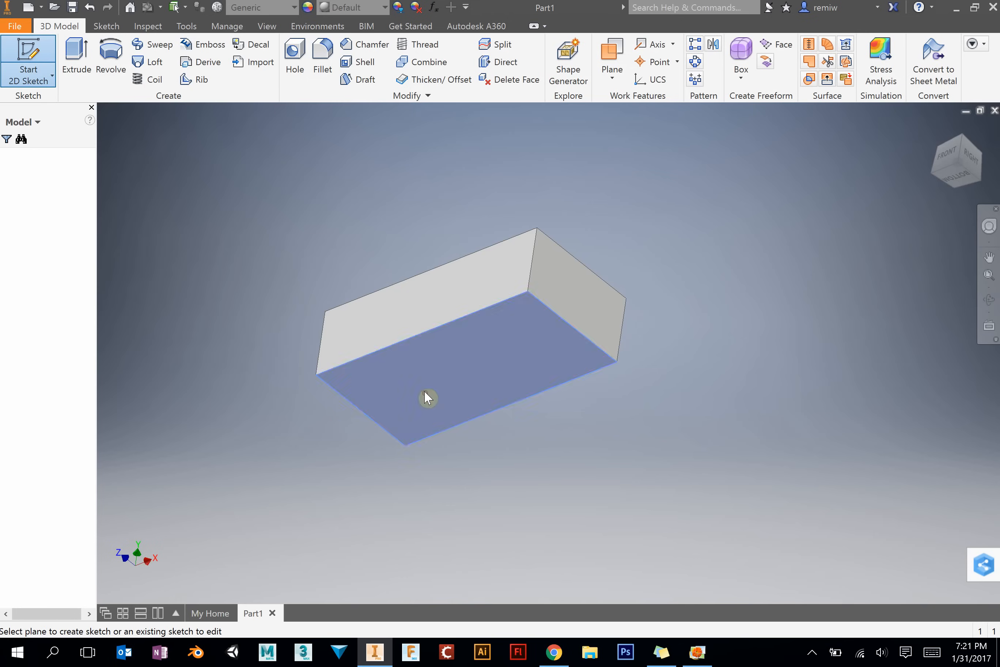
Step: Start Sketch3 on the bottom face, discard a trial rectangle, and switch to Project Geometry
{"action": "left_click", "coordinate": [426, 401]}
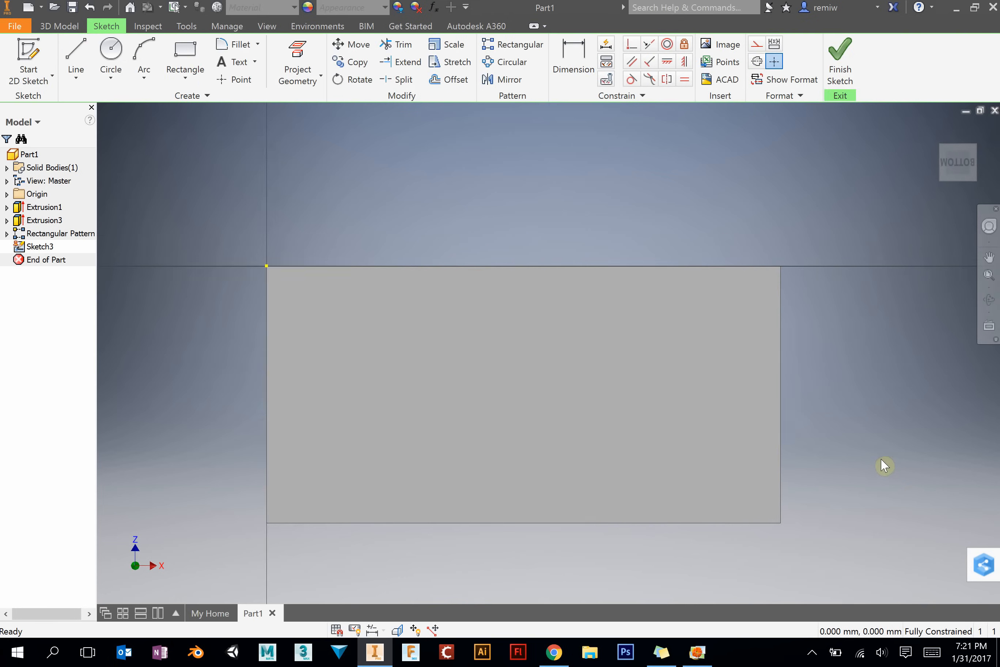
{"action": "left_click", "coordinate": [185, 49]}
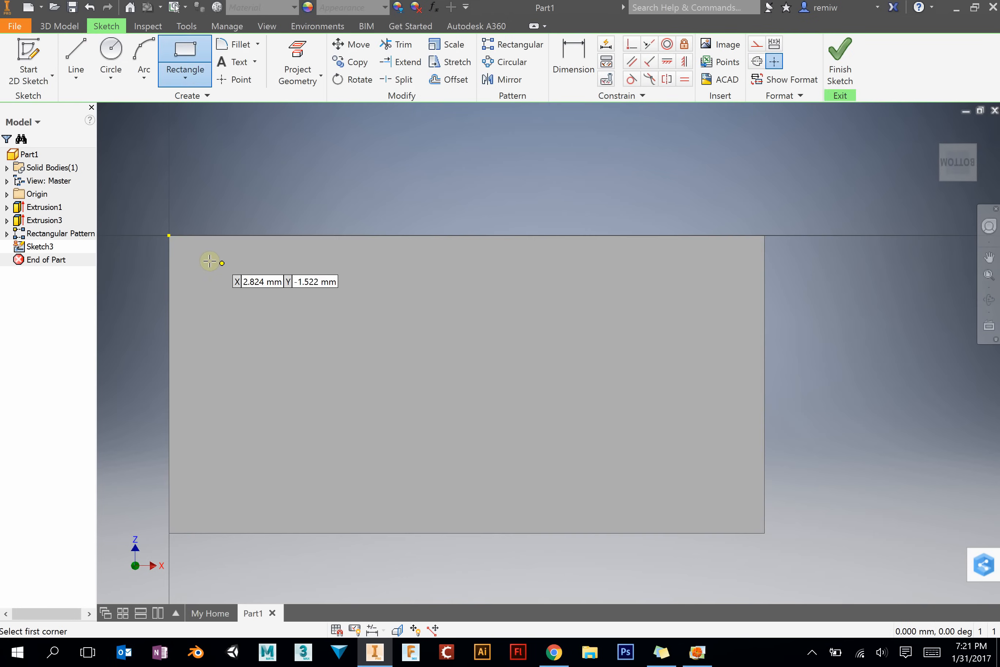
{"action": "left_click_drag", "start_coordinate": [204, 262], "coordinate": [724, 497]}
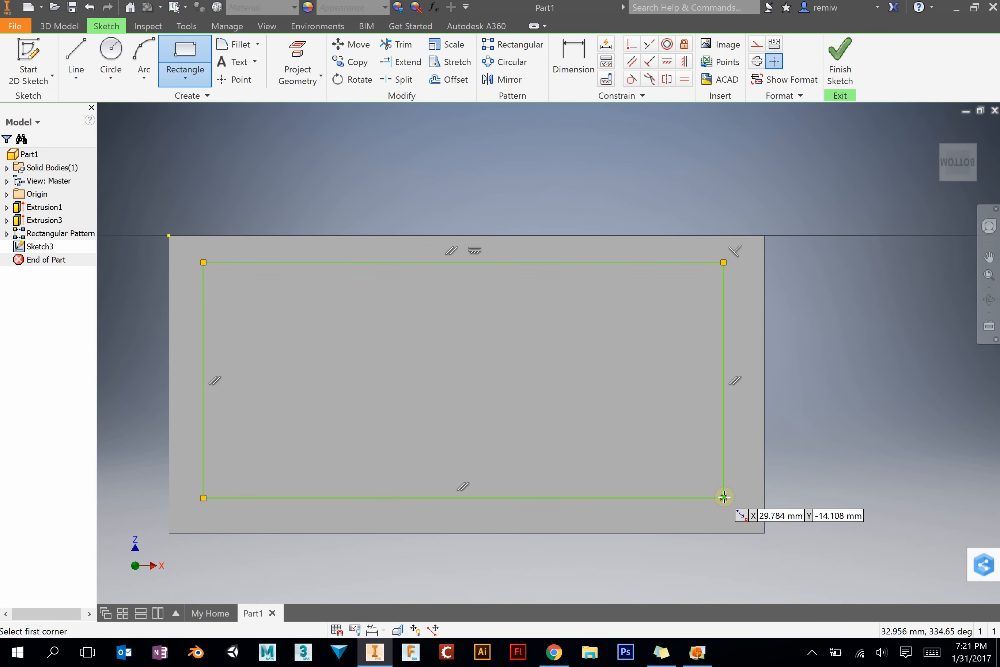
{"action": "left_click", "coordinate": [573, 59]}
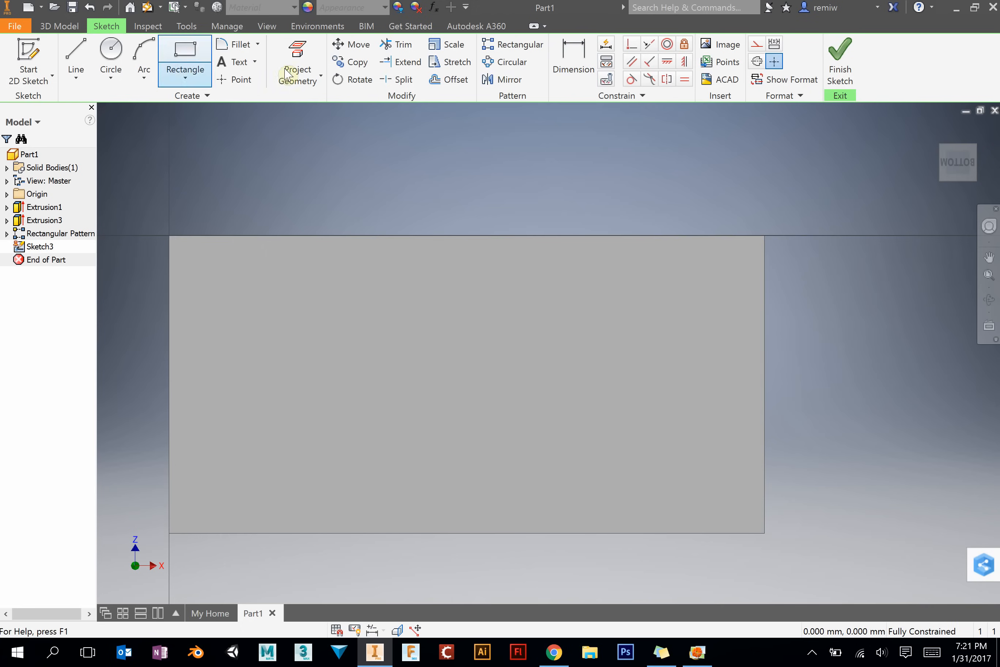
{"action": "left_click", "coordinate": [296, 51]}
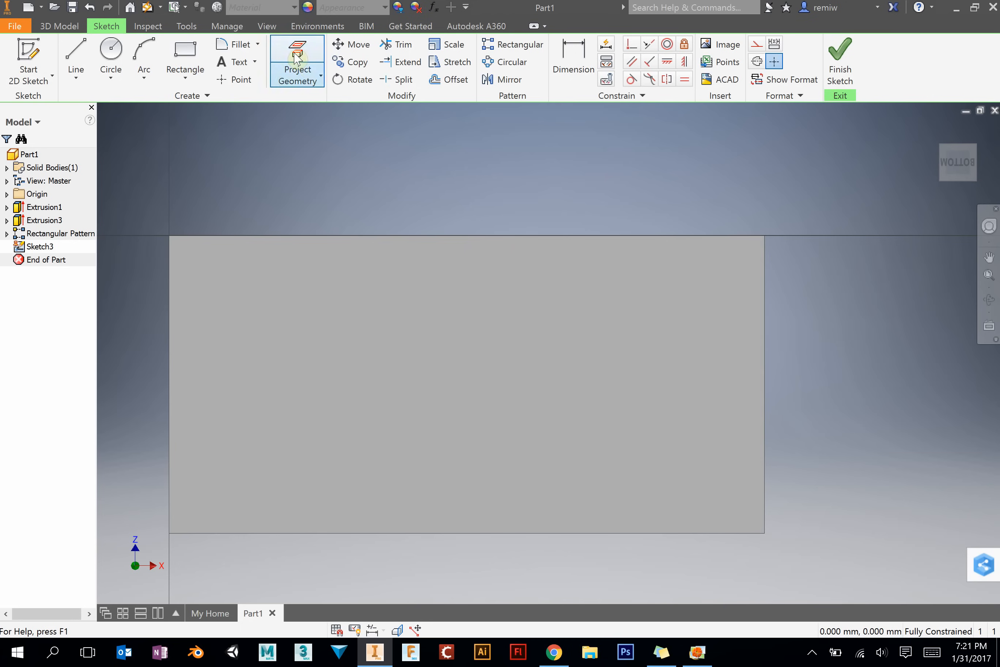
Step: Project the bottom face outline into Sketch3 with Project Geometry
{"action": "left_click", "coordinate": [296, 50]}
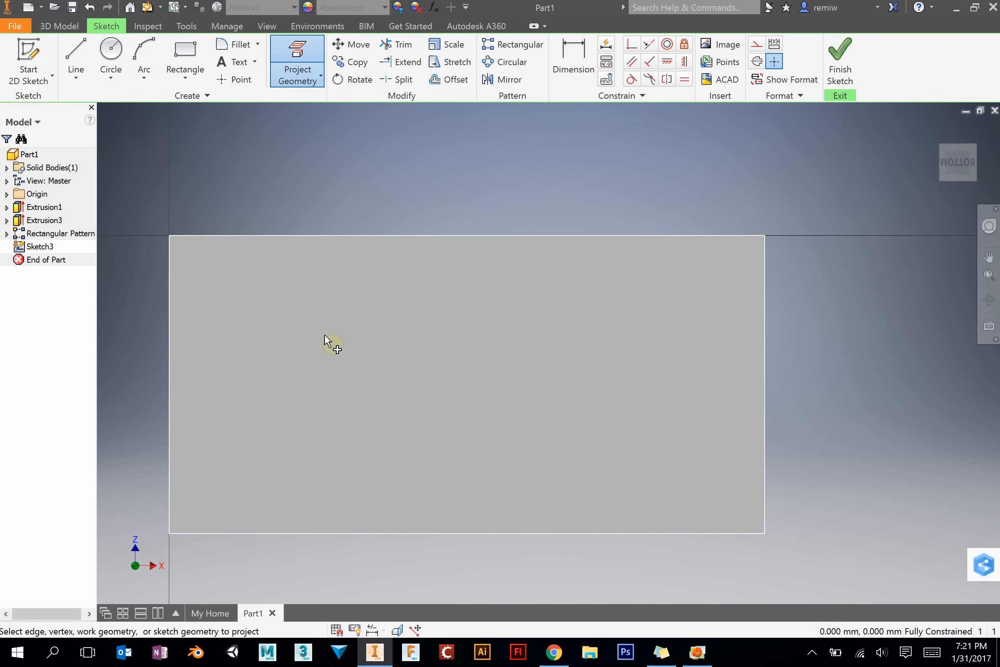
{"action": "mouse_move", "coordinate": [331, 266]}
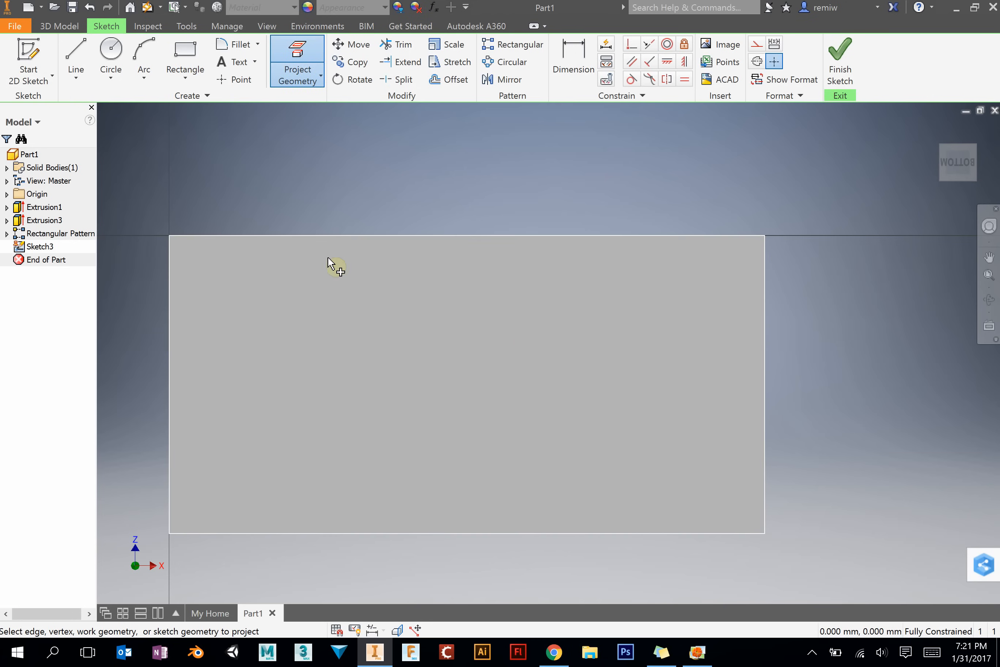
{"action": "mouse_move", "coordinate": [194, 309]}
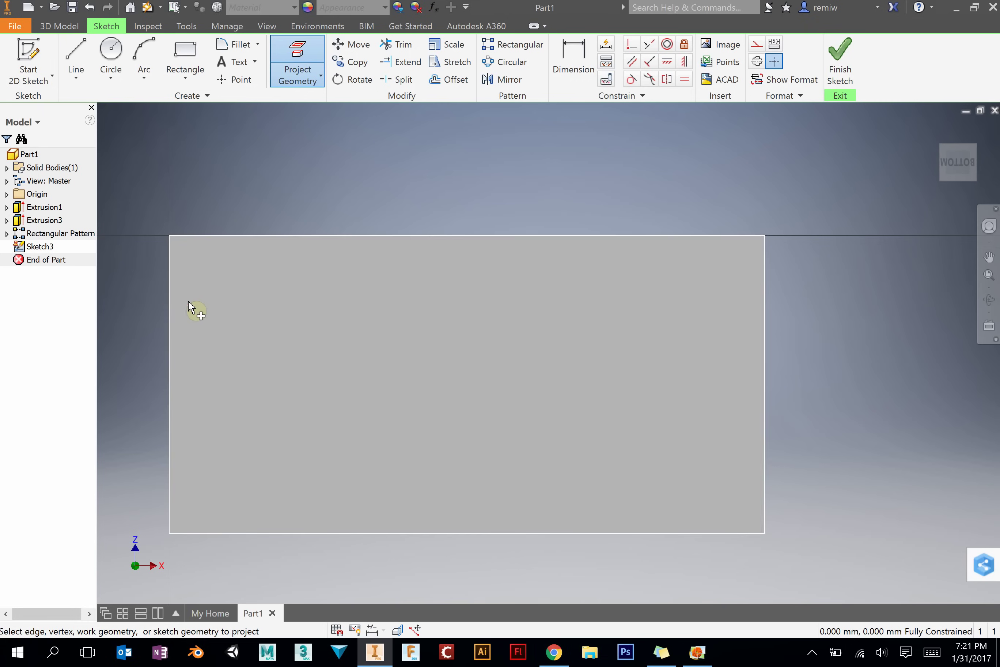
{"action": "mouse_move", "coordinate": [670, 204]}
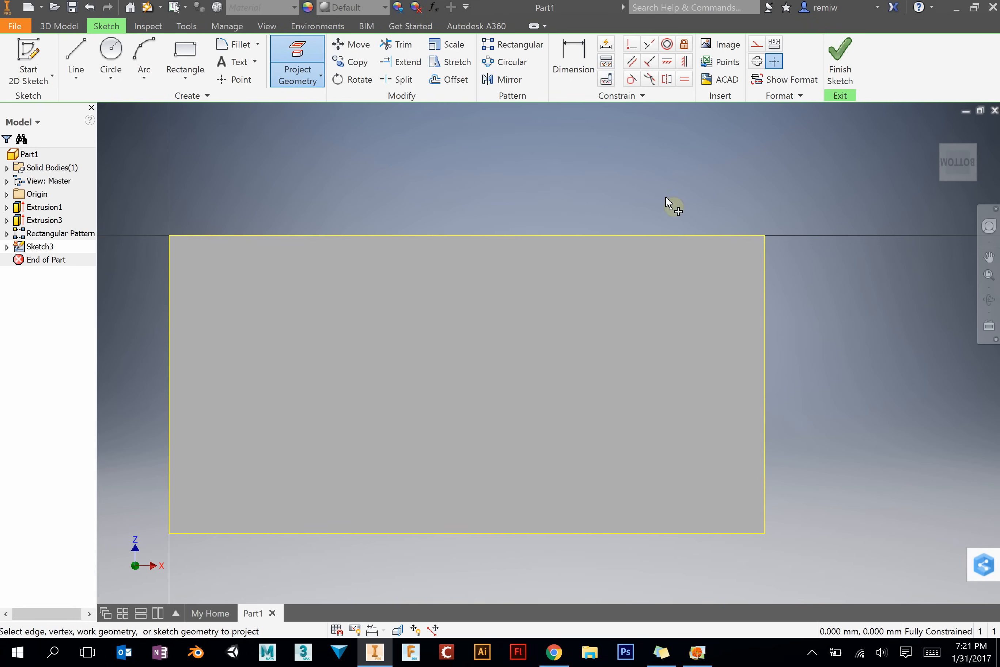
{"action": "mouse_move", "coordinate": [220, 123]}
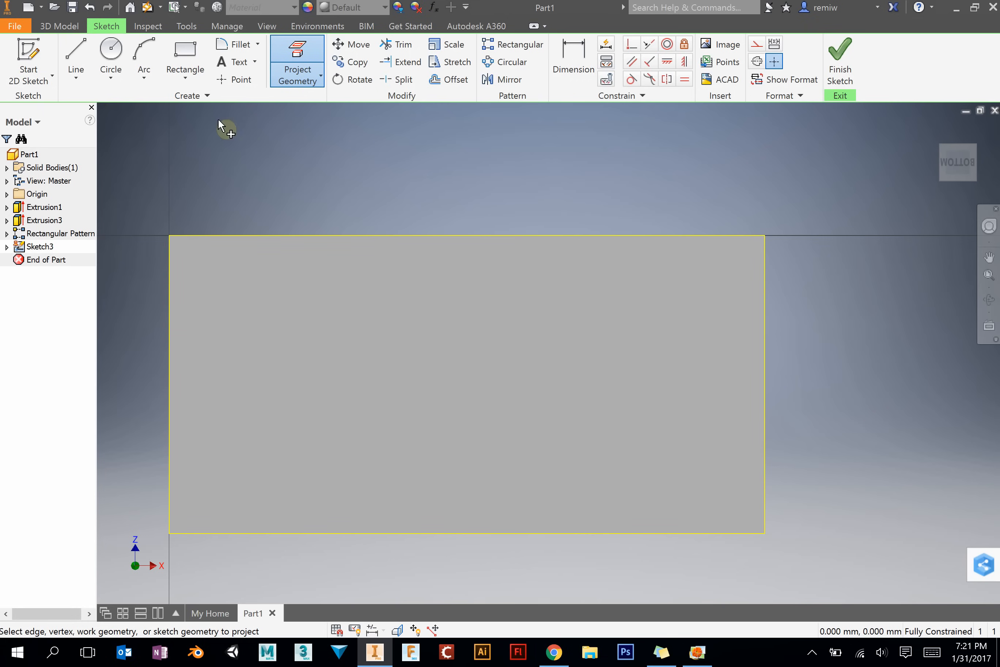
{"action": "mouse_move", "coordinate": [317, 77]}
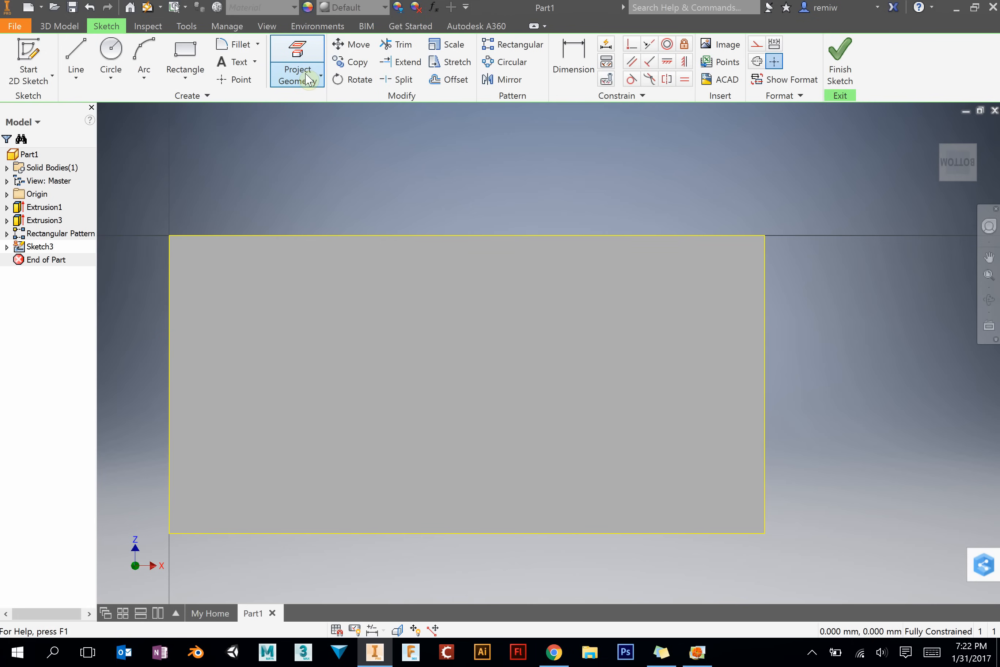
{"action": "mouse_move", "coordinate": [436, 68]}
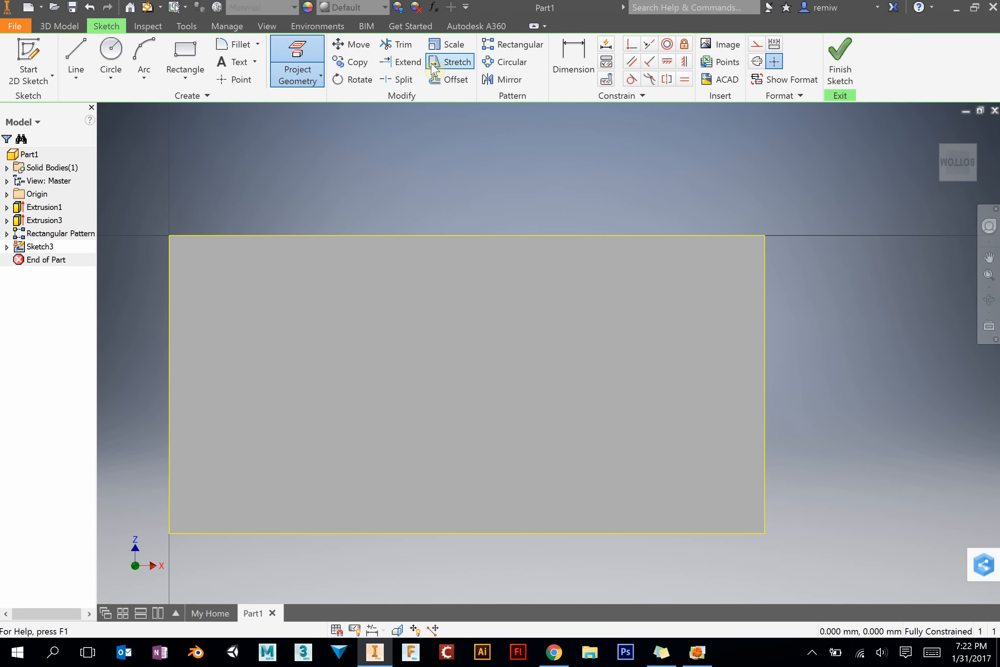
{"action": "mouse_move", "coordinate": [470, 54]}
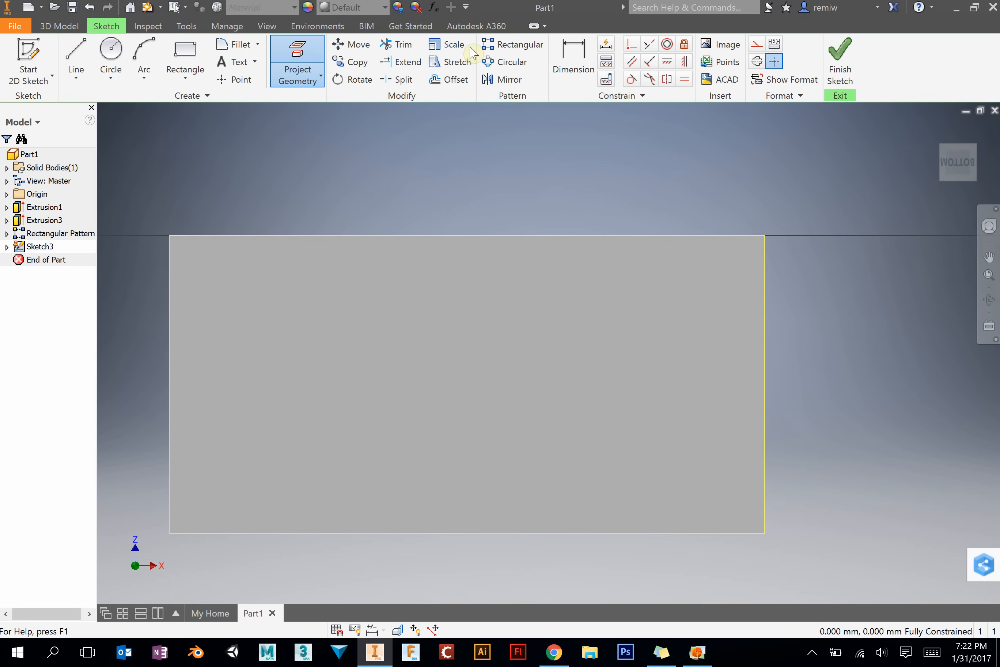
{"action": "mouse_move", "coordinate": [436, 62]}
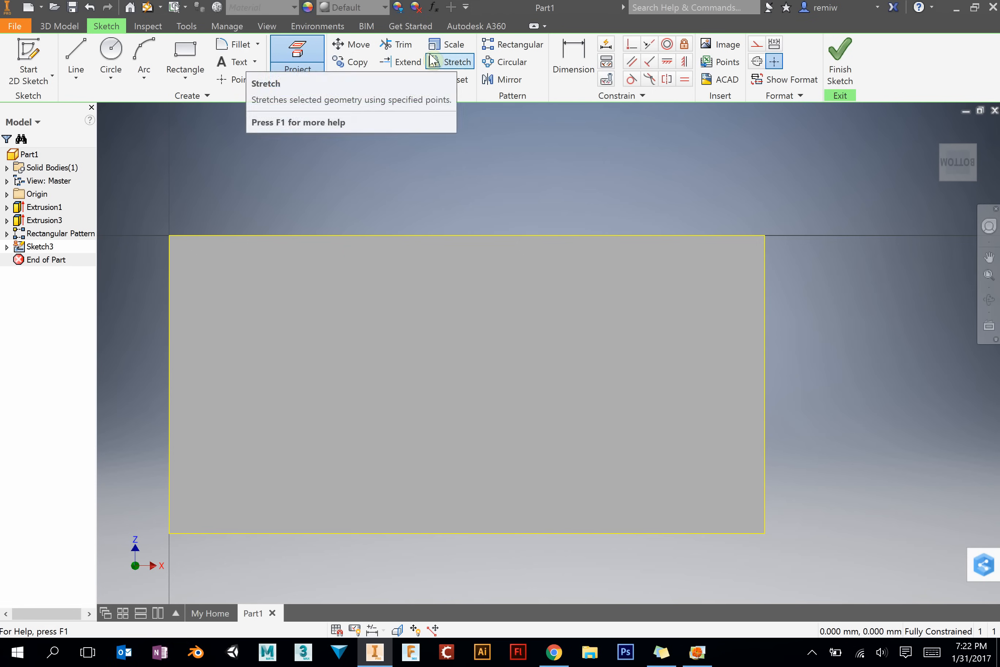
{"action": "mouse_move", "coordinate": [305, 78]}
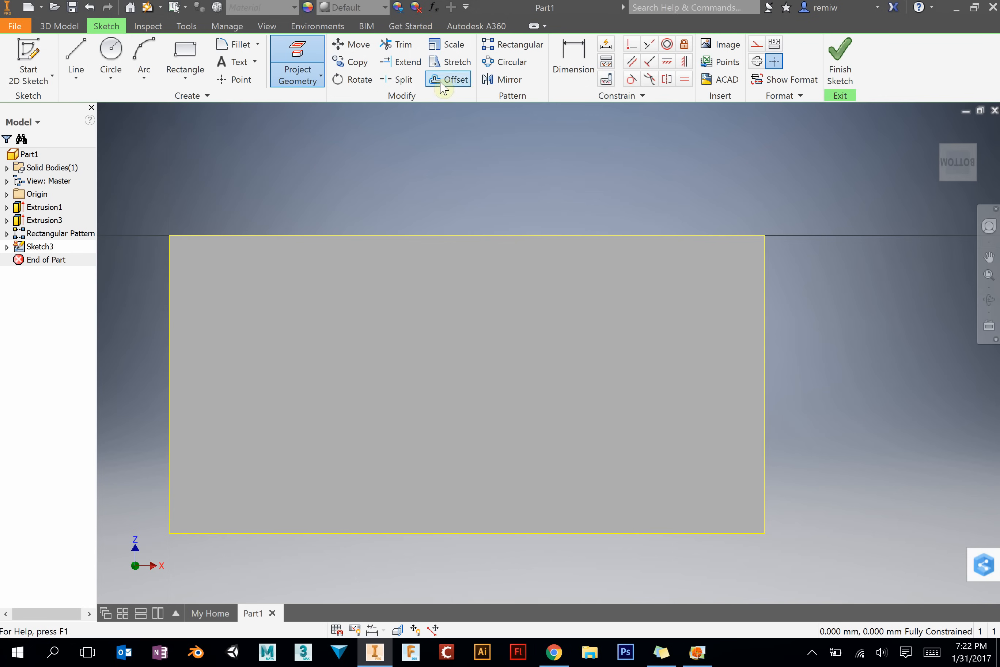
{"action": "mouse_move", "coordinate": [445, 85]}
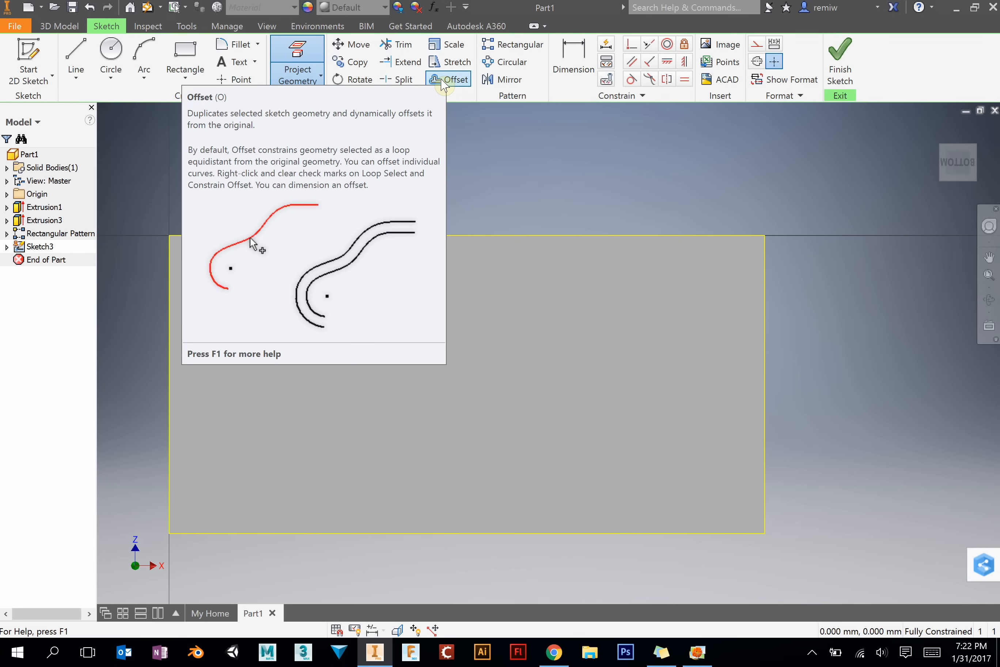
Step: Offset the projected outline 1.5 mm inward and finish Sketch3
{"action": "left_click", "coordinate": [448, 79]}
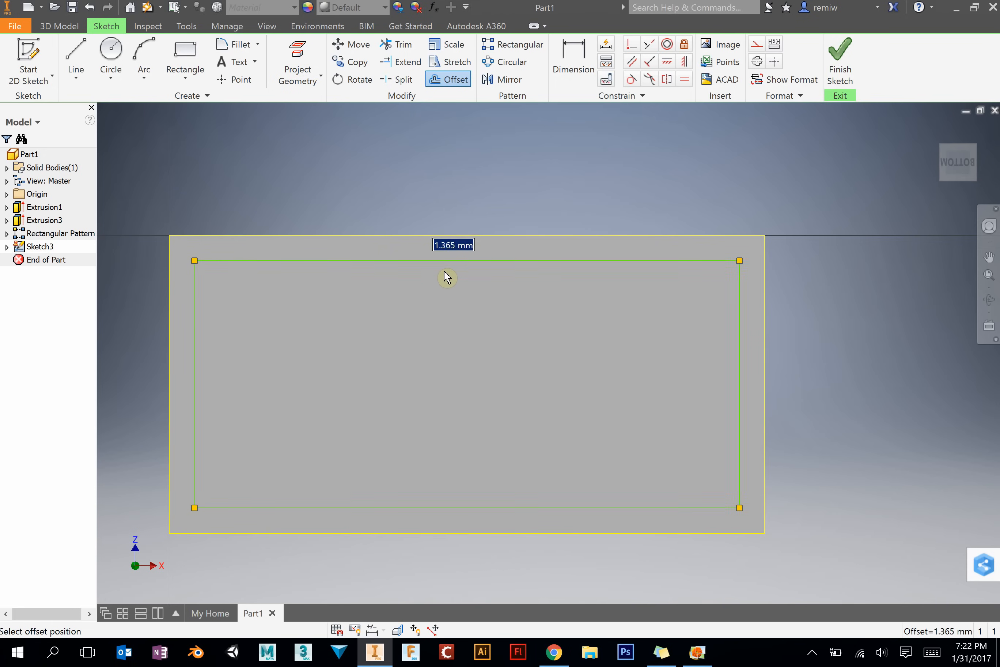
{"action": "mouse_move", "coordinate": [447, 273]}
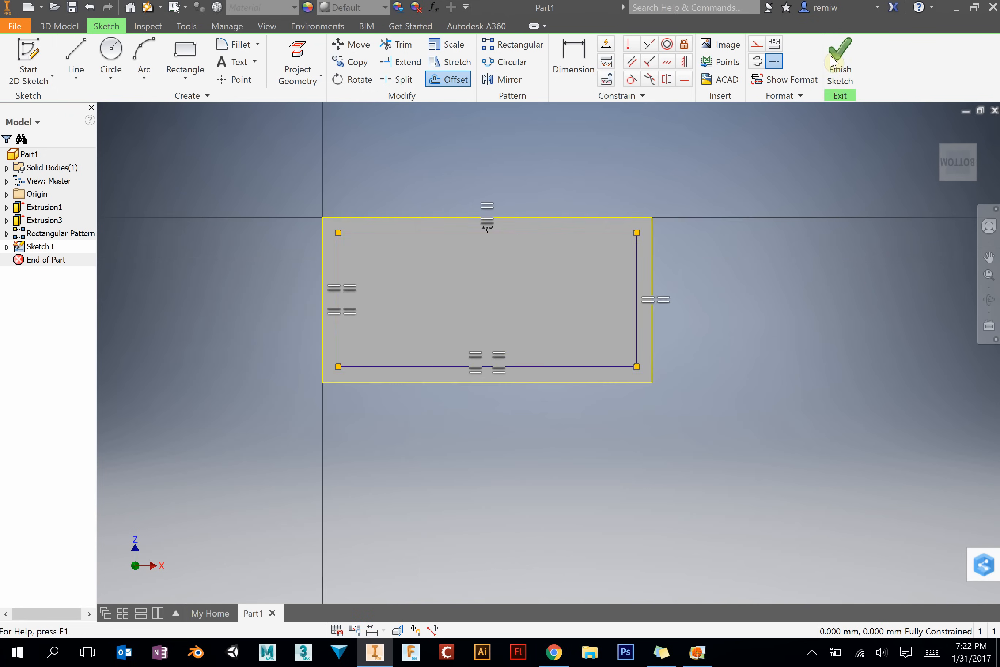
{"action": "mouse_move", "coordinate": [844, 58]}
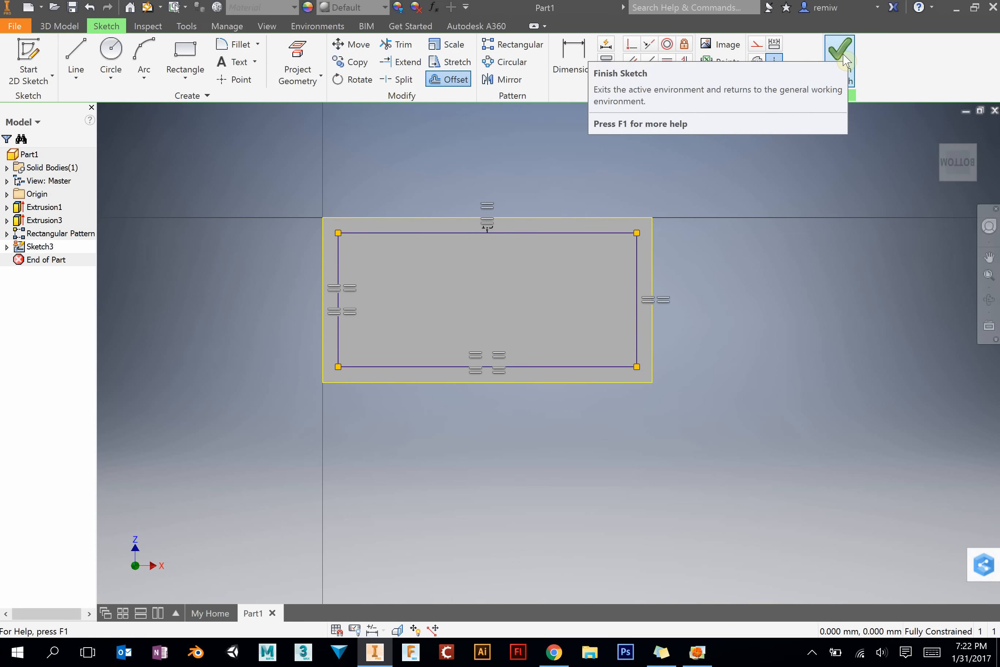
{"action": "left_click", "coordinate": [839, 47]}
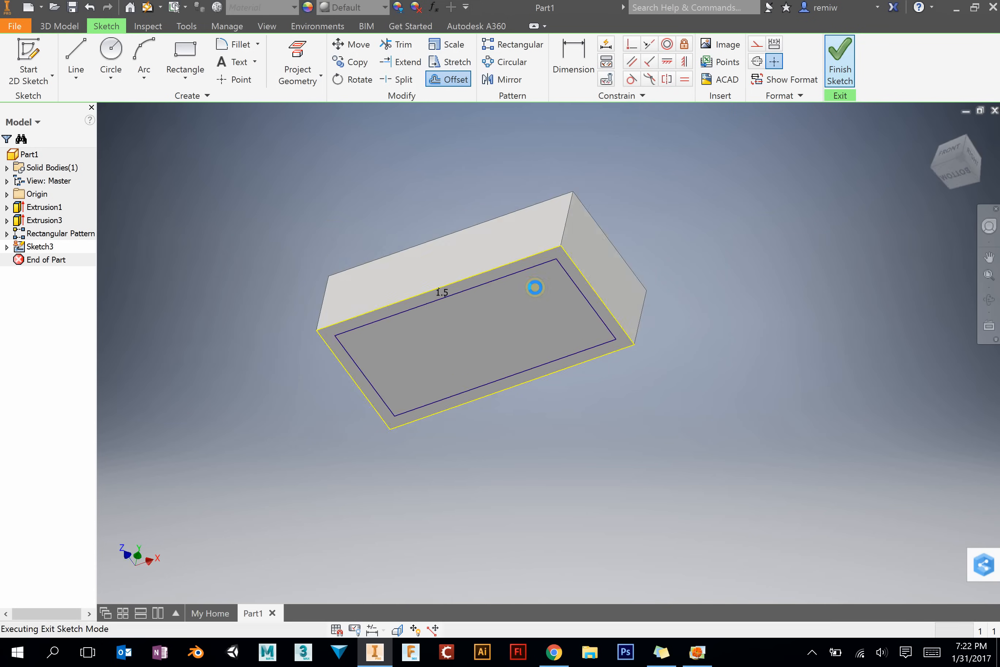
Step: Extrude the inner rectangle as a cut (Extrusion4) to hollow the underside, then check the reference drawing
{"action": "left_click", "coordinate": [839, 55]}
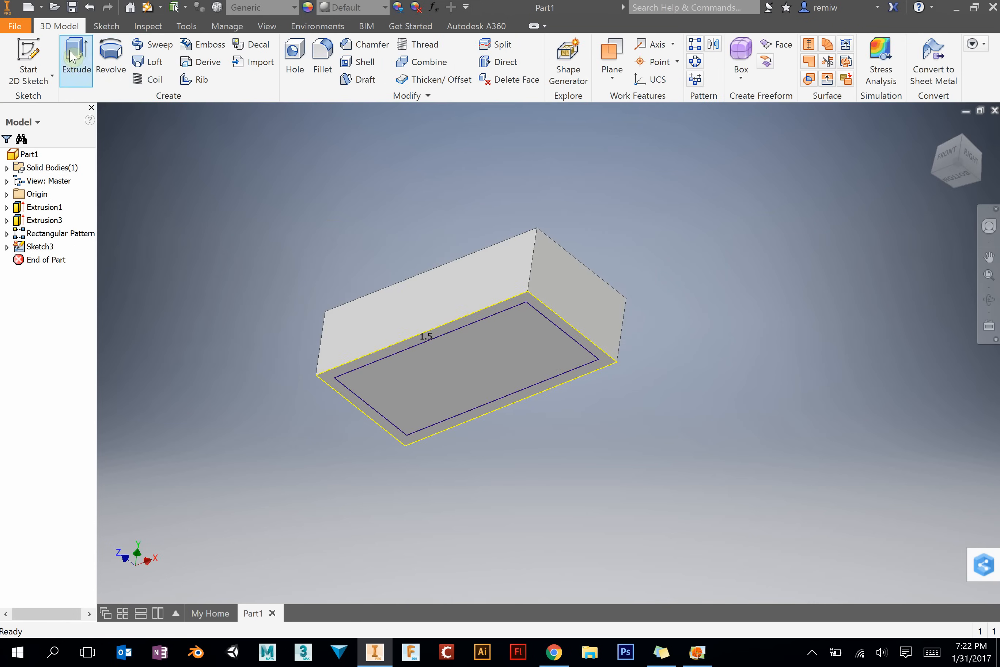
{"action": "left_click", "coordinate": [76, 52]}
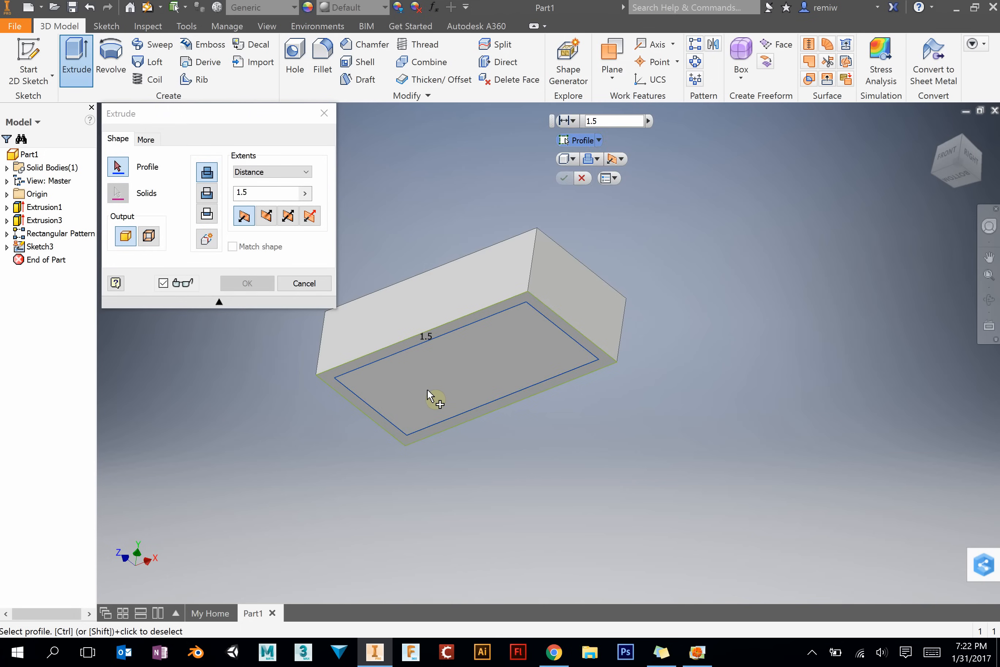
{"action": "left_click", "coordinate": [432, 401]}
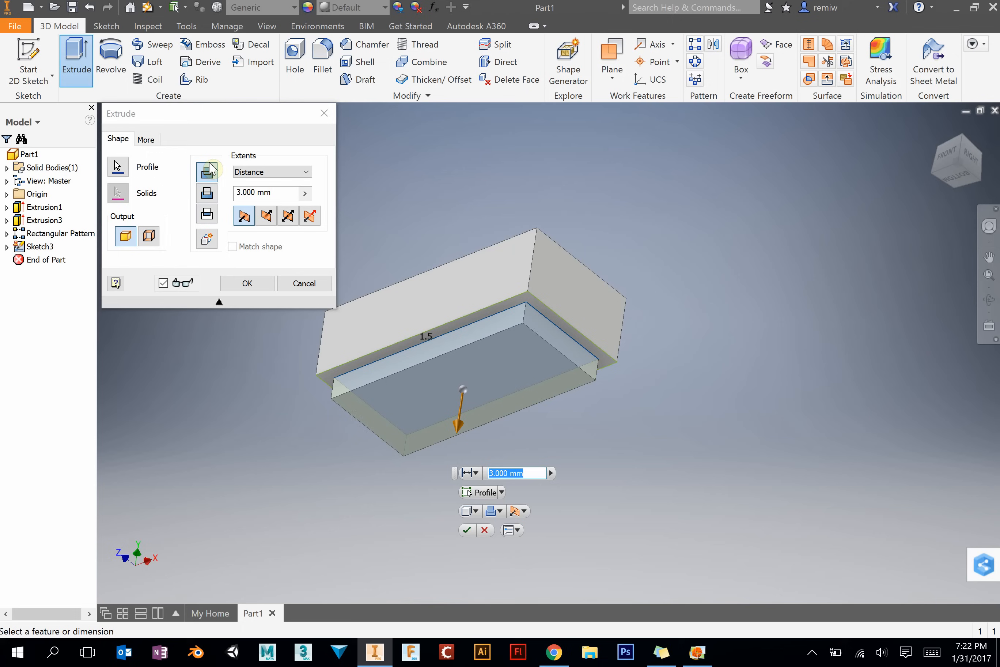
{"action": "left_click", "coordinate": [206, 194]}
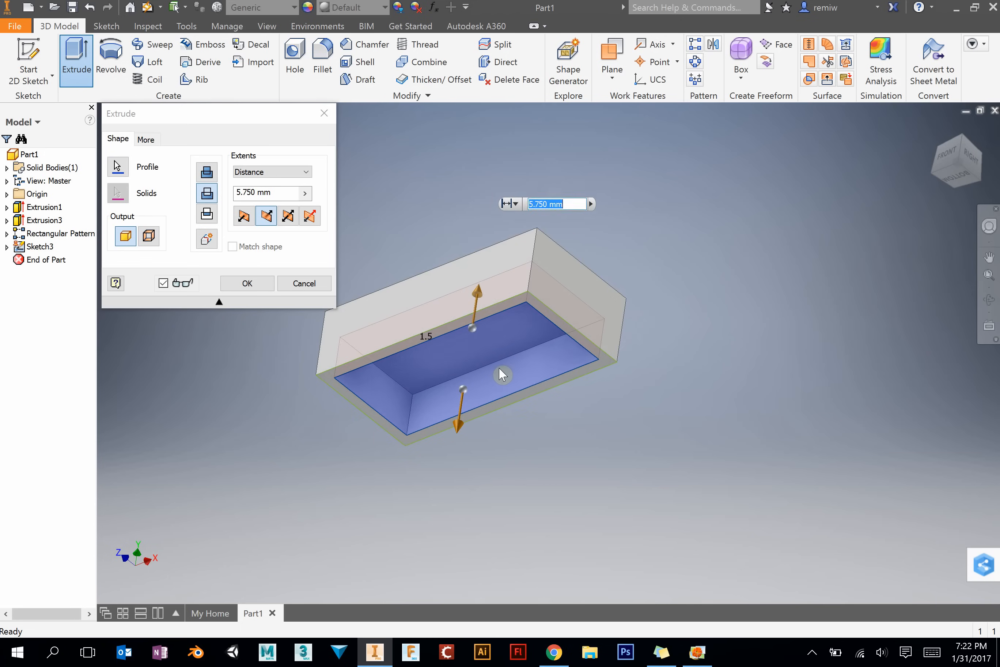
{"action": "left_click", "coordinate": [697, 652]}
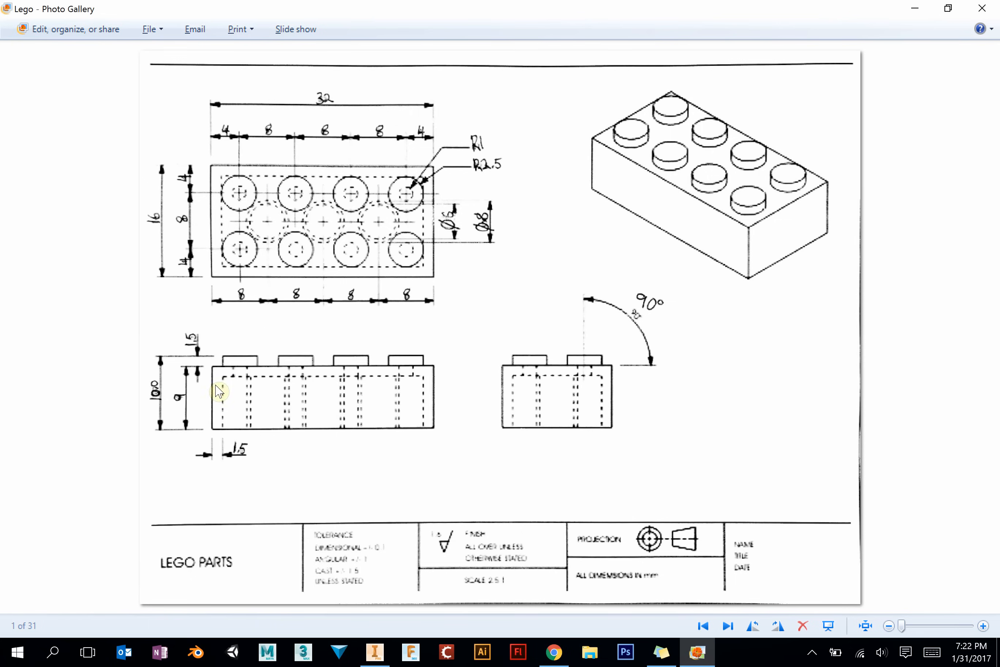
{"action": "mouse_move", "coordinate": [221, 411]}
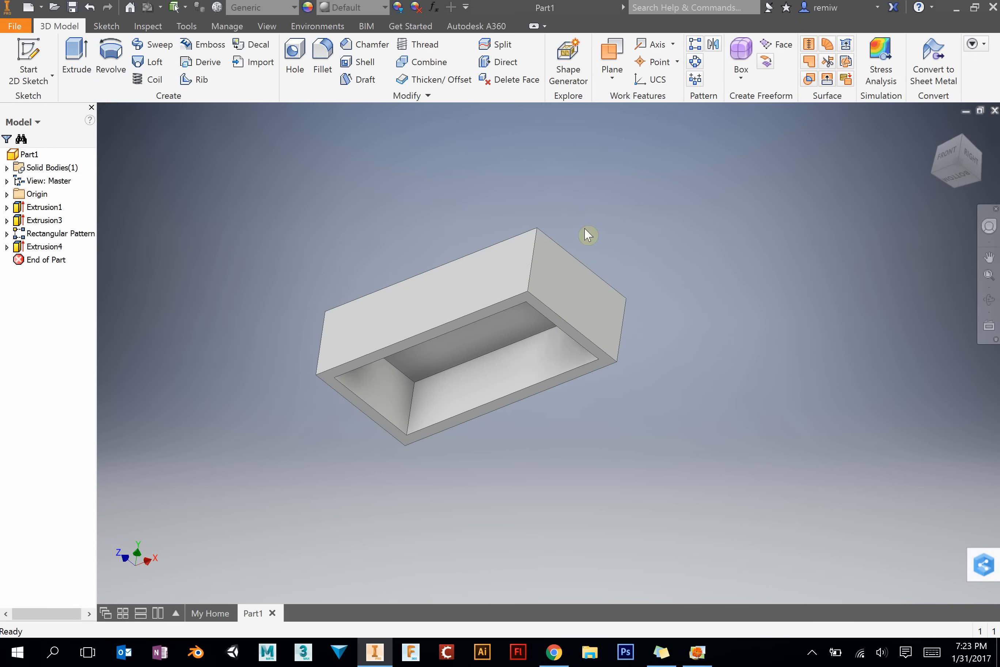
{"action": "mouse_move", "coordinate": [969, 183]}
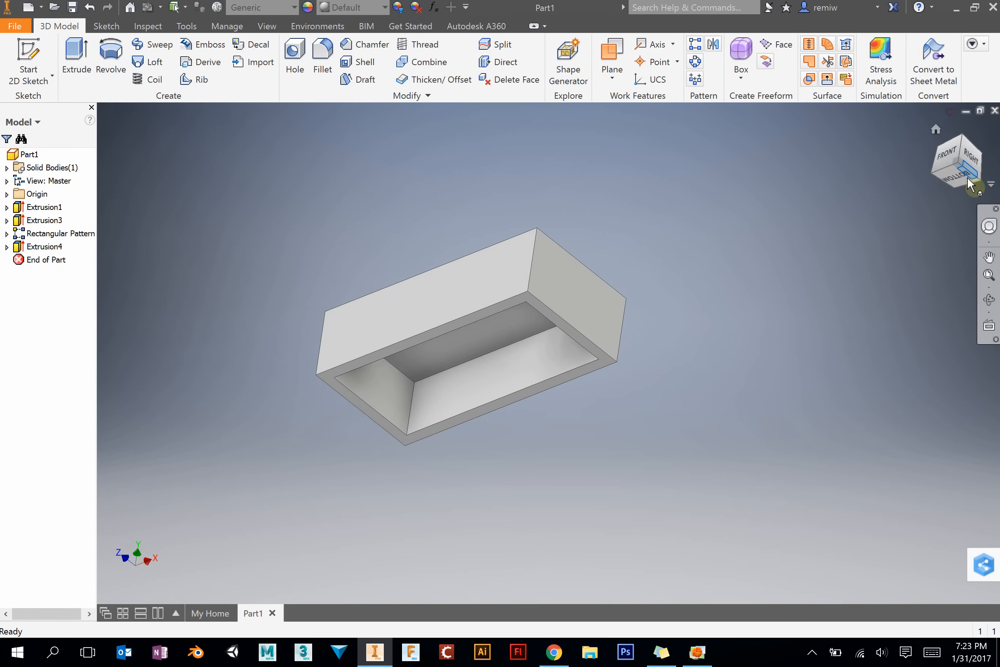
Step: View the underside, start Sketch4 on the inner bottom face, and reopen the Lego reference drawing
{"action": "left_click", "coordinate": [963, 174]}
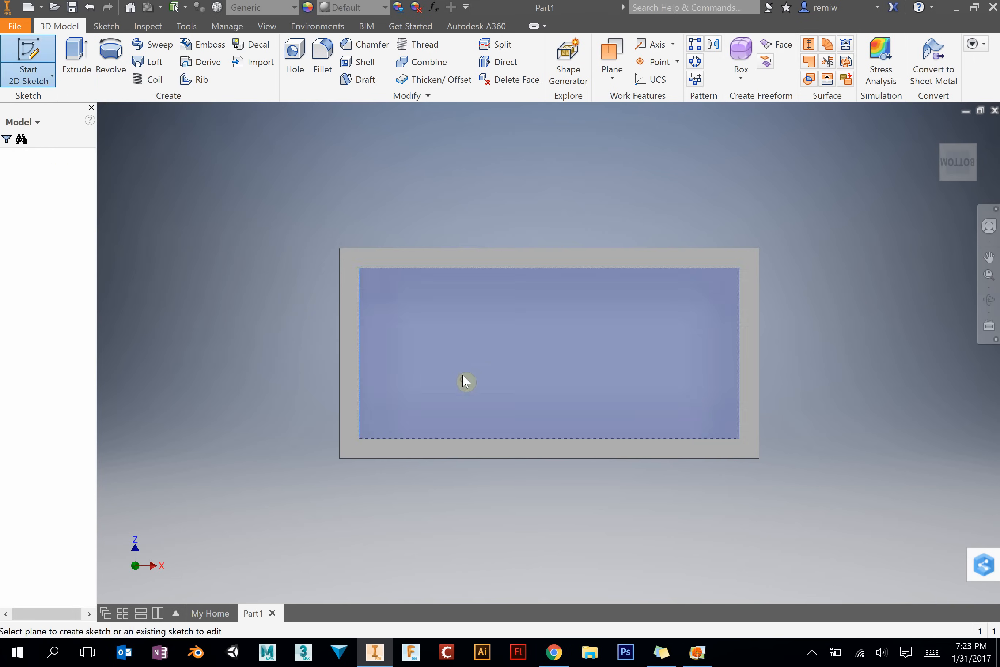
{"action": "left_click", "coordinate": [698, 653]}
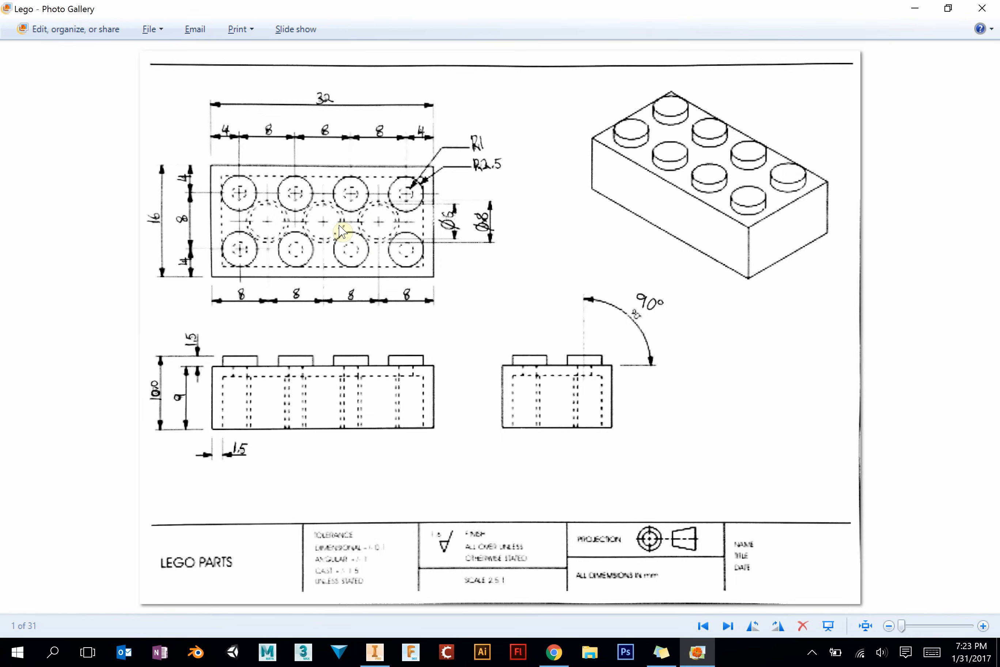
{"action": "left_click", "coordinate": [375, 653]}
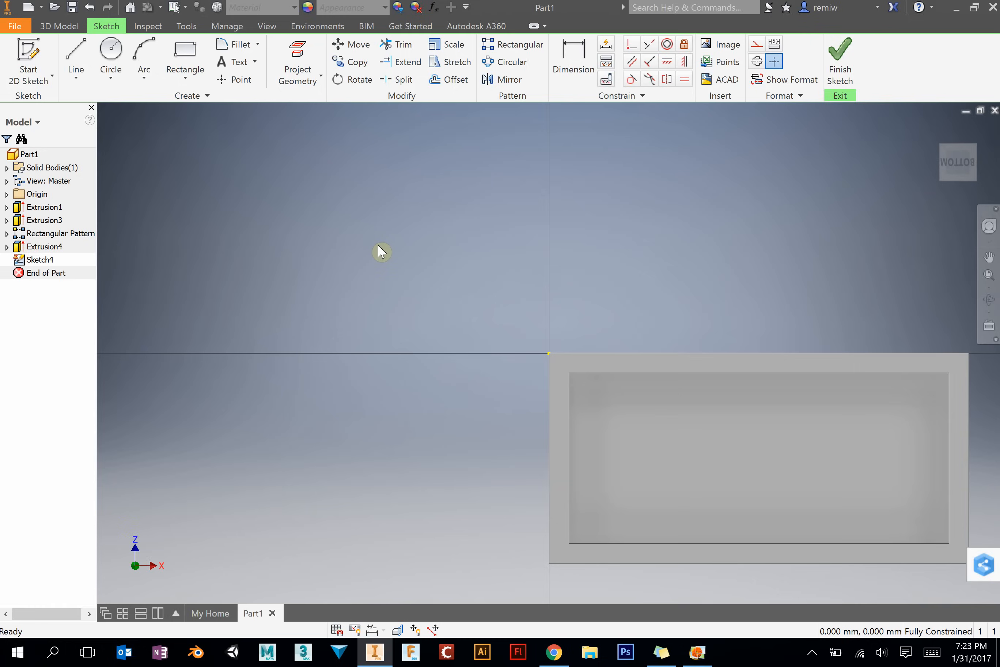
{"action": "left_click", "coordinate": [697, 652]}
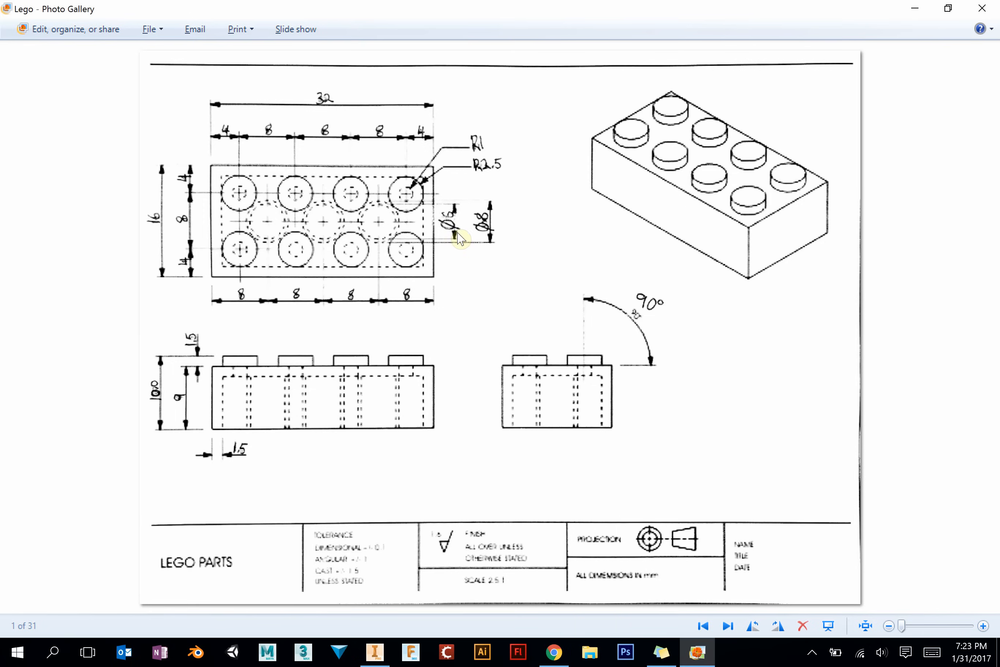
{"action": "mouse_move", "coordinate": [492, 225]}
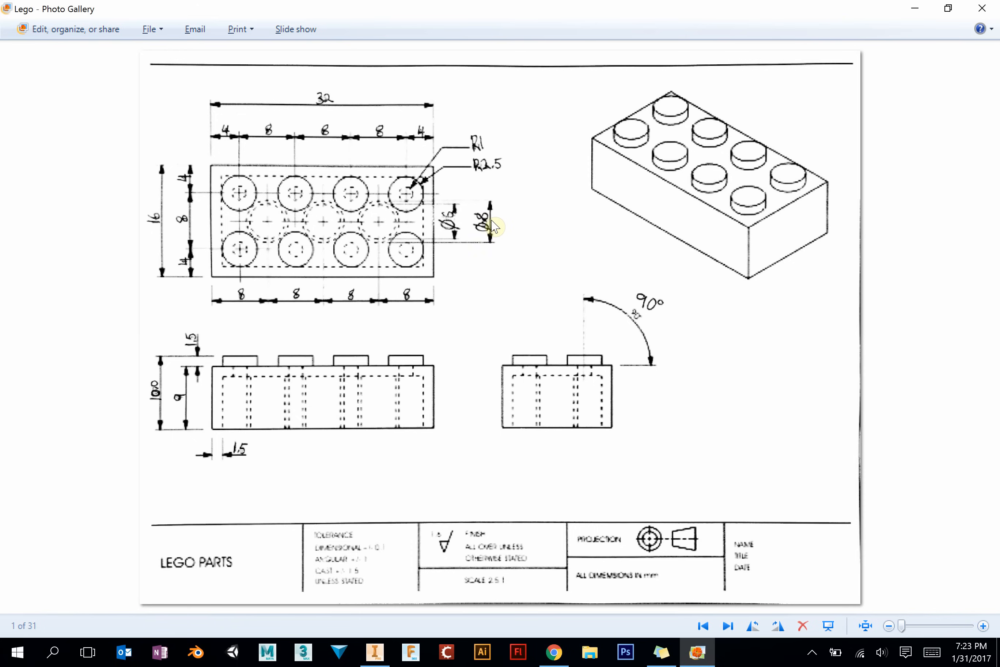
{"action": "mouse_move", "coordinate": [462, 223]}
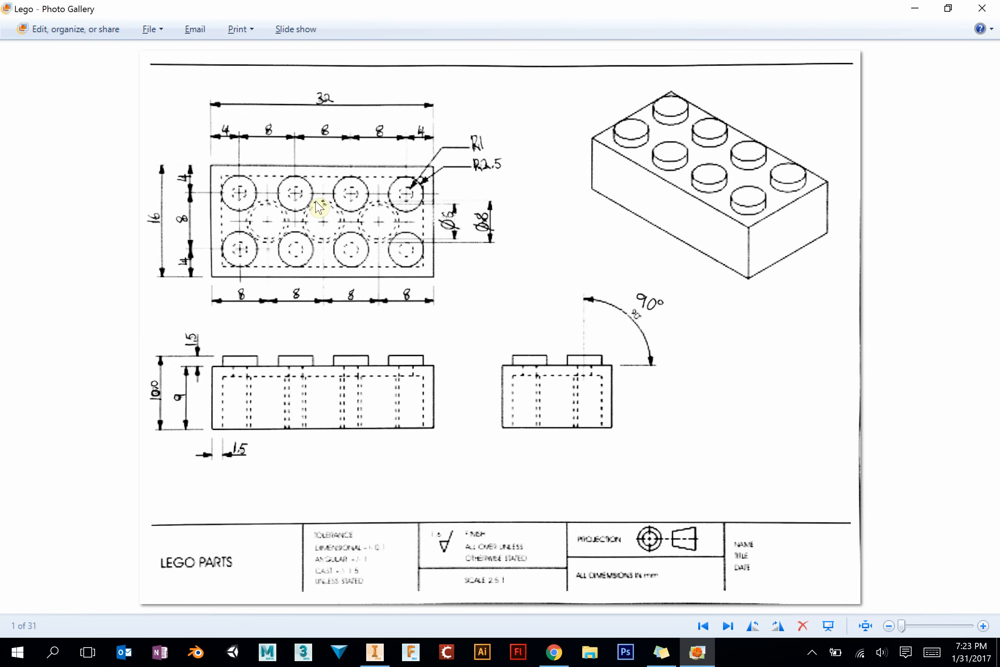
{"action": "mouse_move", "coordinate": [349, 236]}
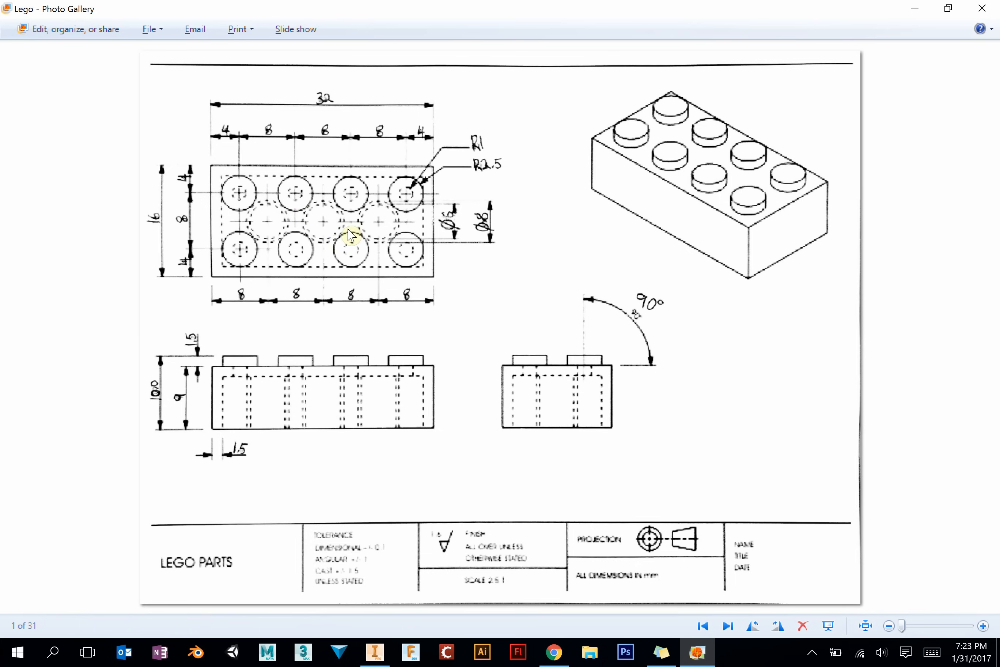
{"action": "mouse_move", "coordinate": [343, 221]}
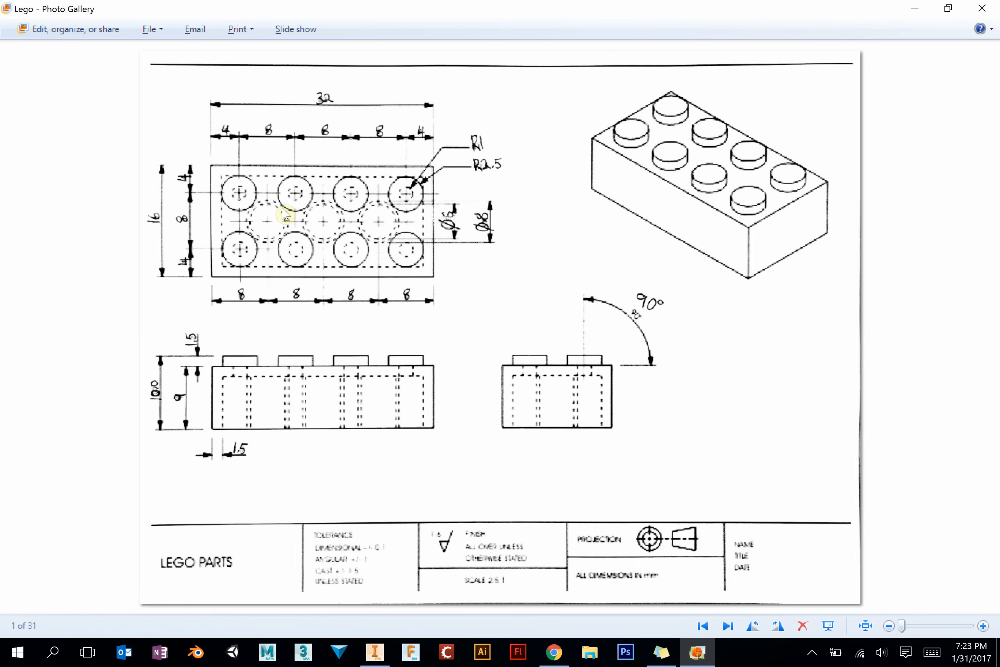
Step: Return to Sketch4 and project the eight stud circles and inner wall outline
{"action": "left_click", "coordinate": [374, 652]}
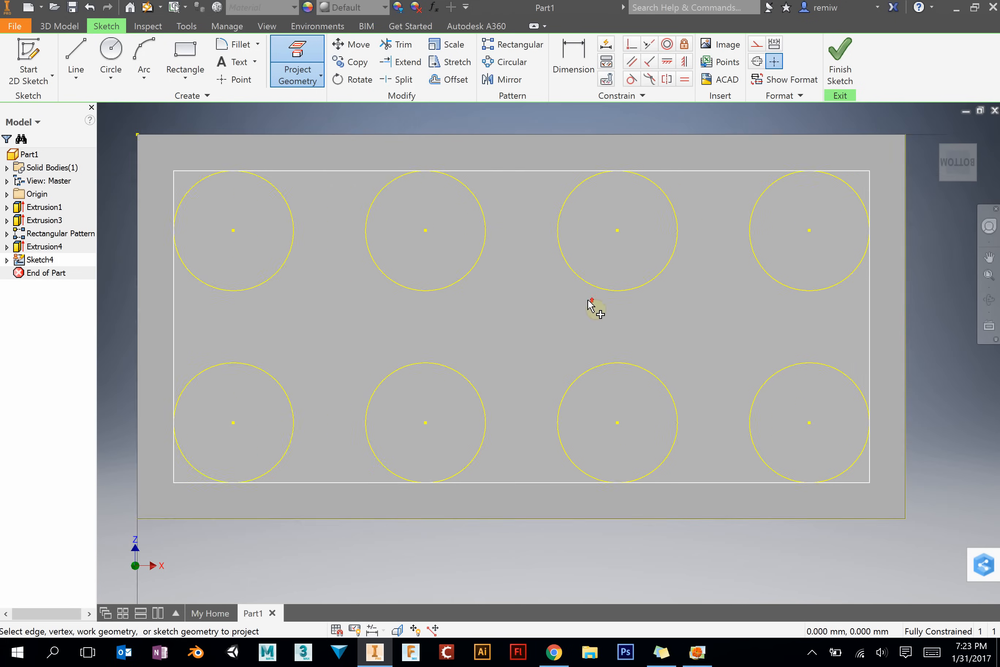
Step: Draw three tube circles between the stud rows and make each tangent to its neighbouring stud circles
{"action": "left_click", "coordinate": [110, 49]}
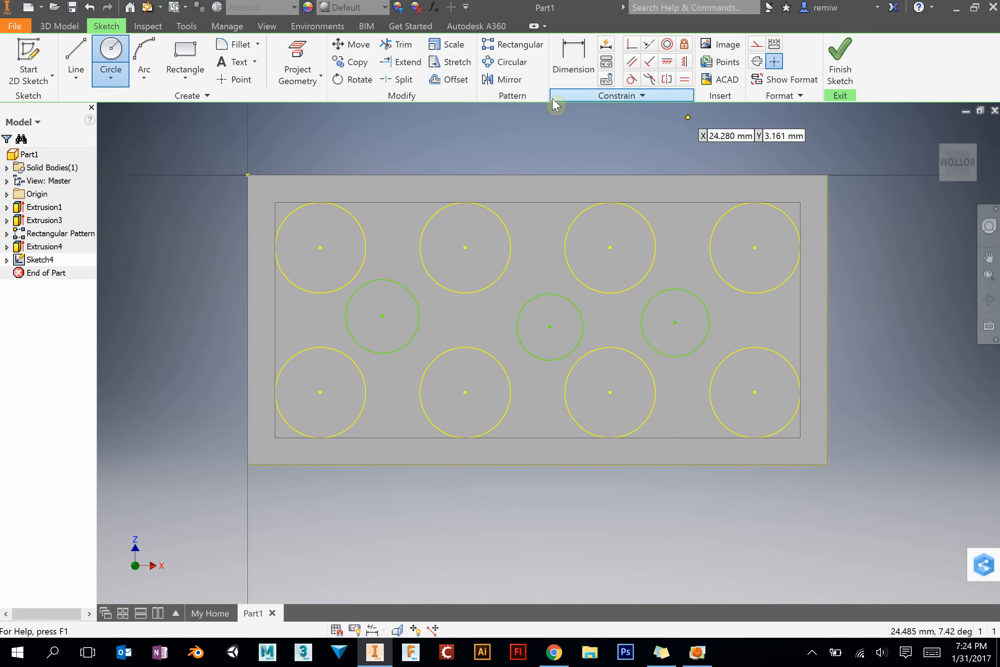
{"action": "left_click", "coordinate": [697, 652]}
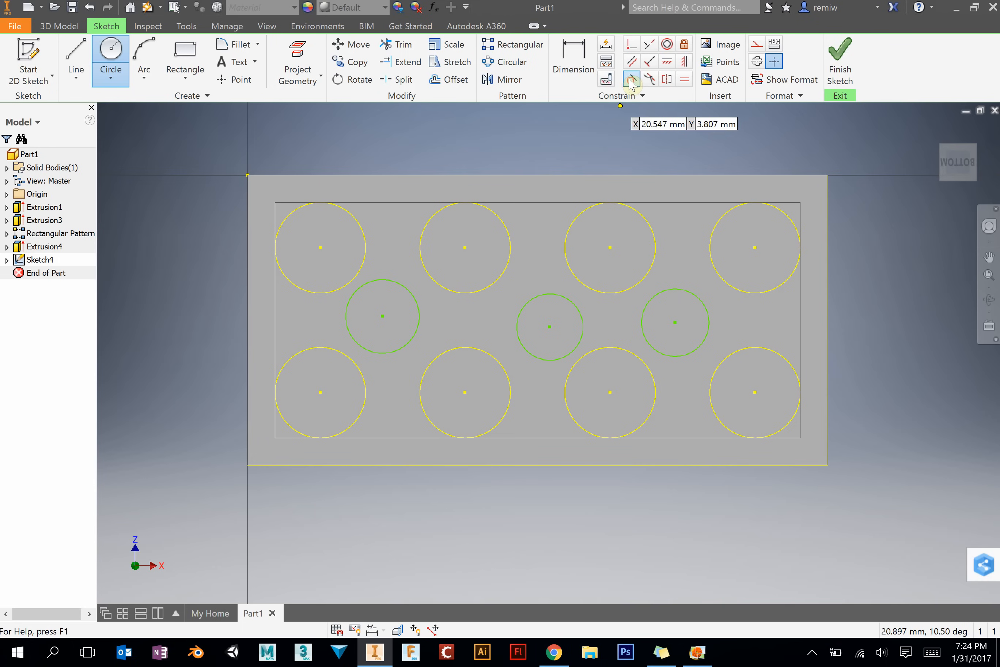
{"action": "mouse_move", "coordinate": [631, 79]}
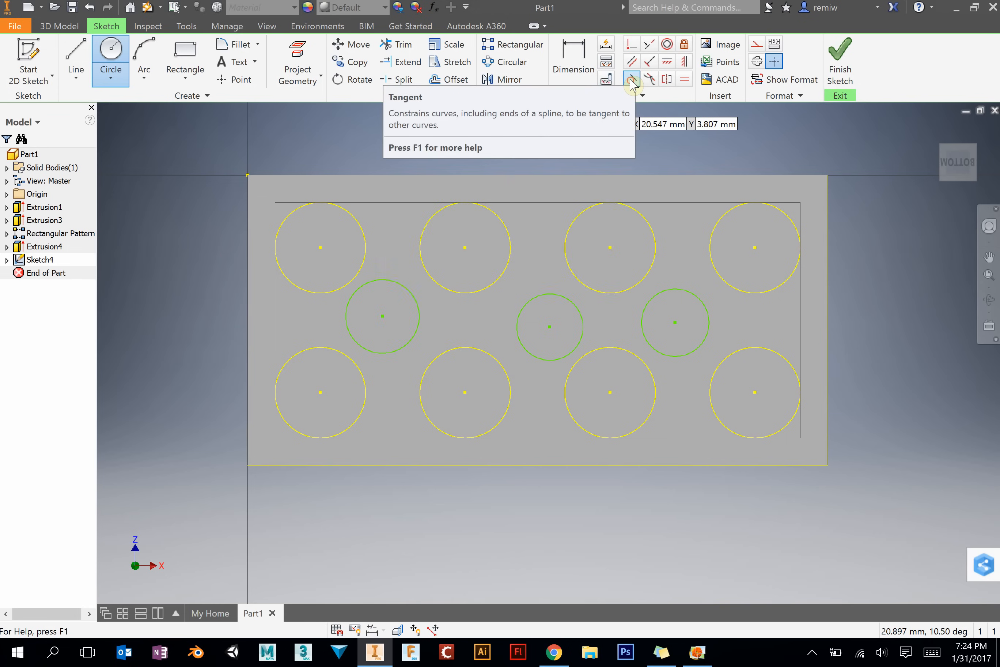
{"action": "mouse_move", "coordinate": [630, 79]}
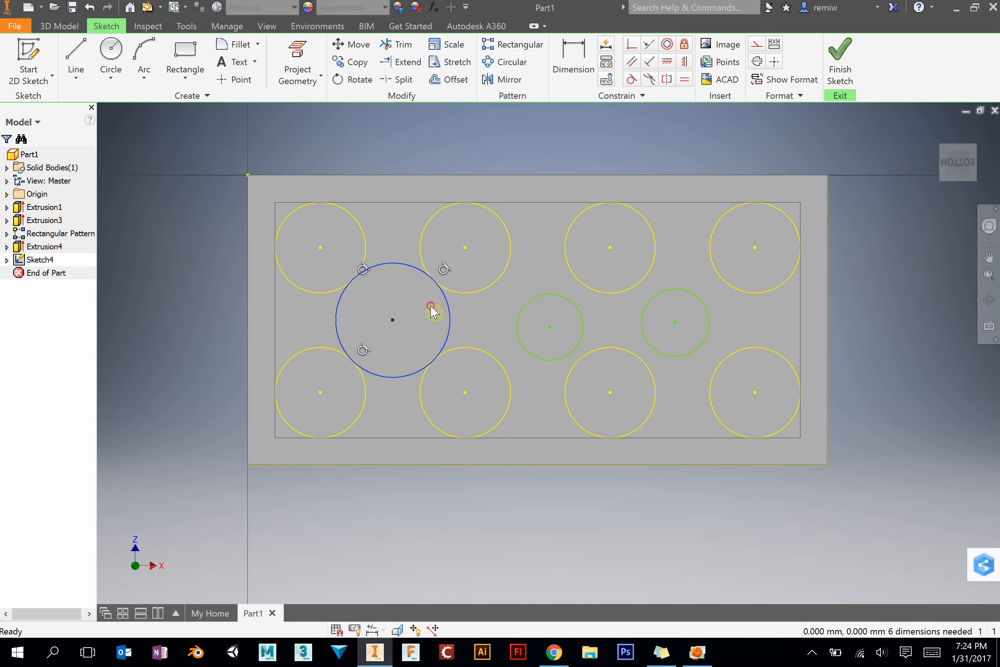
{"action": "left_click", "coordinate": [573, 55]}
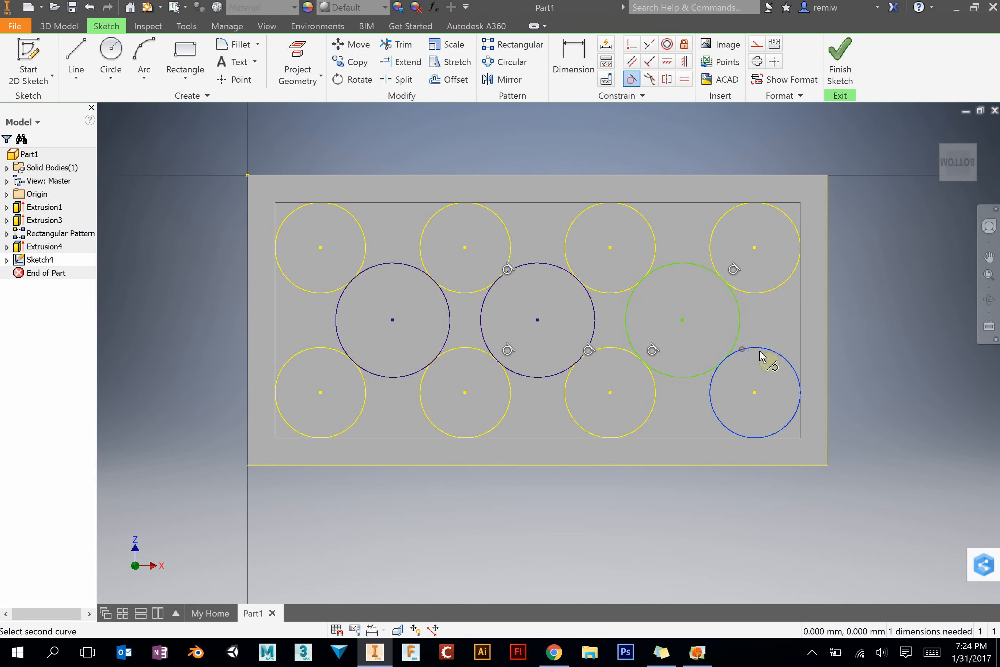
{"action": "left_click", "coordinate": [744, 350]}
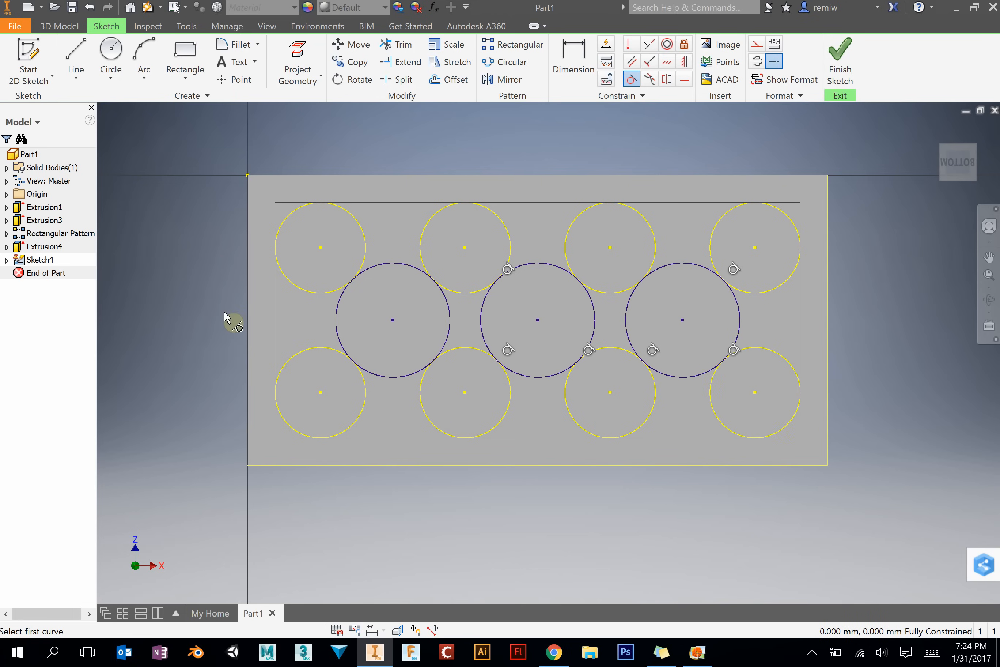
{"action": "mouse_move", "coordinate": [563, 86]}
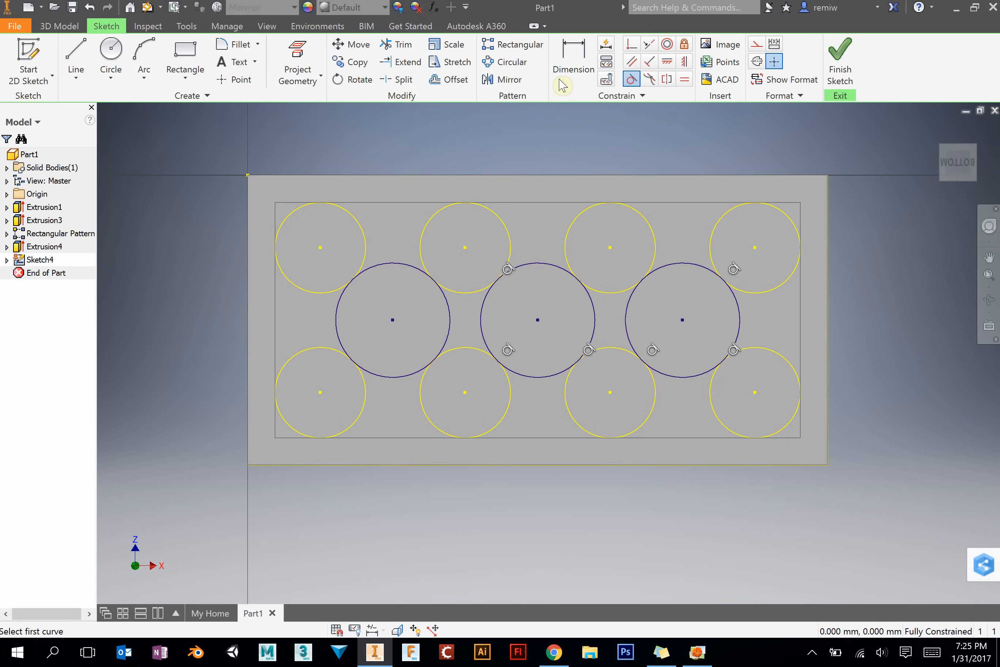
Step: Draw a concentric 5 mm diameter inner circle at the centre of each tube circle
{"action": "left_click", "coordinate": [111, 49]}
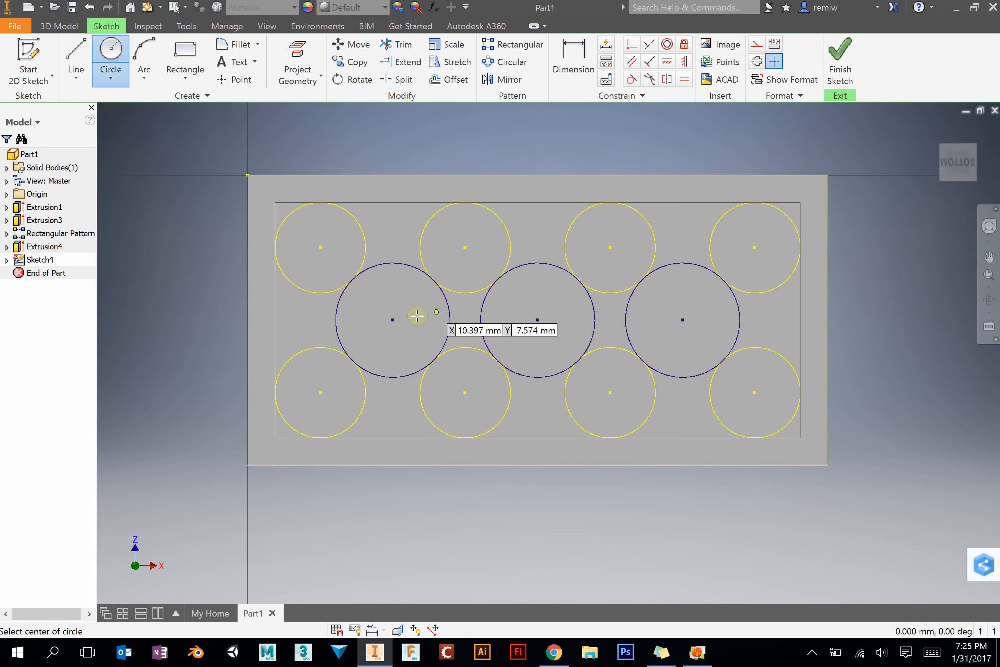
{"action": "left_click", "coordinate": [391, 320]}
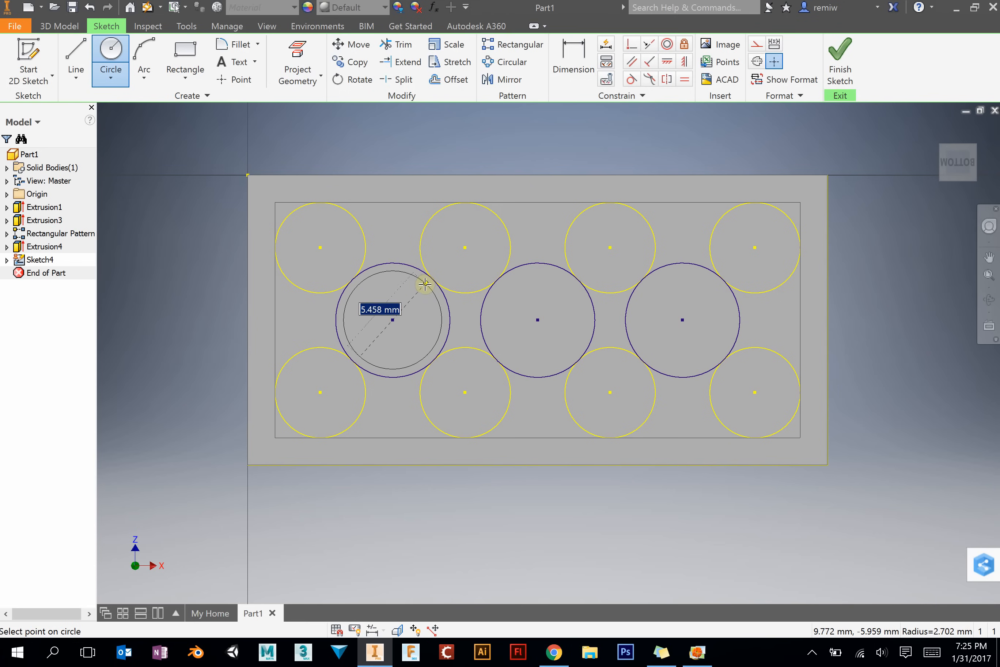
{"action": "left_click_drag", "start_coordinate": [425, 283], "coordinate": [422, 288]}
{"action": "type", "text": "5"}
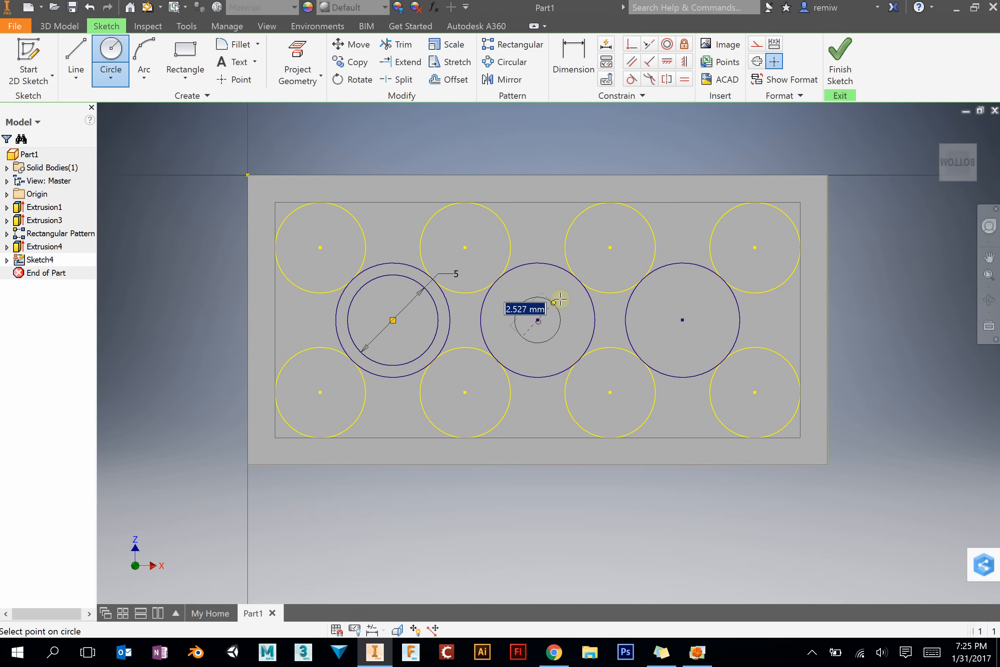
{"action": "left_click", "coordinate": [561, 293]}
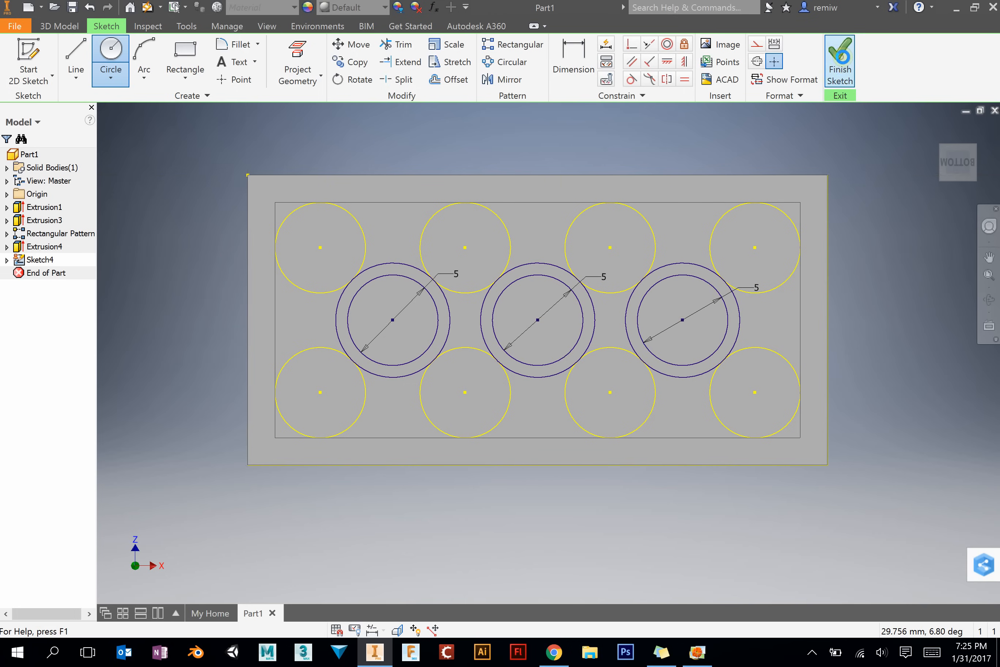
Step: Finish Sketch4 and return to the 3D brick showing the tube circles
{"action": "left_click", "coordinate": [839, 55]}
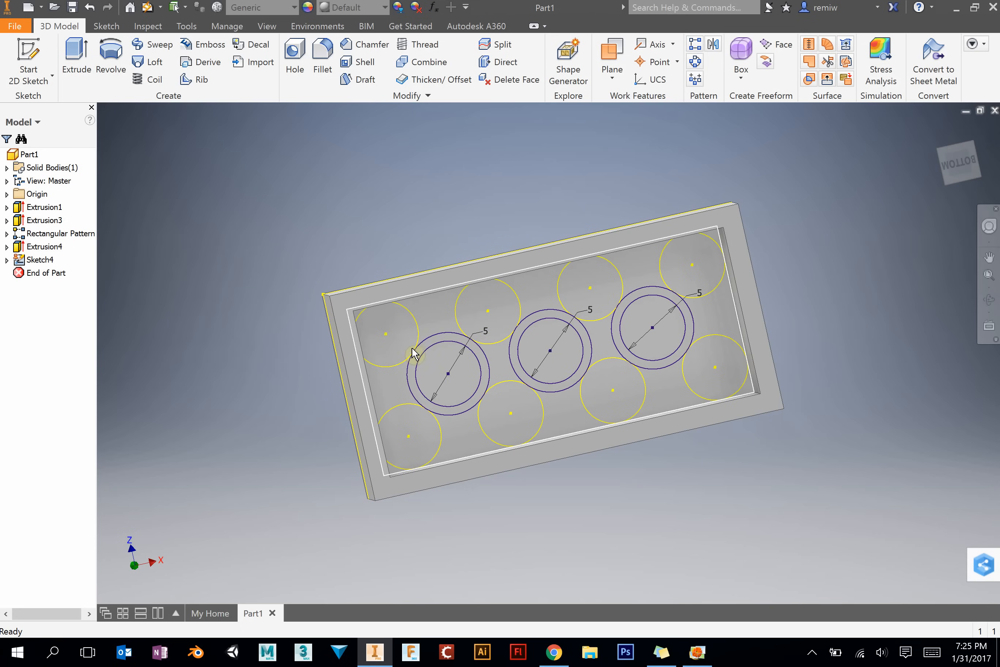
{"action": "mouse_move", "coordinate": [395, 396]}
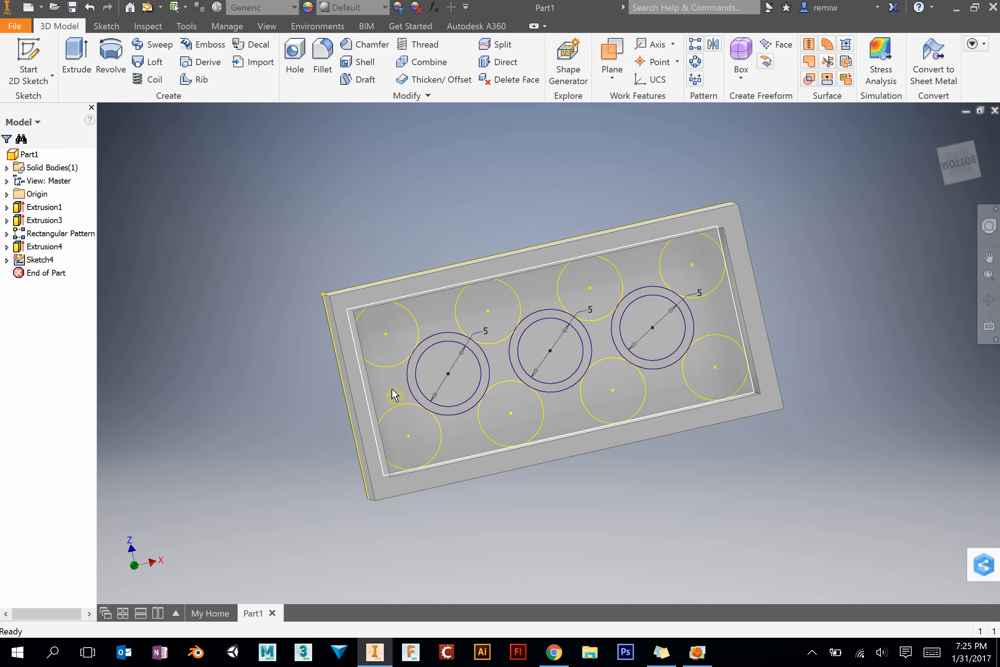
{"action": "mouse_move", "coordinate": [385, 390]}
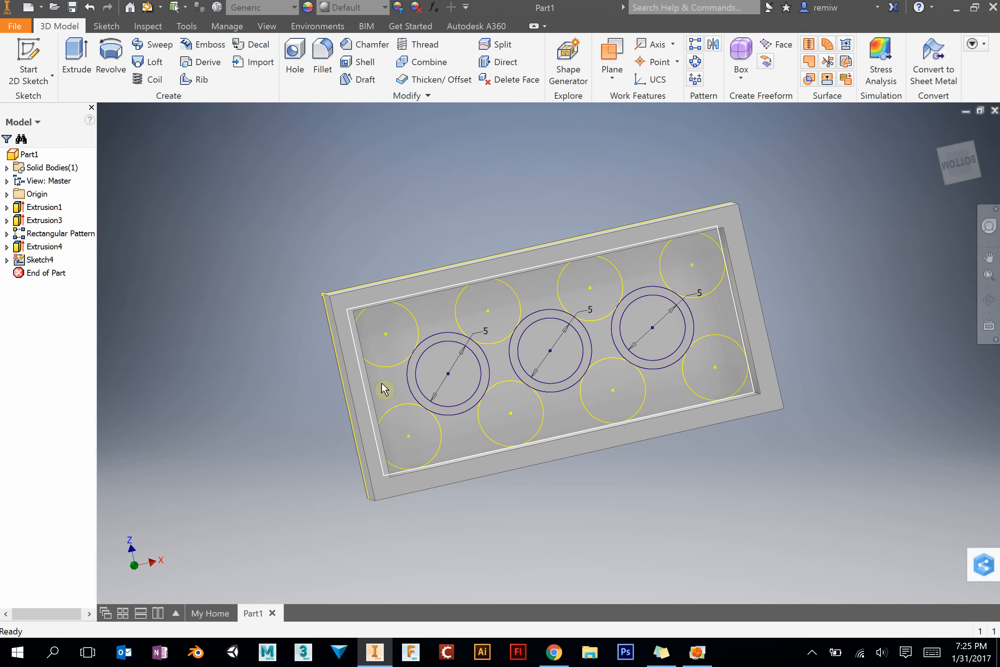
{"action": "mouse_move", "coordinate": [559, 359]}
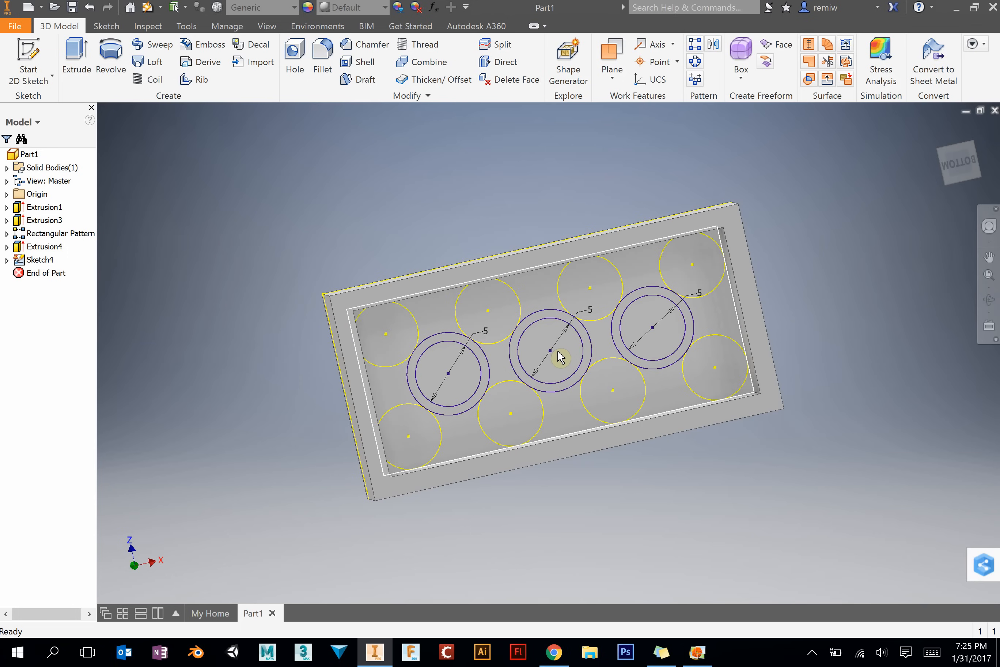
{"action": "mouse_move", "coordinate": [712, 338]}
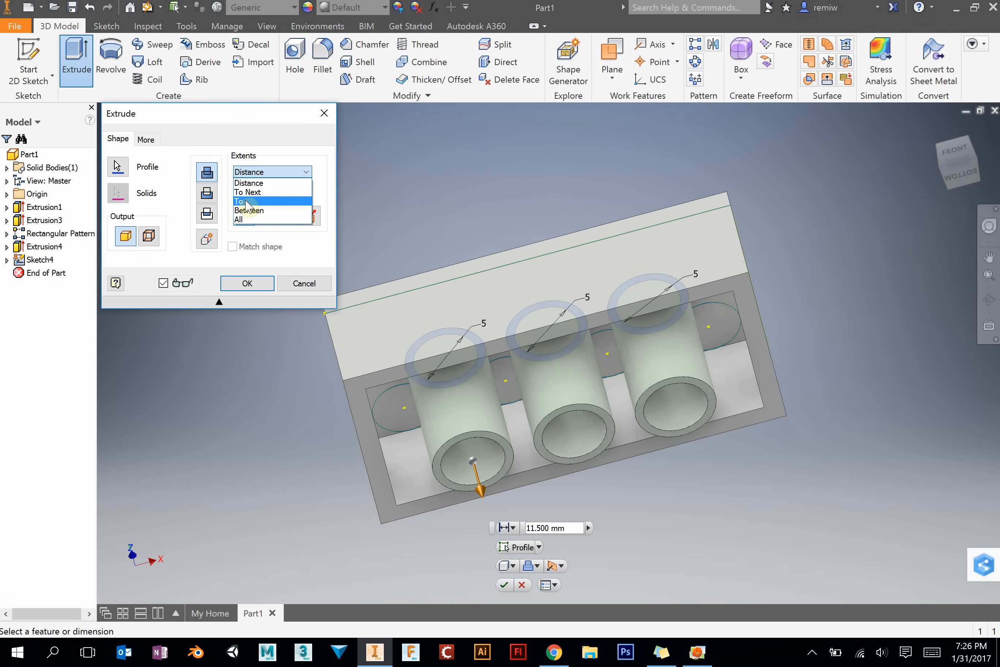
Step: Extrude the three tubes with extents To the inside top face (Extrusion5), inspect them, and reopen the reference drawing
{"action": "left_click", "coordinate": [239, 201]}
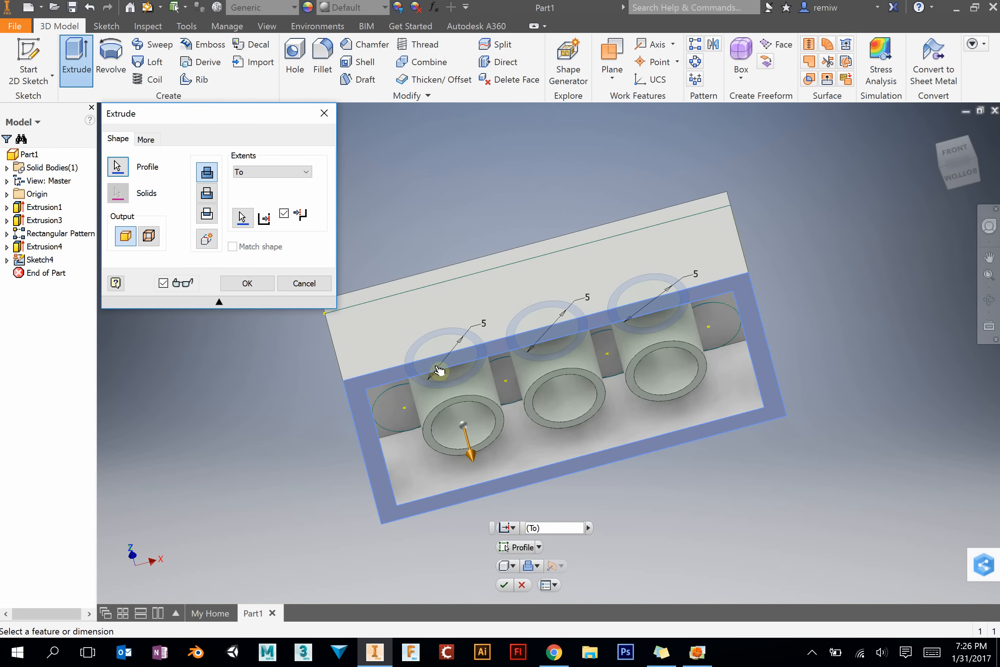
{"action": "mouse_move", "coordinate": [288, 263]}
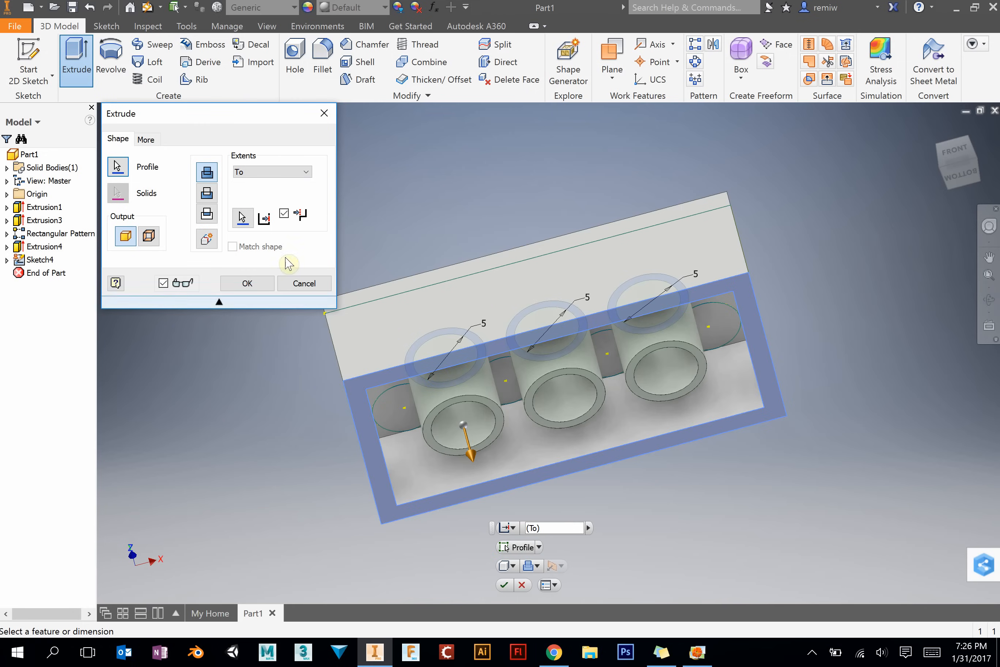
{"action": "left_click", "coordinate": [247, 283]}
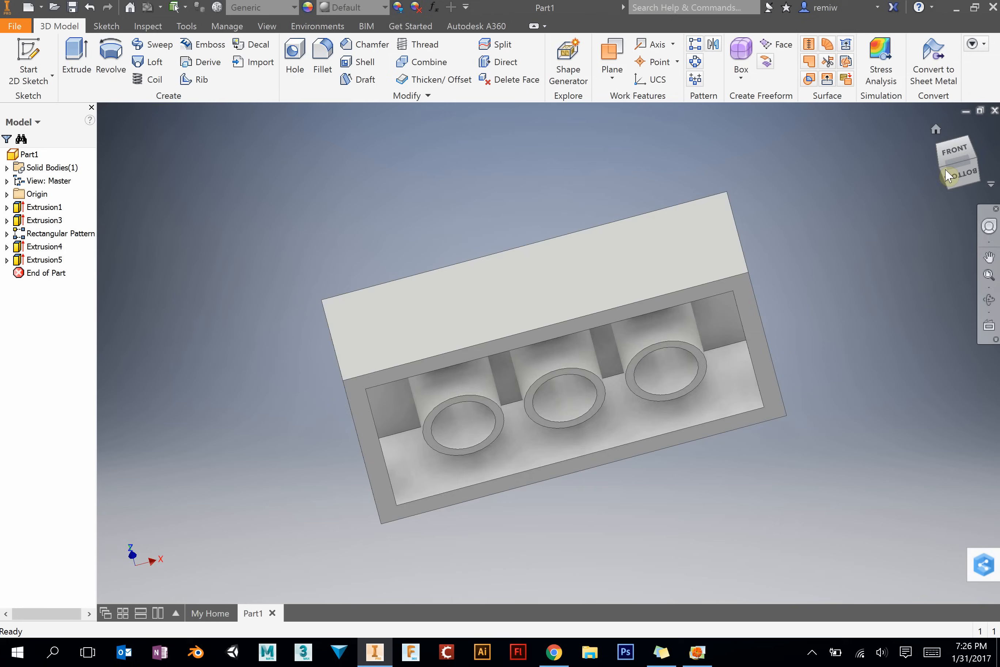
{"action": "left_click", "coordinate": [957, 173]}
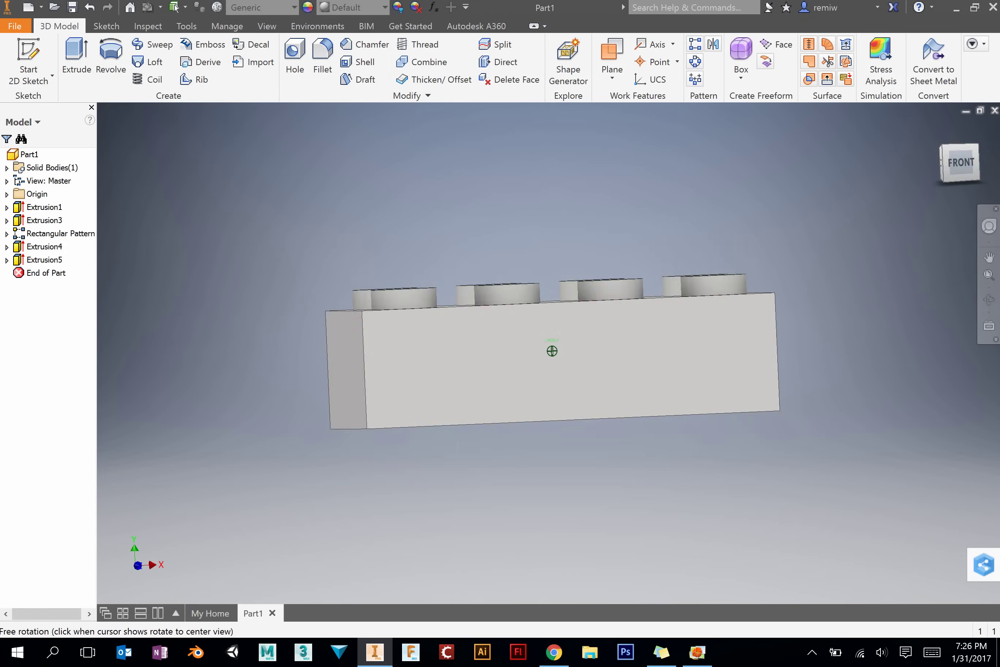
{"action": "left_click_drag", "start_coordinate": [552, 351], "coordinate": [793, 214]}
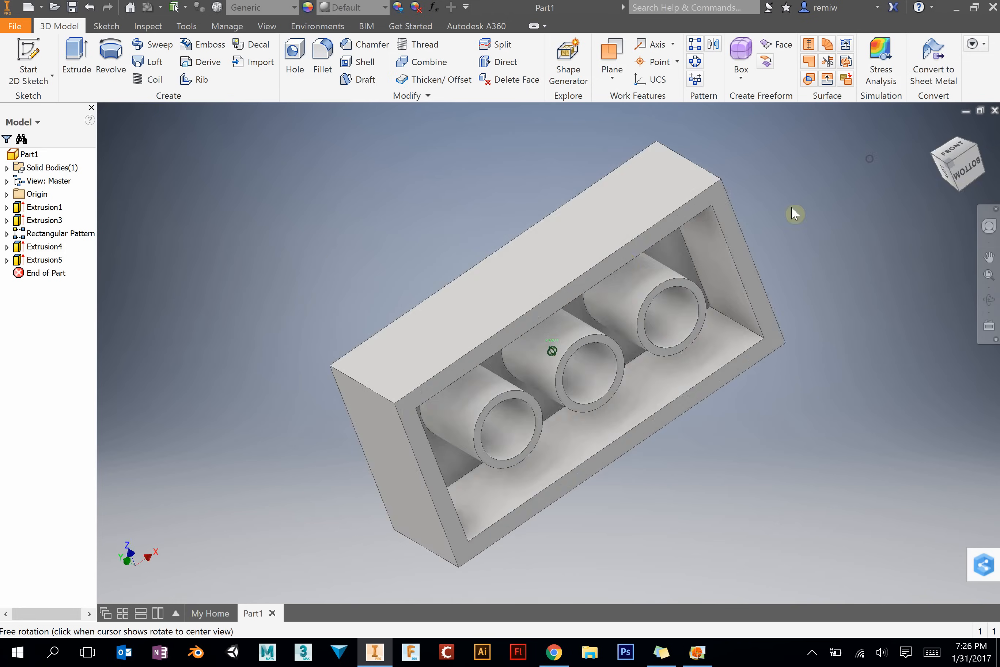
{"action": "left_click", "coordinate": [697, 652]}
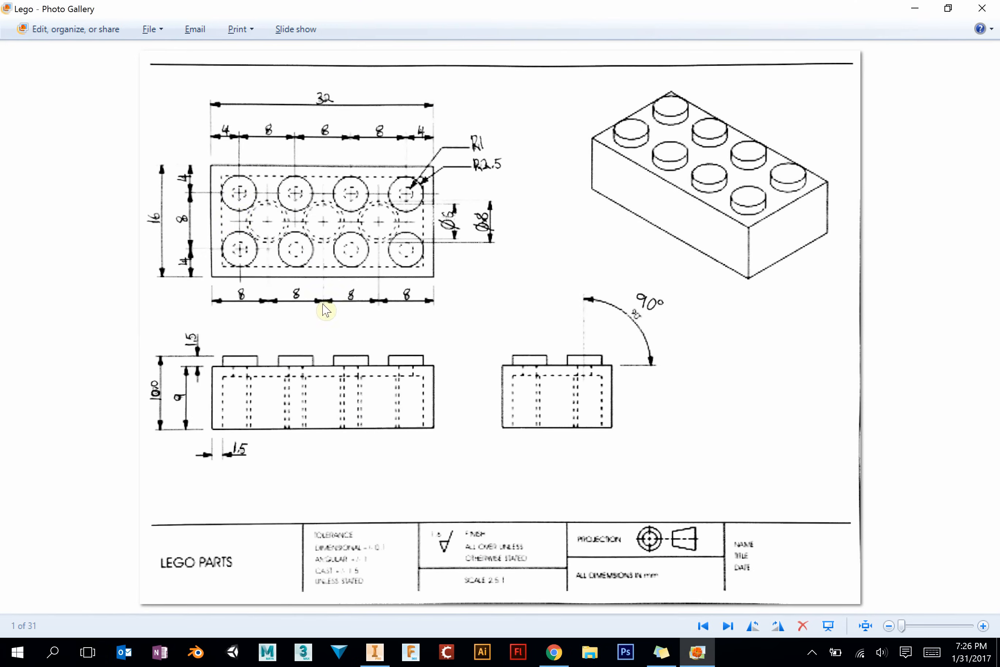
{"action": "mouse_move", "coordinate": [308, 200]}
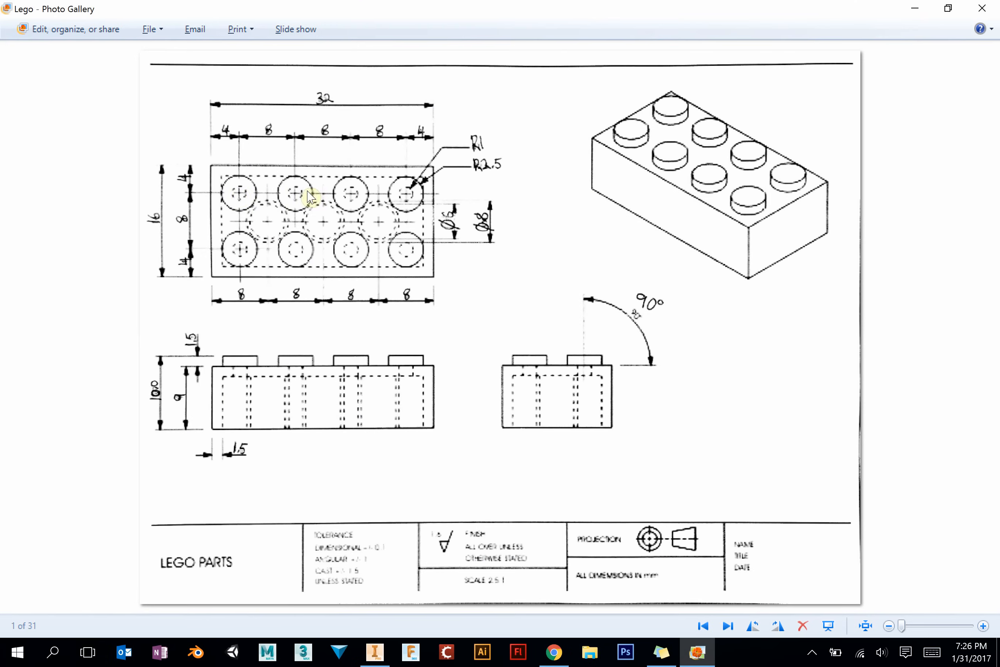
{"action": "mouse_move", "coordinate": [244, 381]}
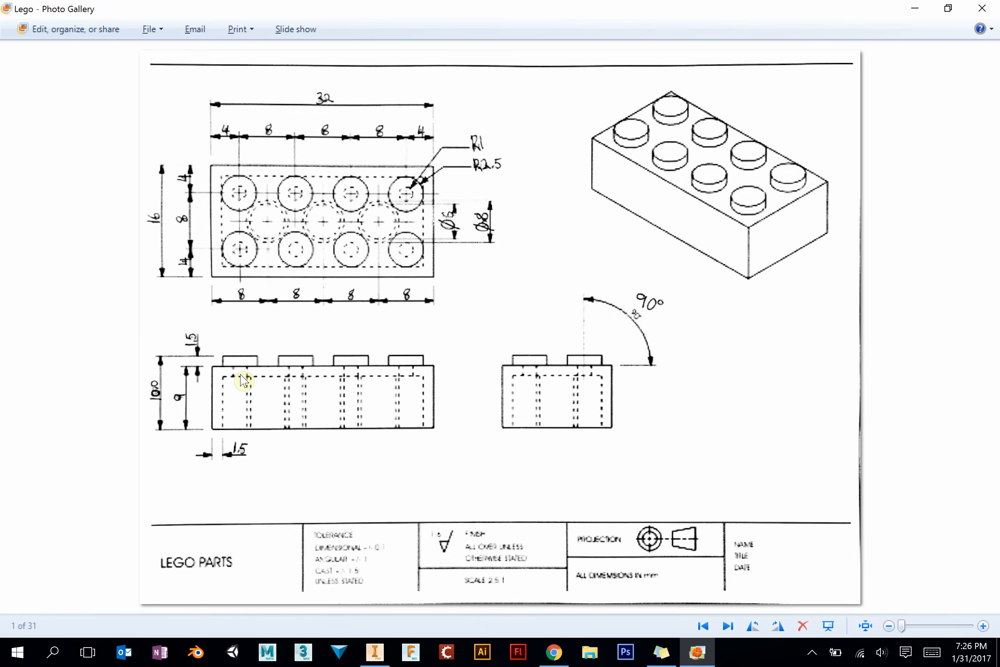
{"action": "mouse_move", "coordinate": [242, 386]}
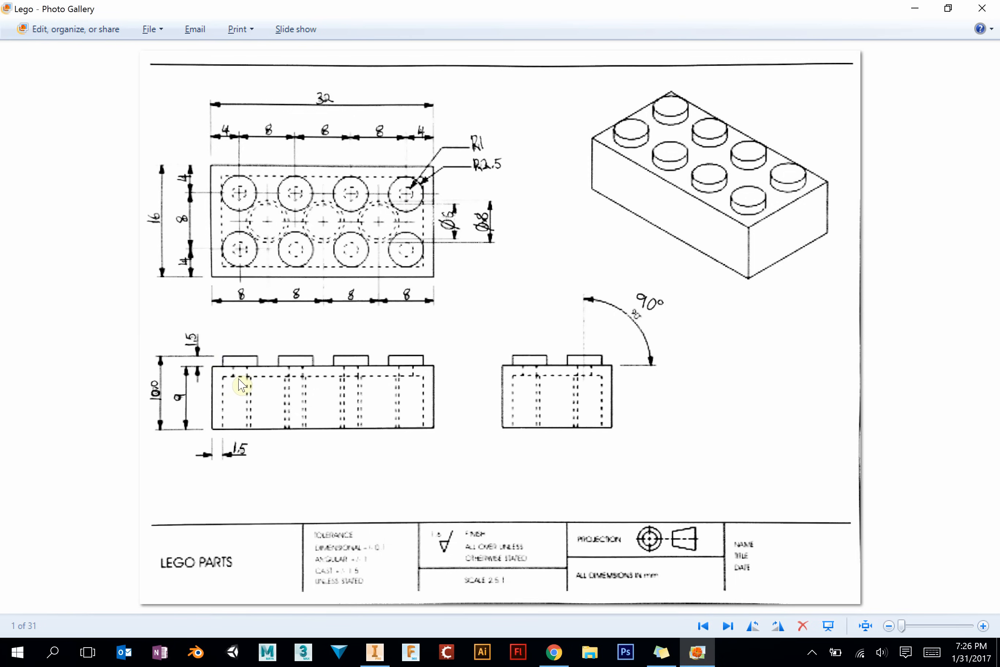
{"action": "mouse_move", "coordinate": [305, 392]}
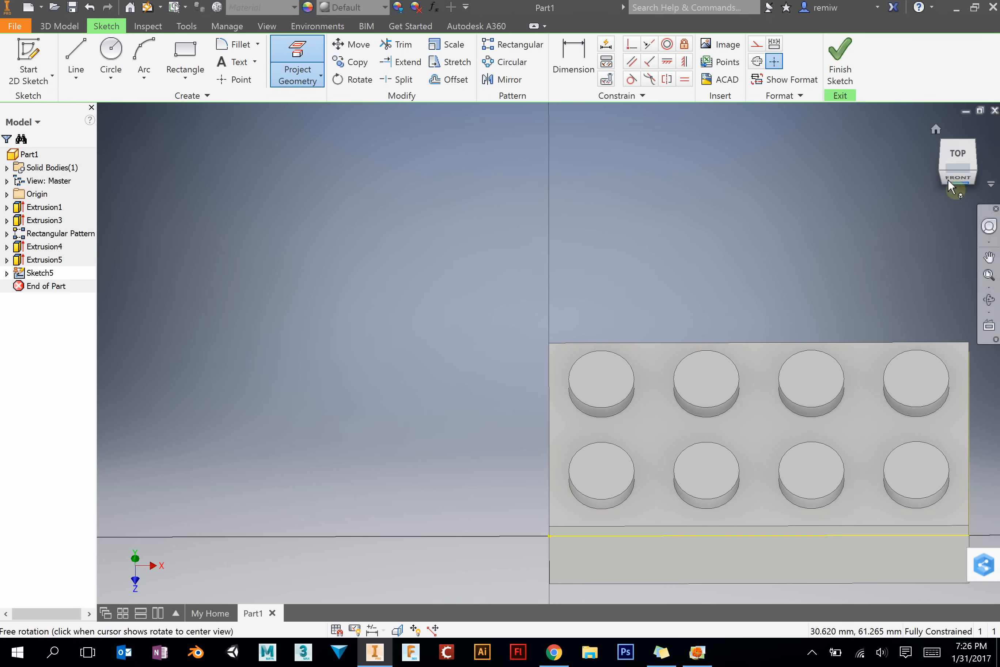
Step: View the brick from the Bottom and check the reference drawing before putting it away
{"action": "left_click", "coordinate": [951, 188]}
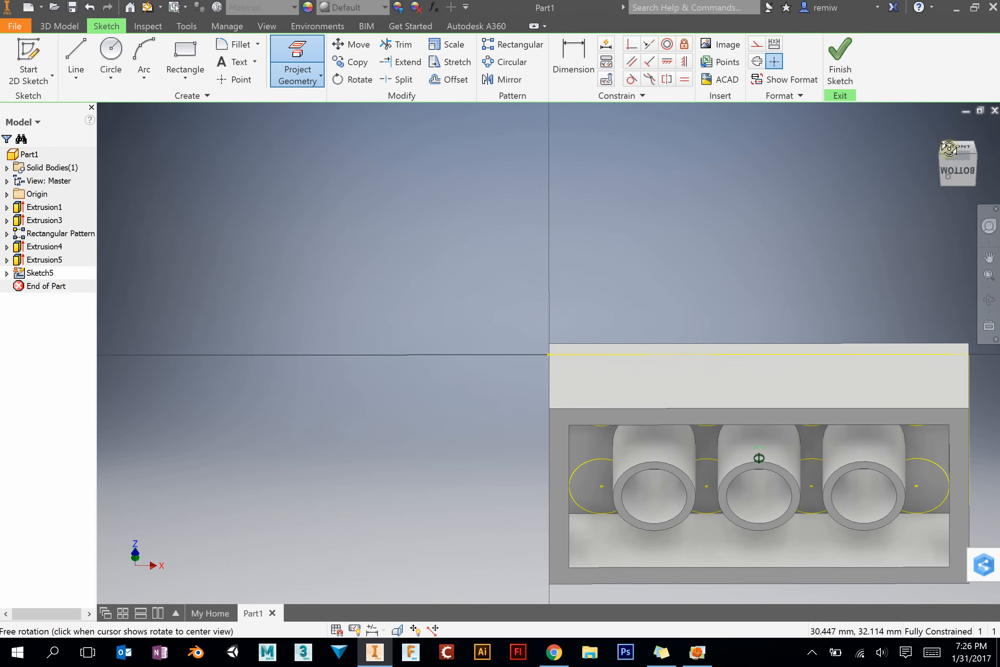
{"action": "left_click", "coordinate": [87, 652]}
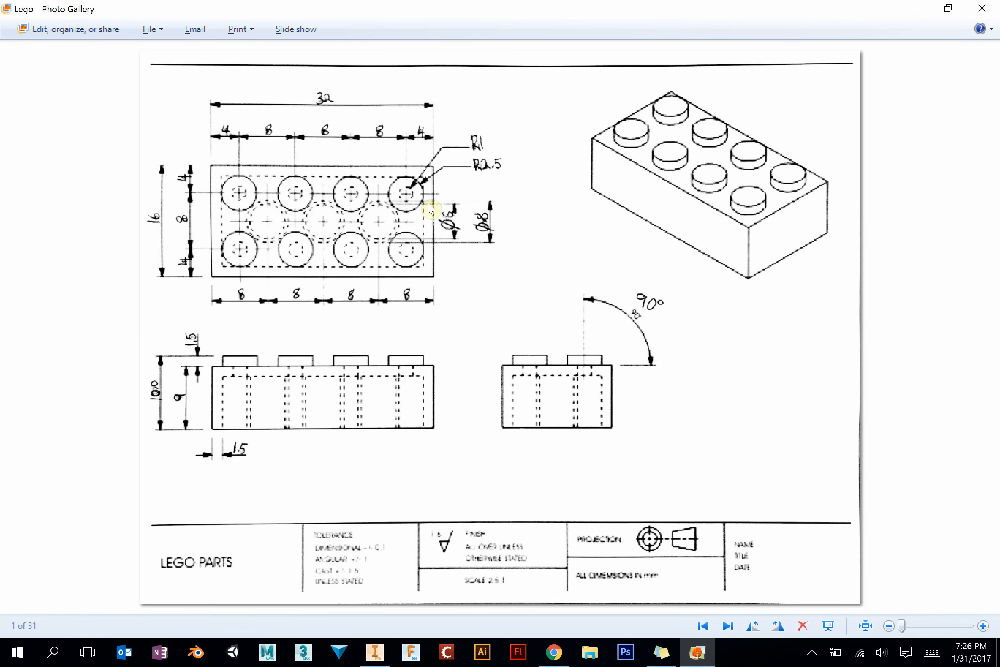
{"action": "mouse_move", "coordinate": [507, 158]}
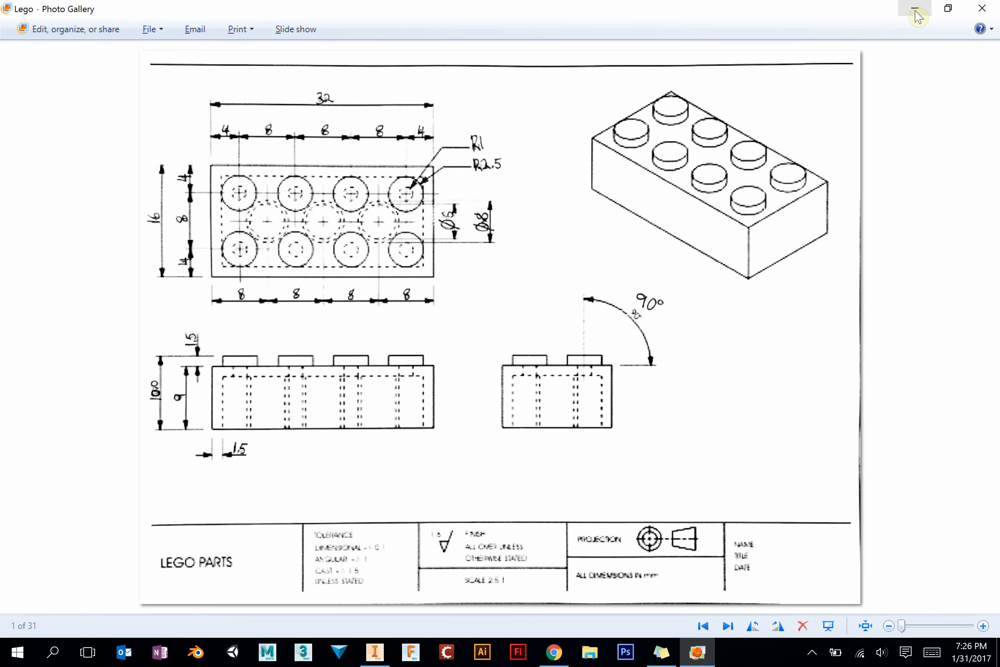
{"action": "left_click", "coordinate": [375, 652]}
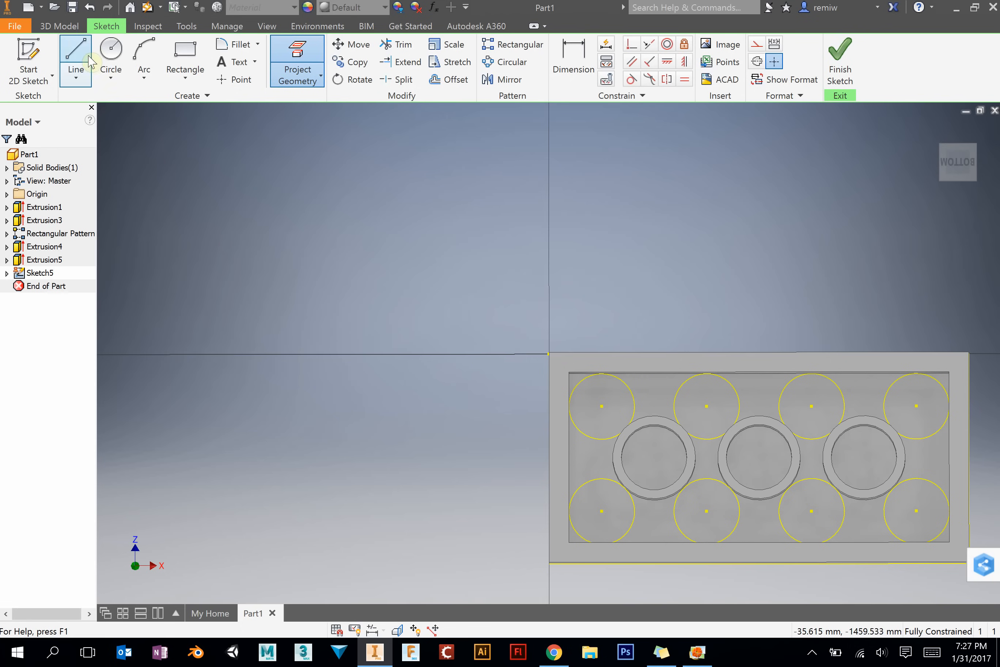
Step: Draw a 2 mm circle concentric with the first stud circle and begin one on the second
{"action": "left_click", "coordinate": [111, 49]}
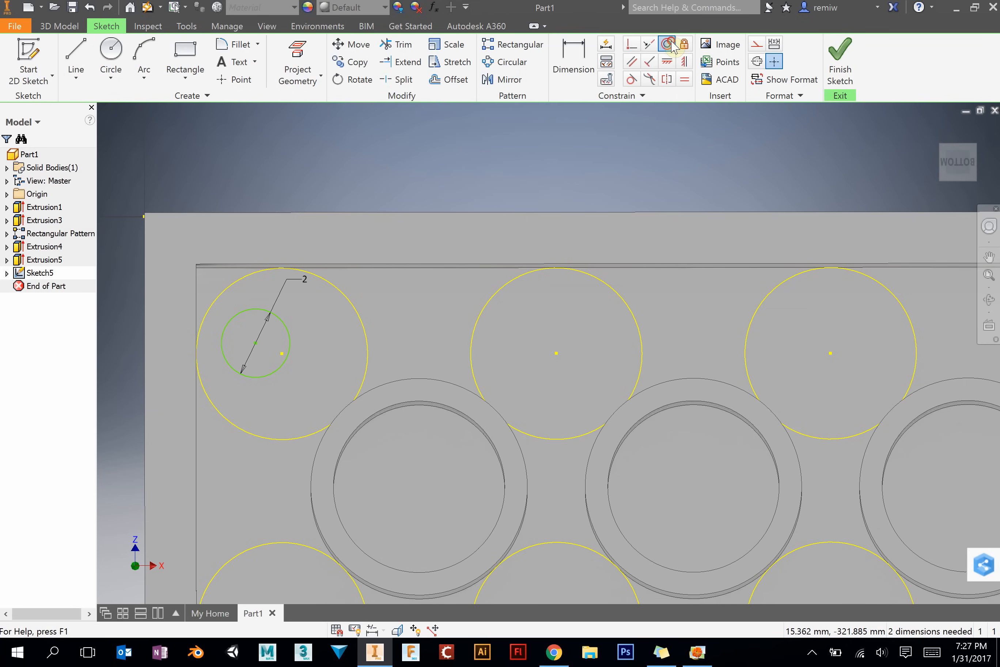
{"action": "left_click", "coordinate": [666, 44]}
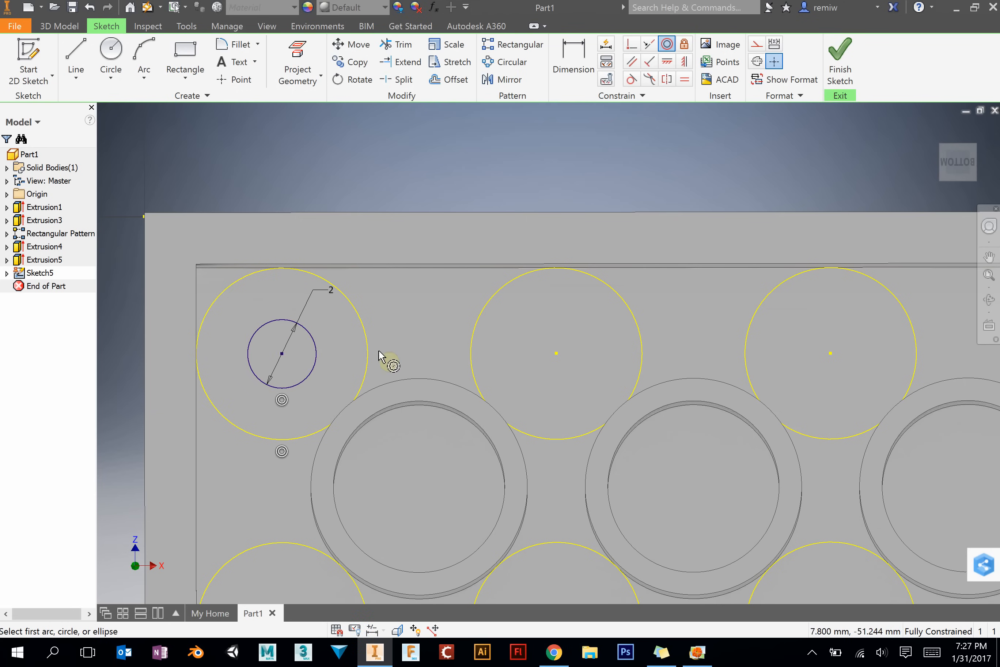
{"action": "left_click", "coordinate": [110, 48]}
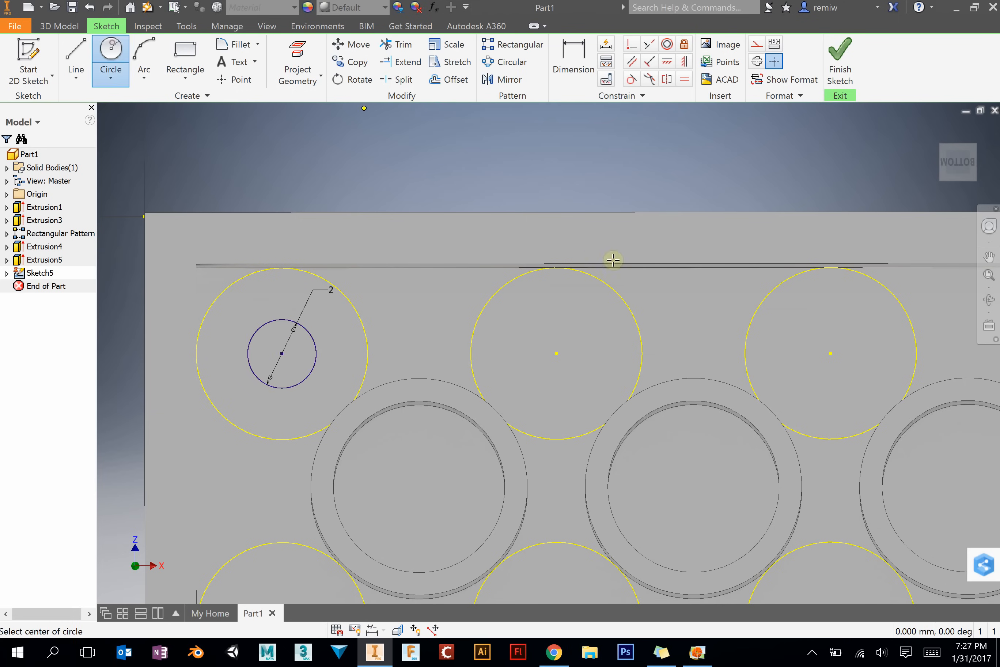
{"action": "mouse_move", "coordinate": [566, 362]}
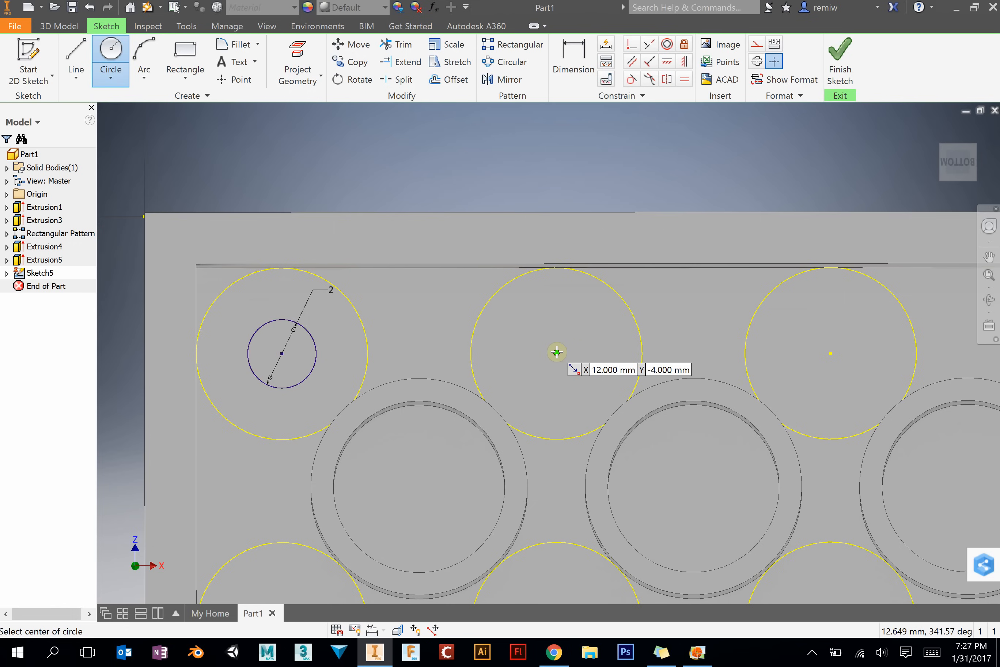
{"action": "left_click", "coordinate": [556, 352]}
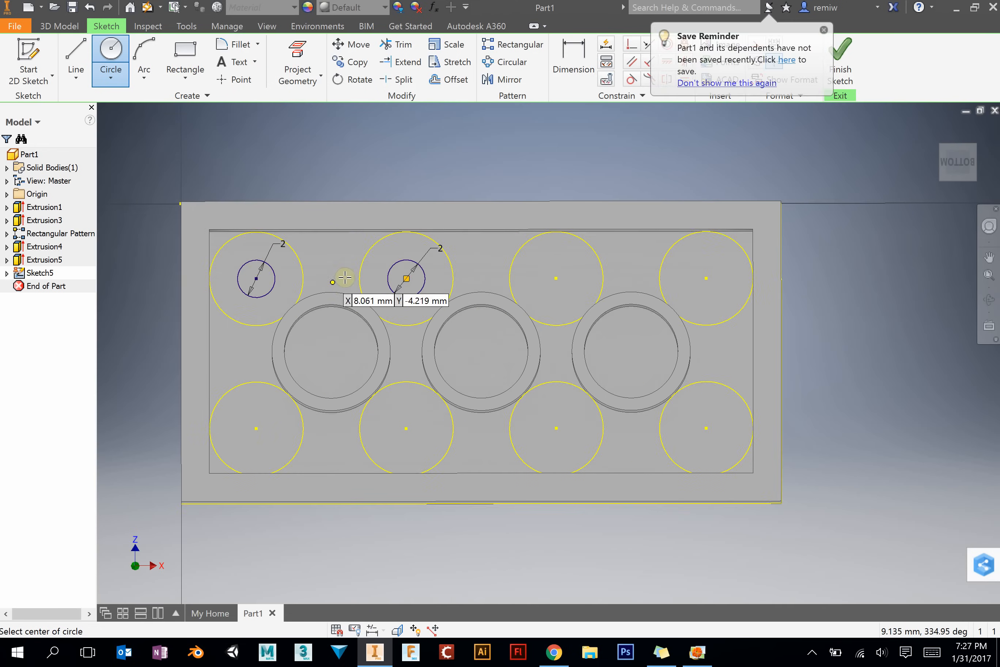
{"action": "mouse_move", "coordinate": [418, 302]}
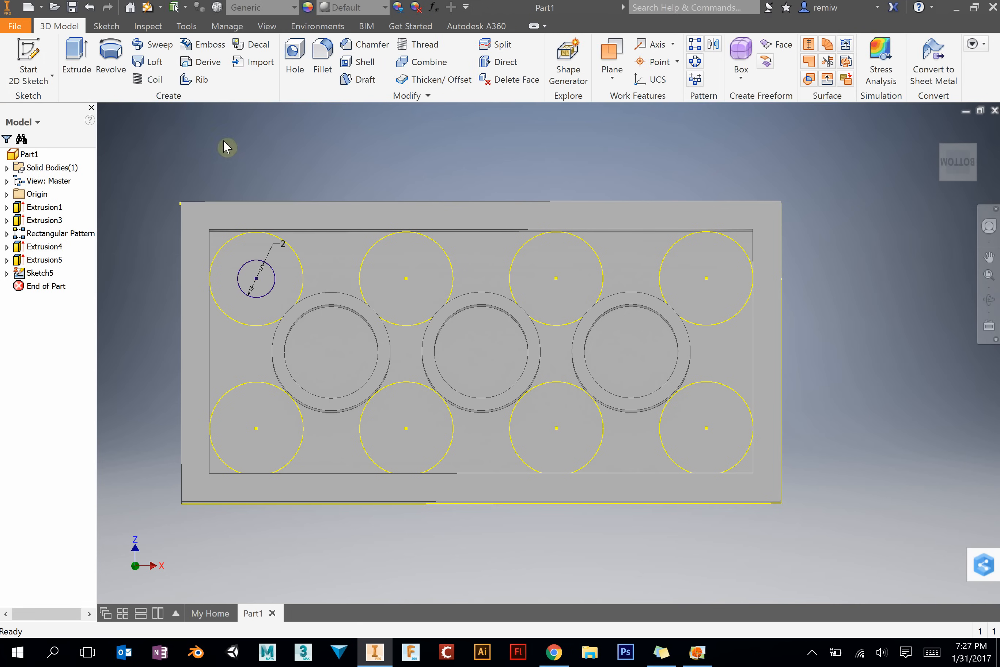
Step: Extrude the 2 mm circle as a Cut 7.5 mm deep, creating Extrusion6
{"action": "left_click", "coordinate": [76, 50]}
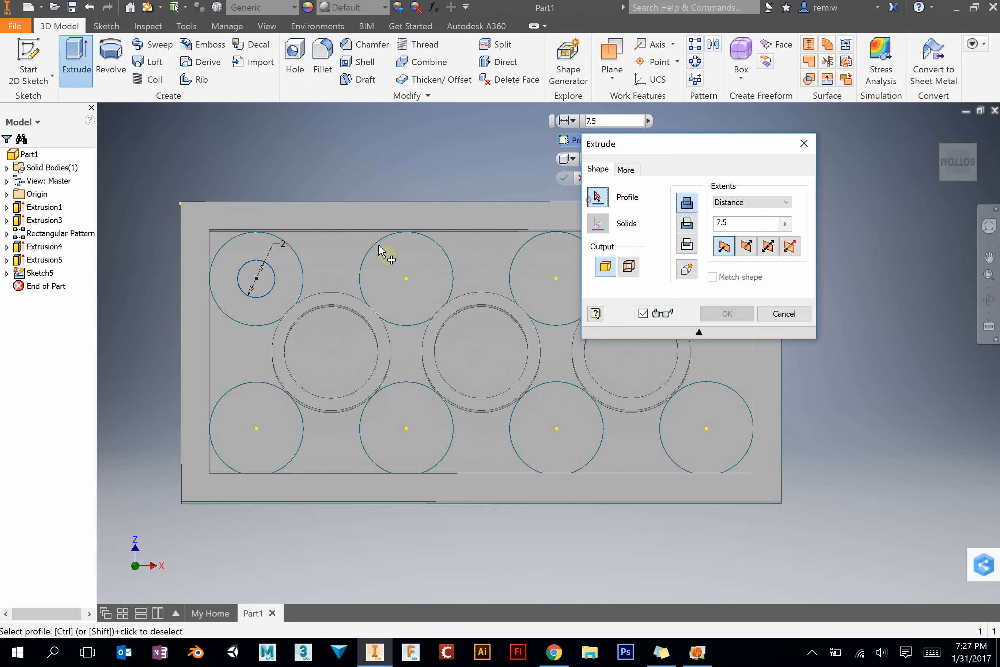
{"action": "left_click", "coordinate": [256, 279]}
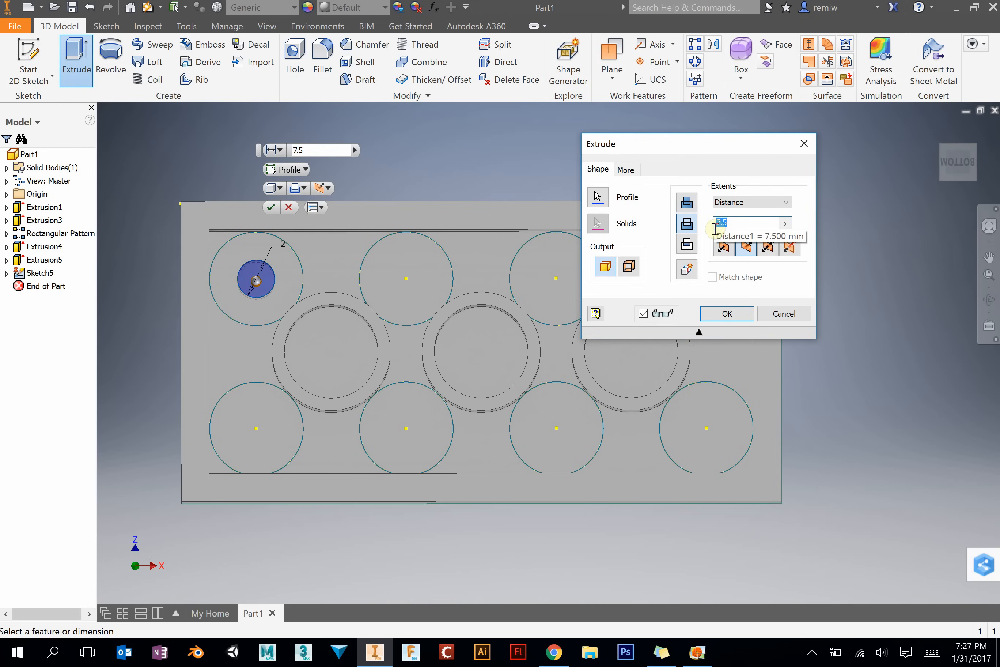
{"action": "left_click", "coordinate": [727, 314]}
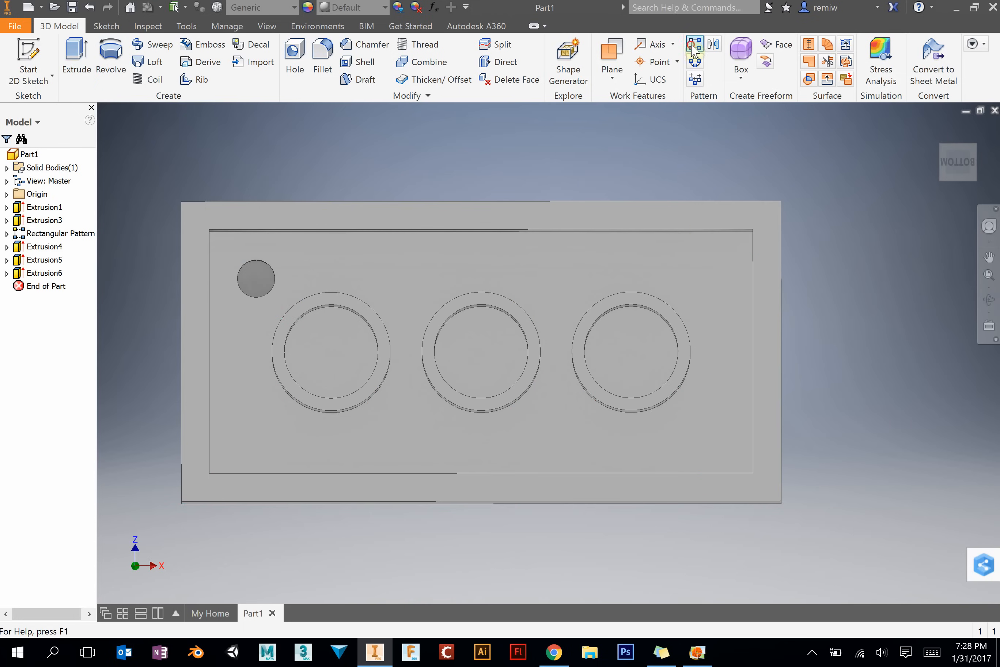
Step: Rectangular-pattern Extrusion6 along the long edge: 4 × 2 at 8 mm spacing
{"action": "left_click", "coordinate": [695, 44]}
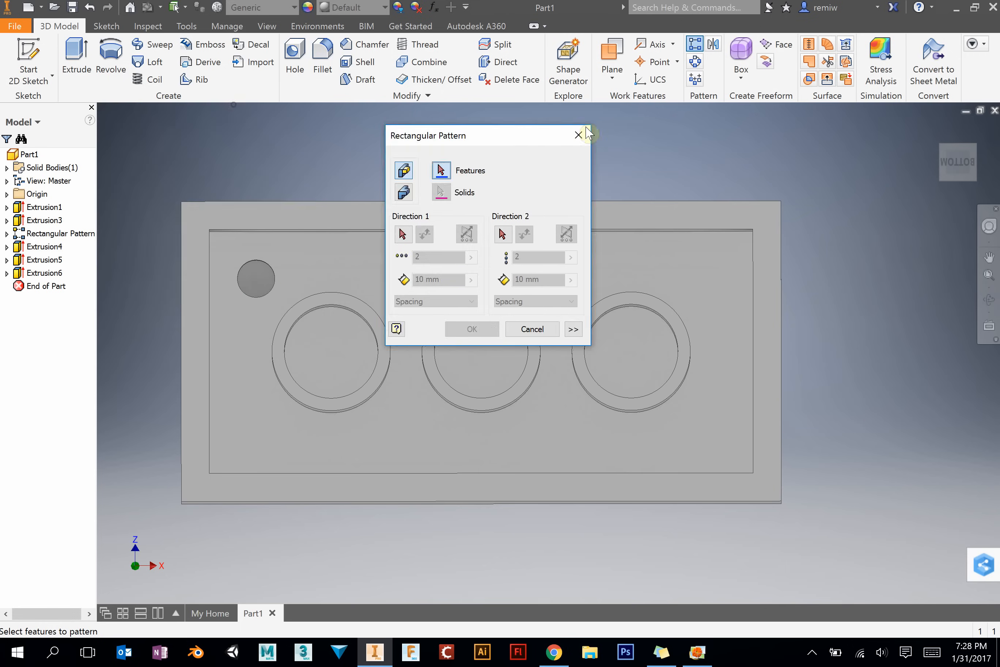
{"action": "left_click", "coordinate": [256, 279]}
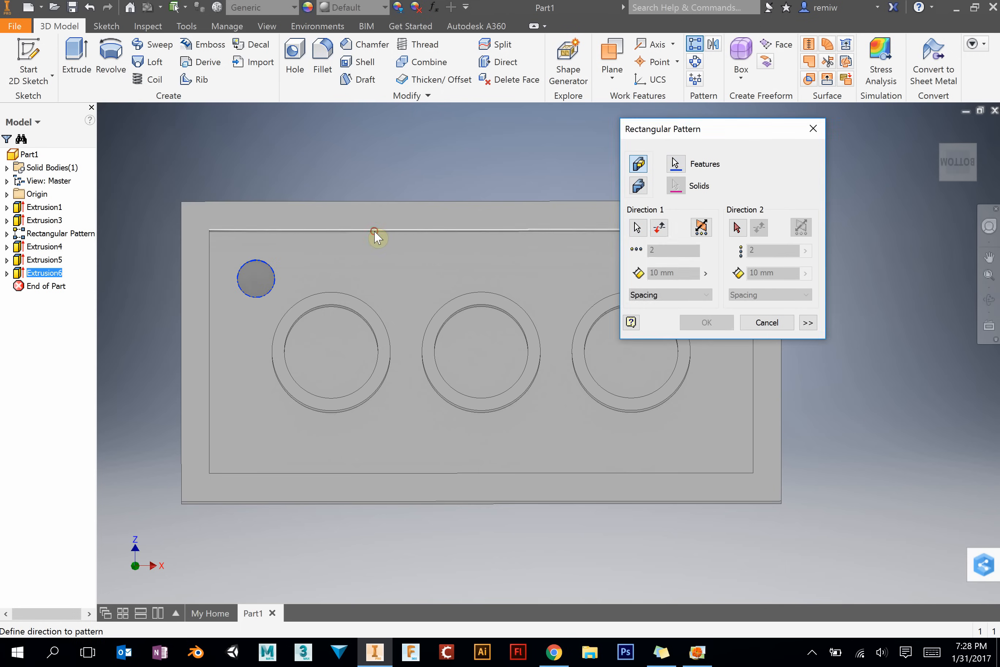
{"action": "left_click", "coordinate": [375, 231]}
{"action": "type", "text": "4"}
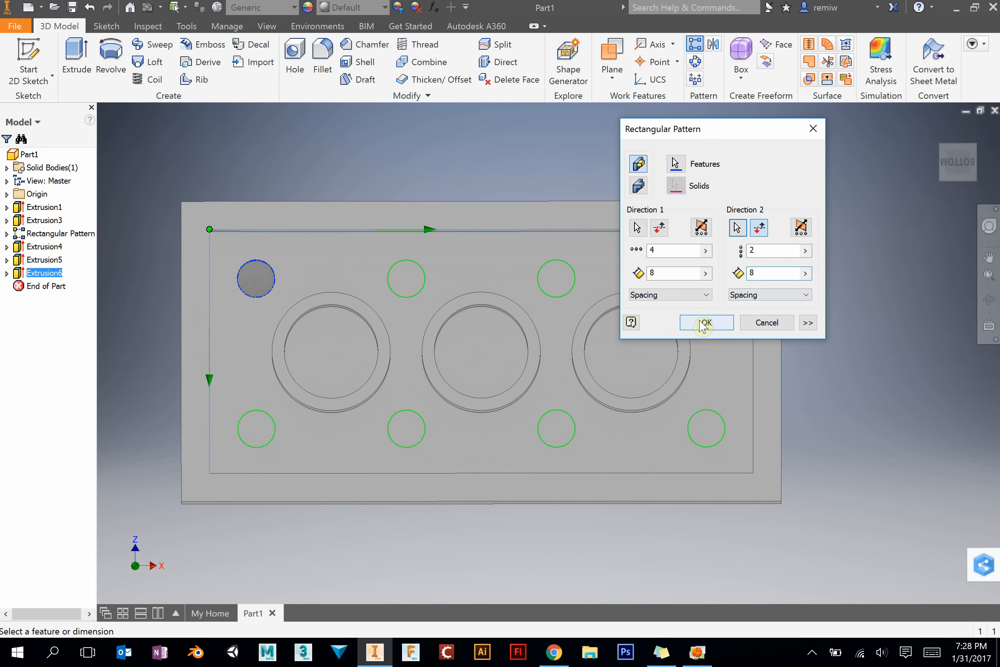
{"action": "left_click", "coordinate": [706, 322]}
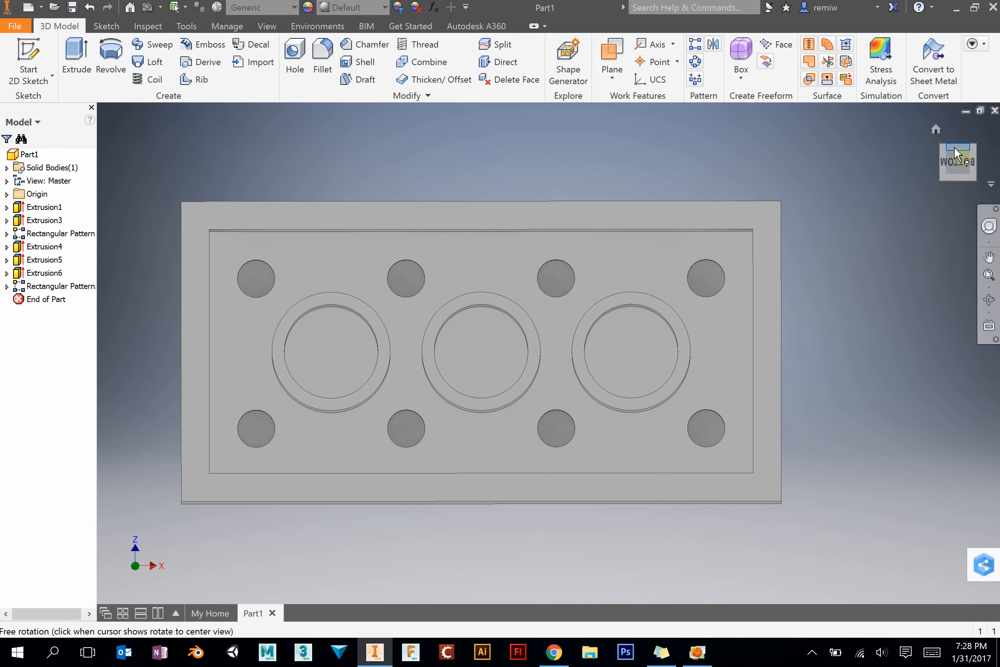